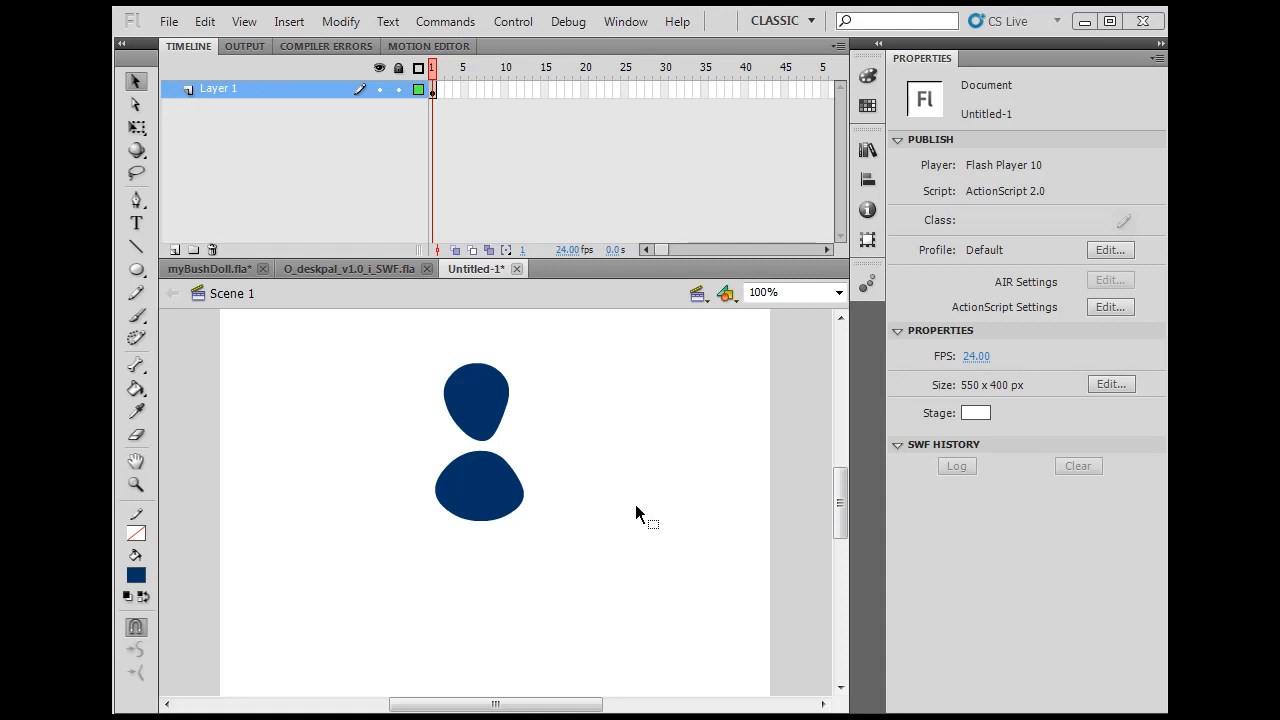
mouse_move(195, 288)
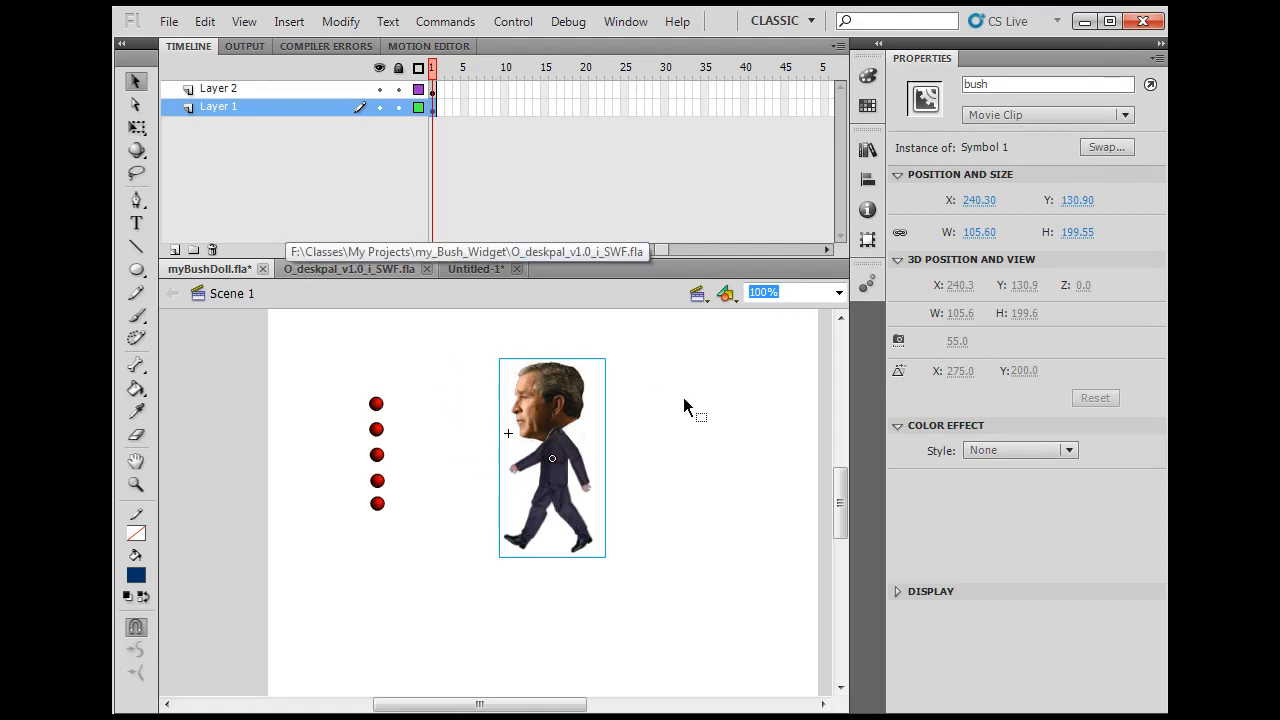
mouse_move(683, 407)
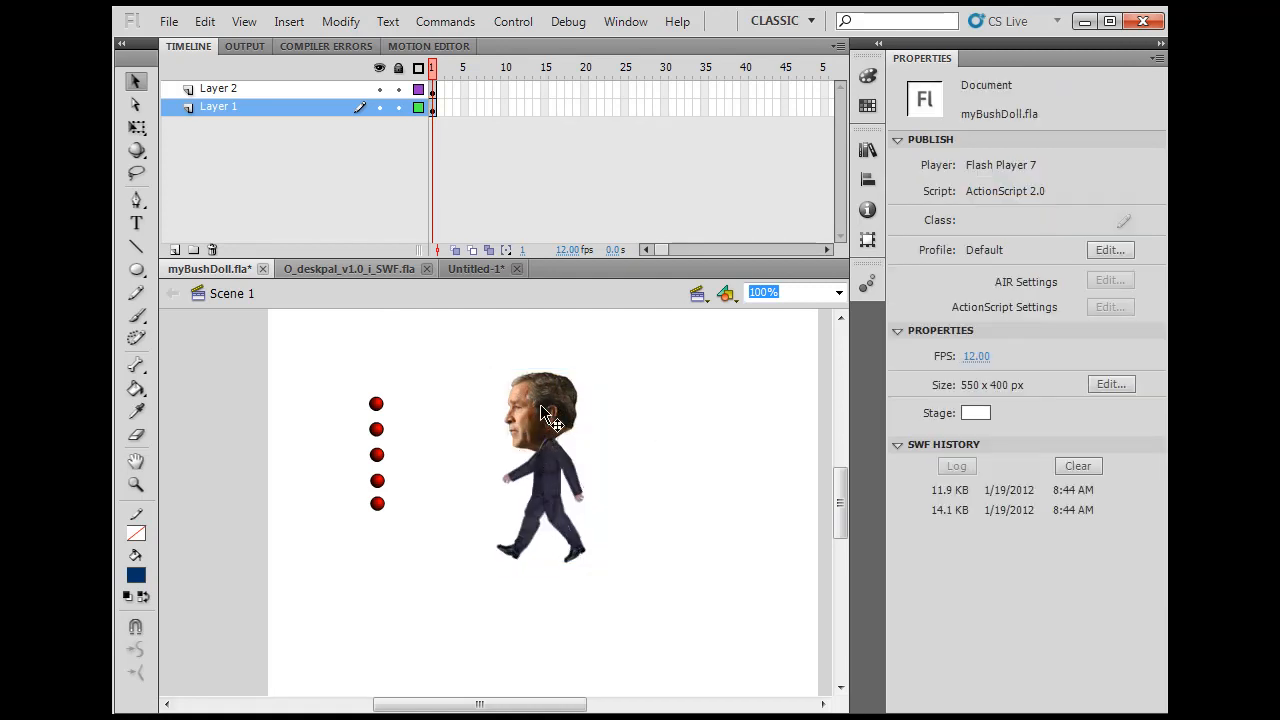
Open the doll's Symbol 1 and compare its atease and walk pose labels
double_click(540, 465)
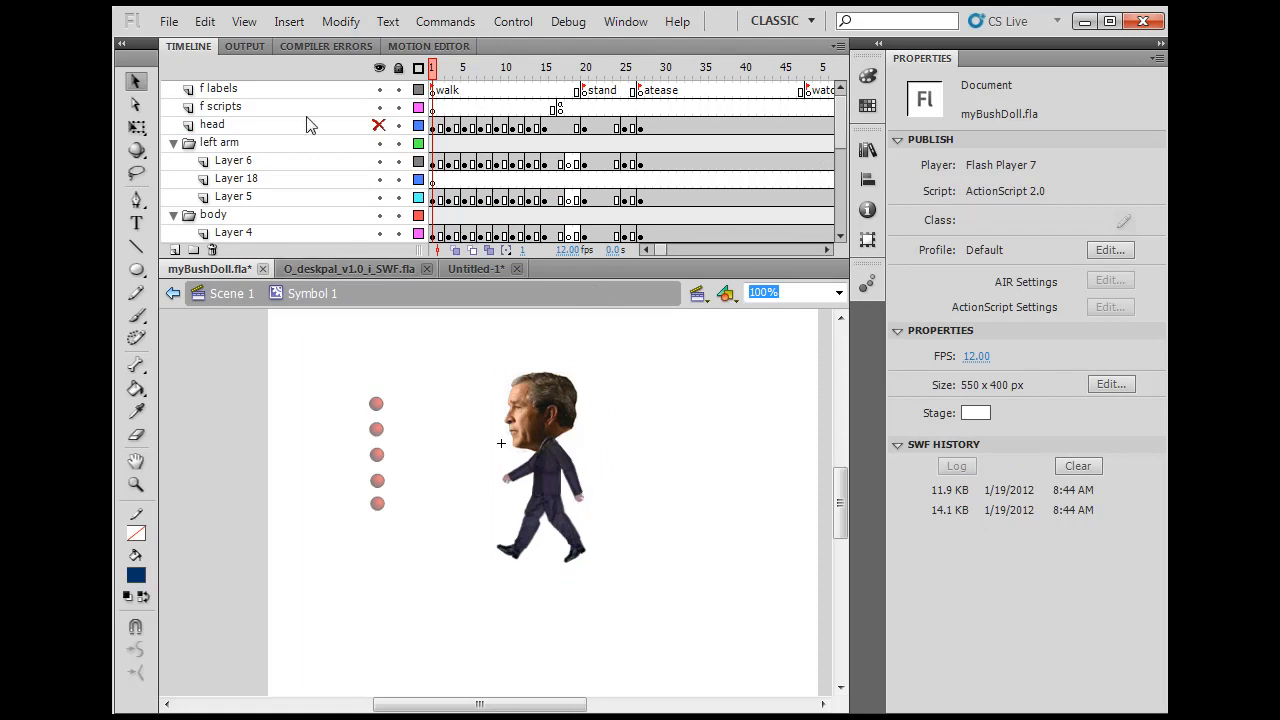
mouse_move(793, 148)
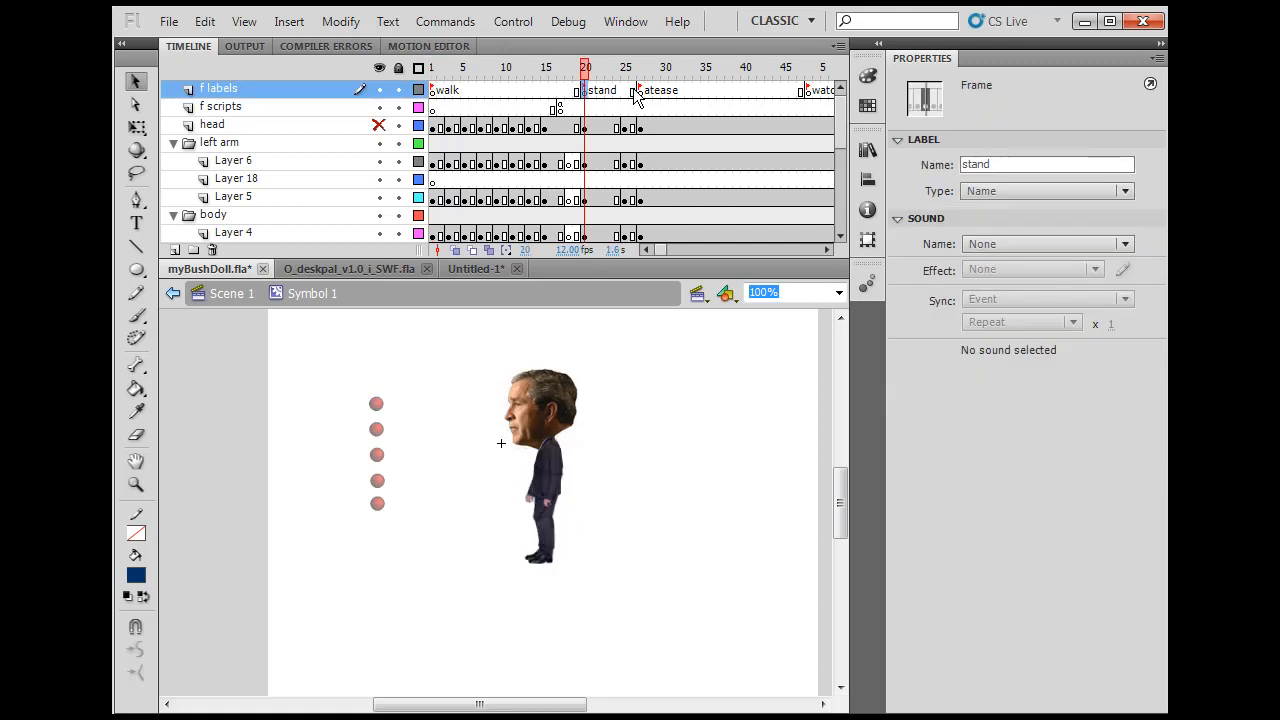
click(642, 72)
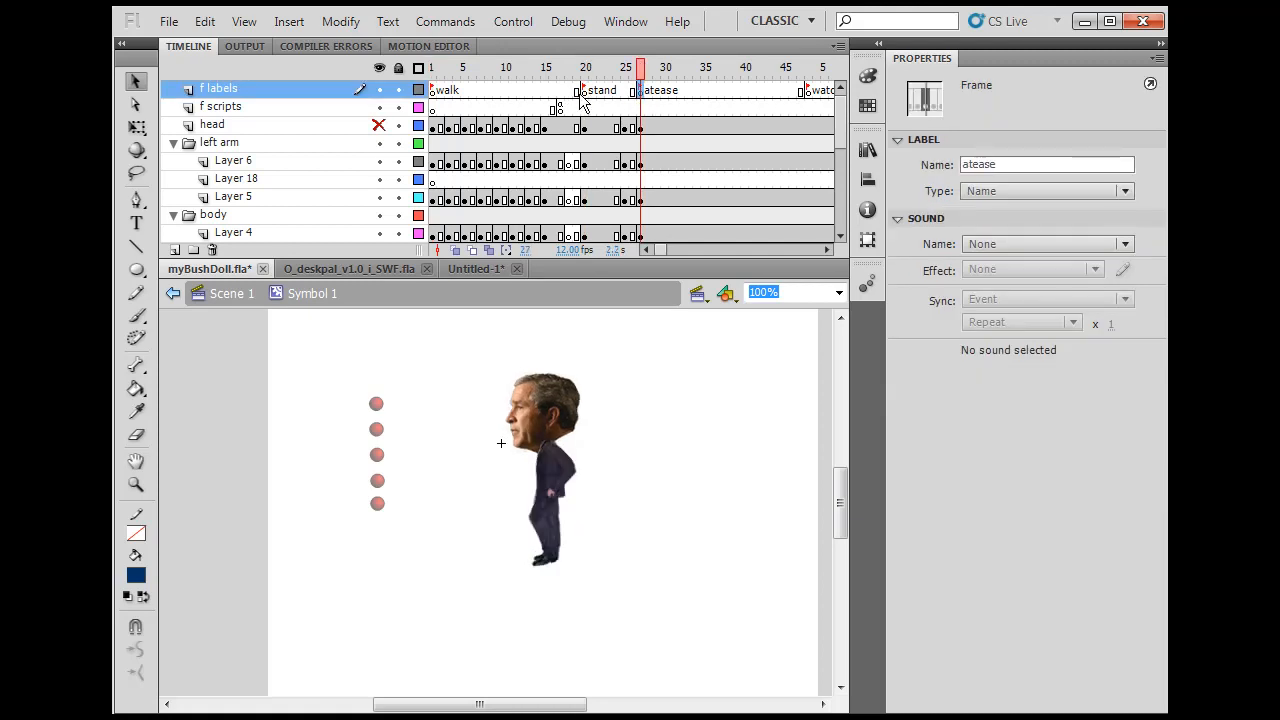
click(431, 67)
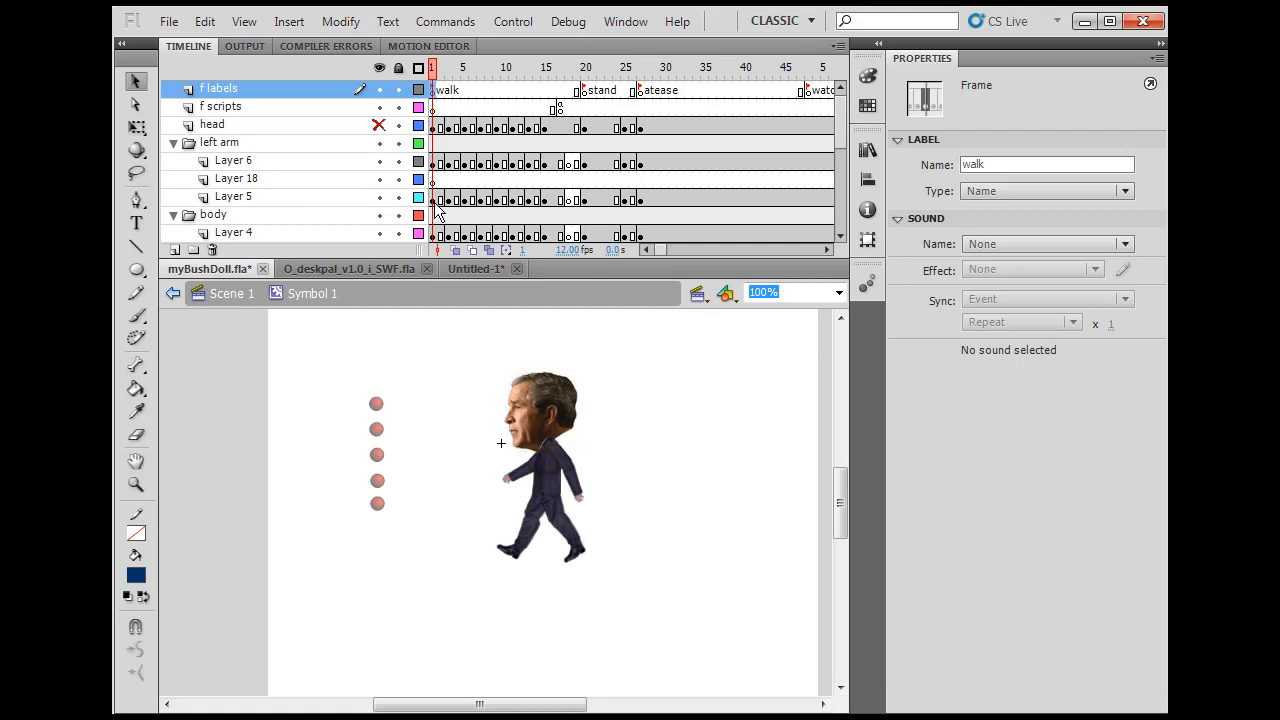
mouse_move(535, 423)
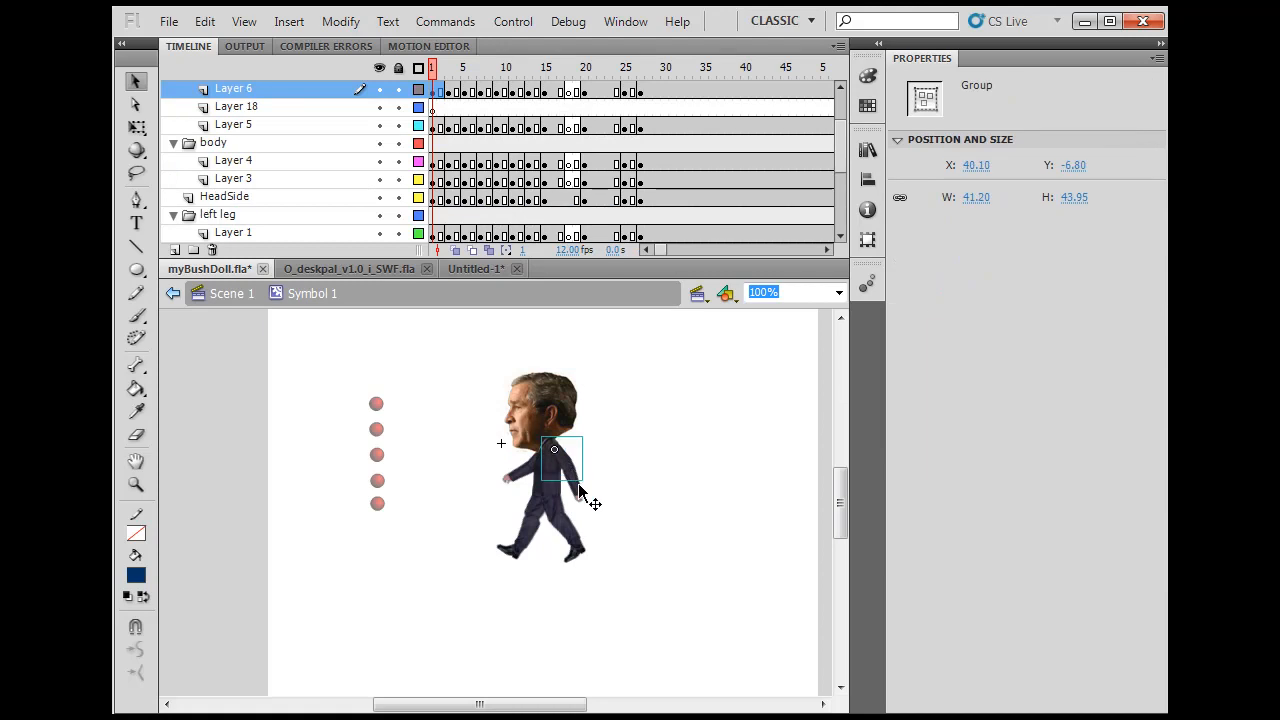
Select the doll's front leg, arm-and-torso piece and another body part to inspect them
click(545, 478)
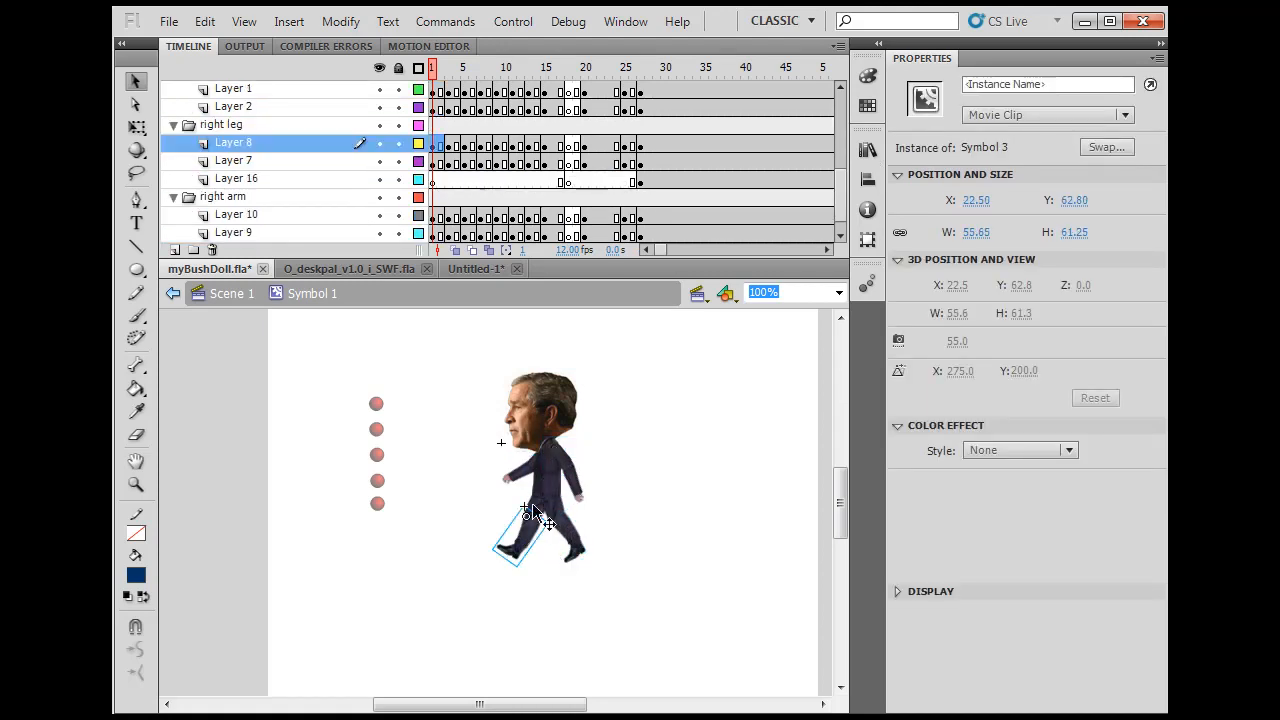
click(233, 232)
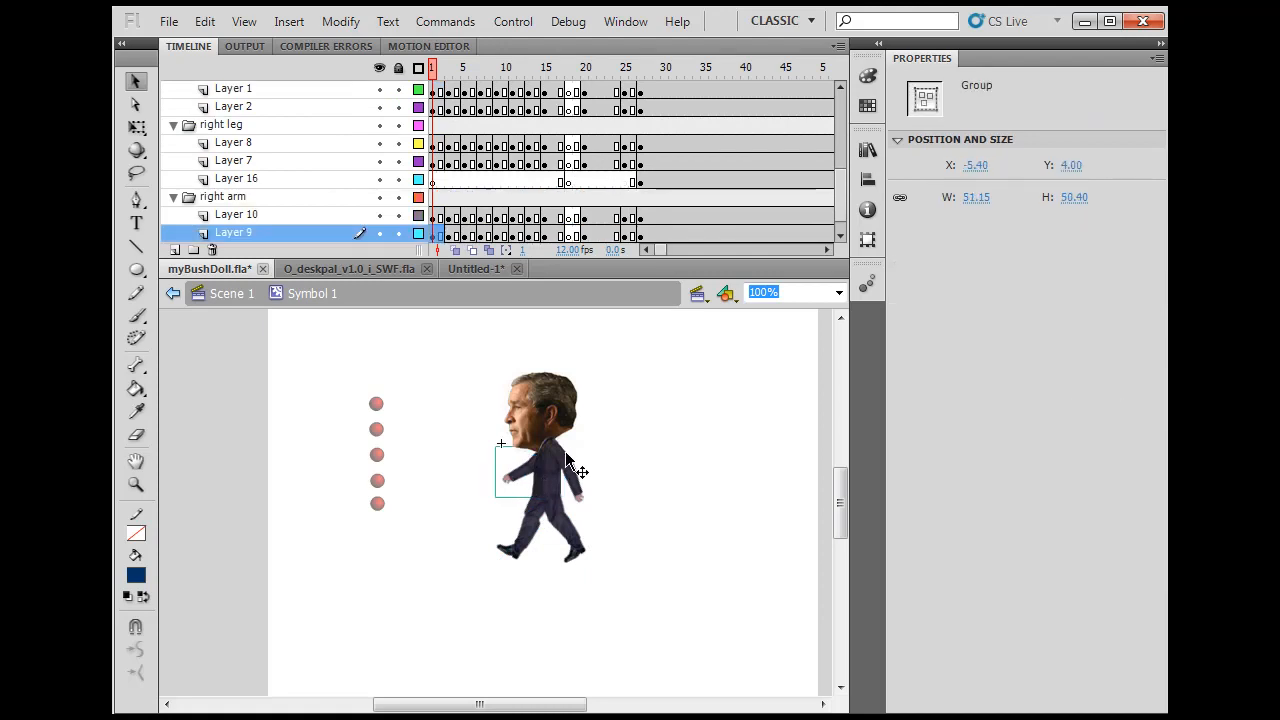
click(540, 410)
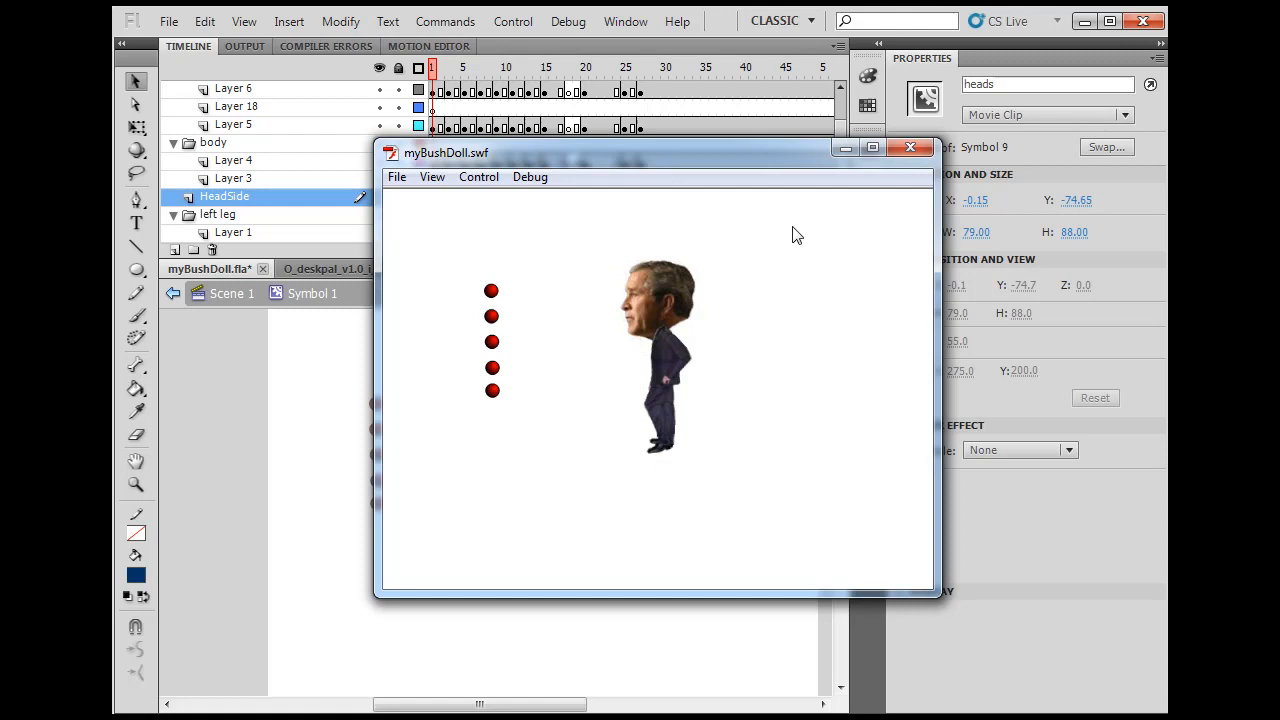
click(911, 147)
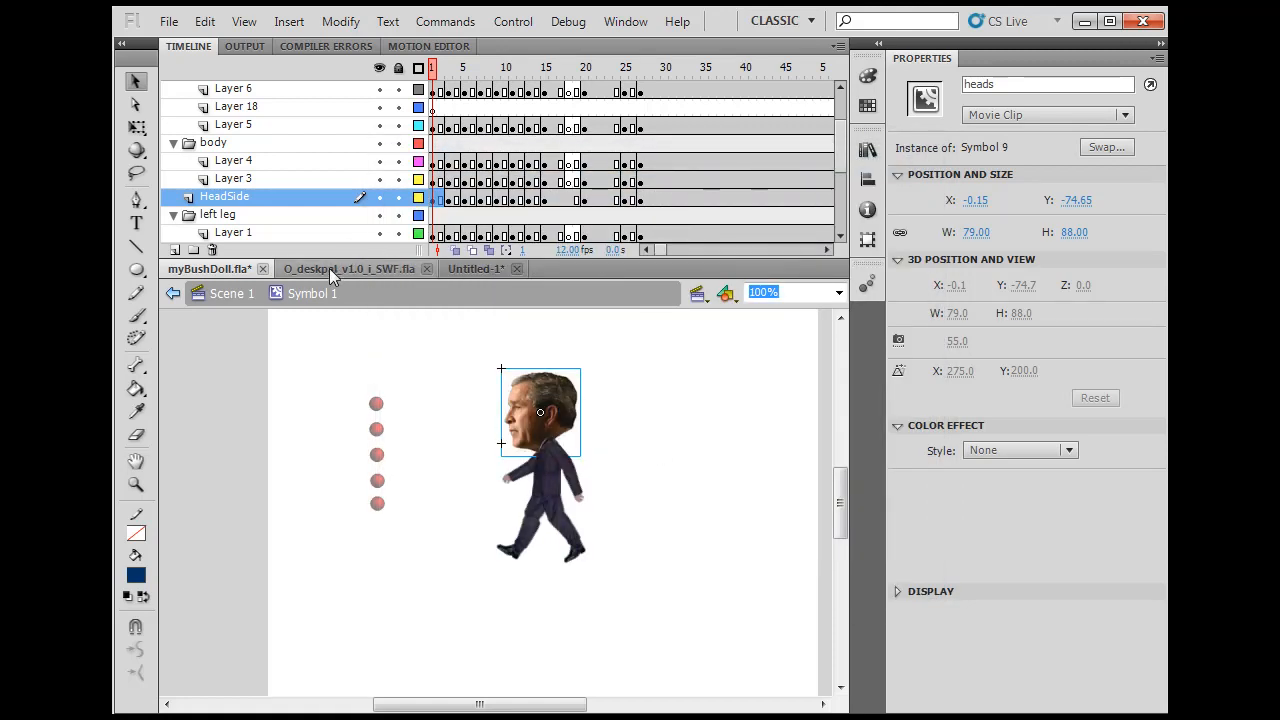
Switch to the deskpal document and scrub its timeline to the basketball frames and frame 418
click(350, 268)
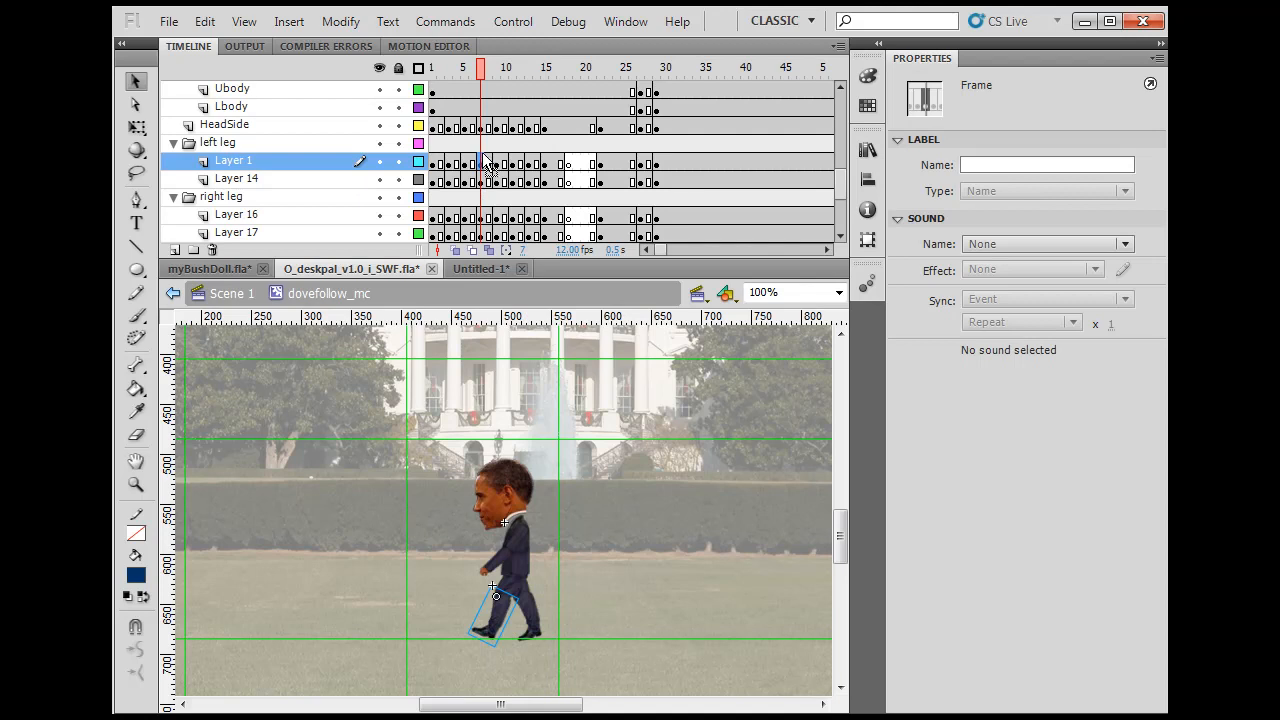
click(560, 67)
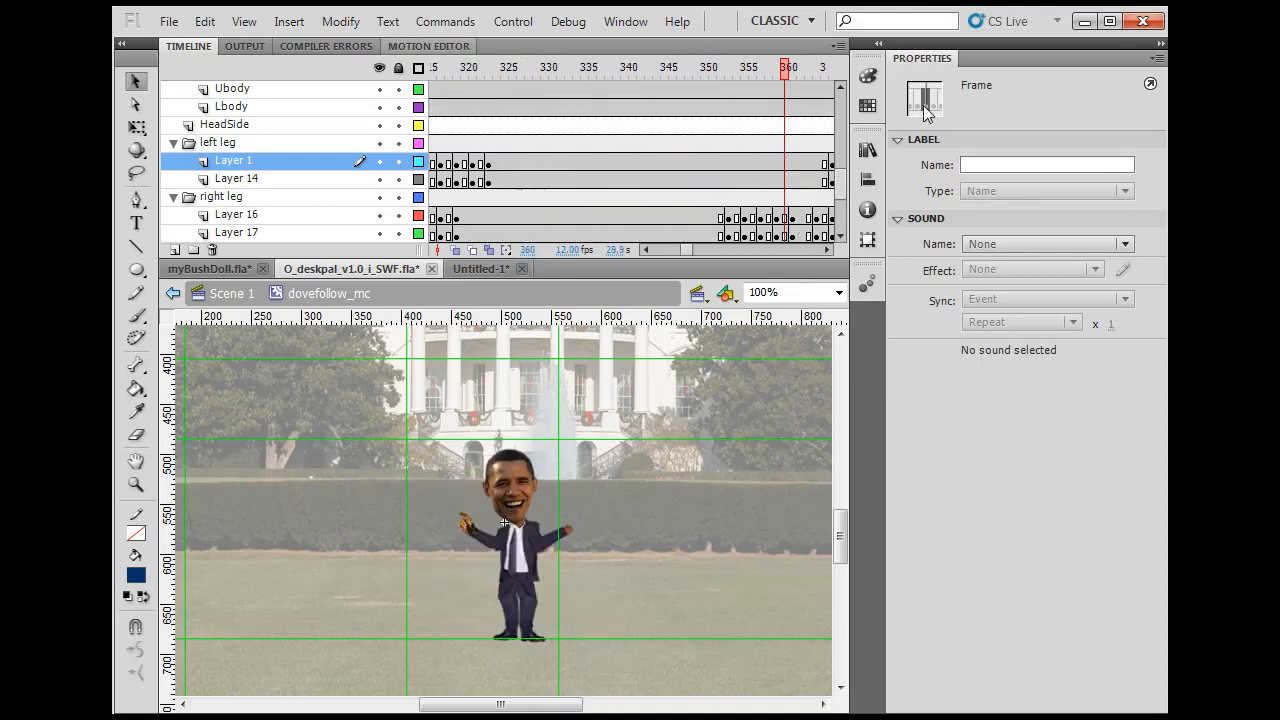
click(690, 67)
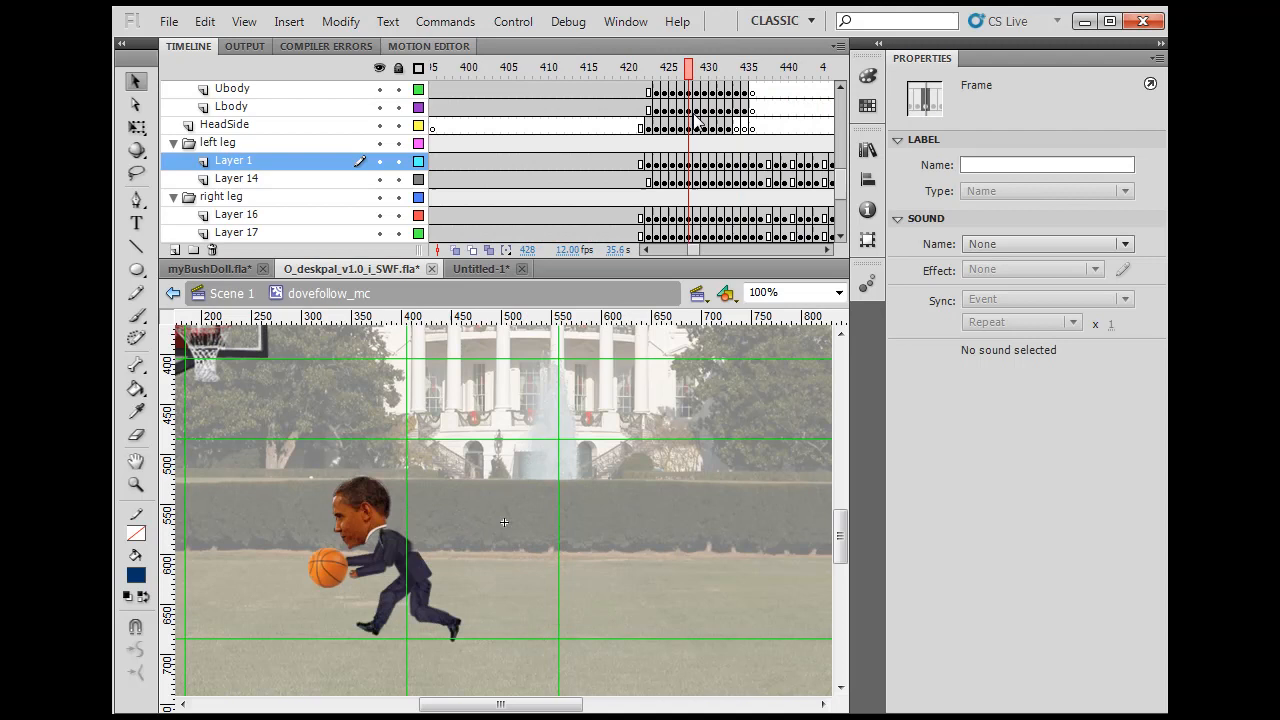
click(637, 67)
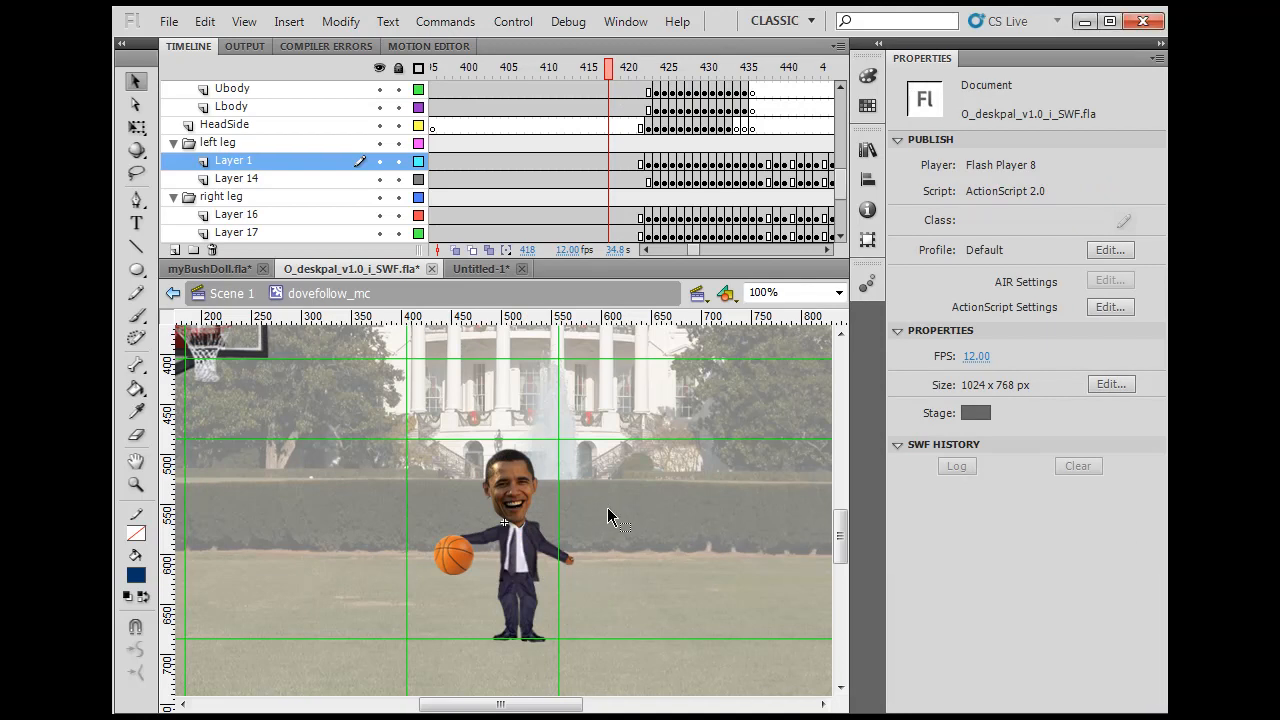
mouse_move(546, 530)
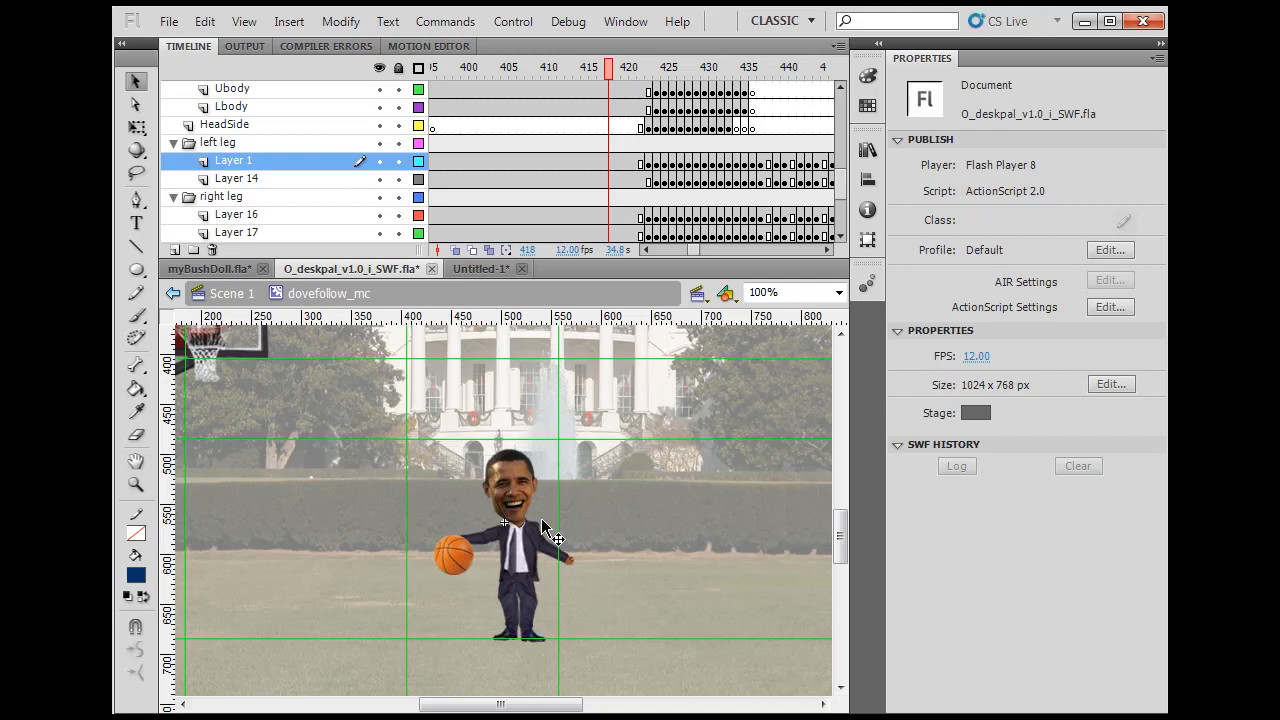
Select the character's talking head and suit front, then return to Untitled-1
click(512, 500)
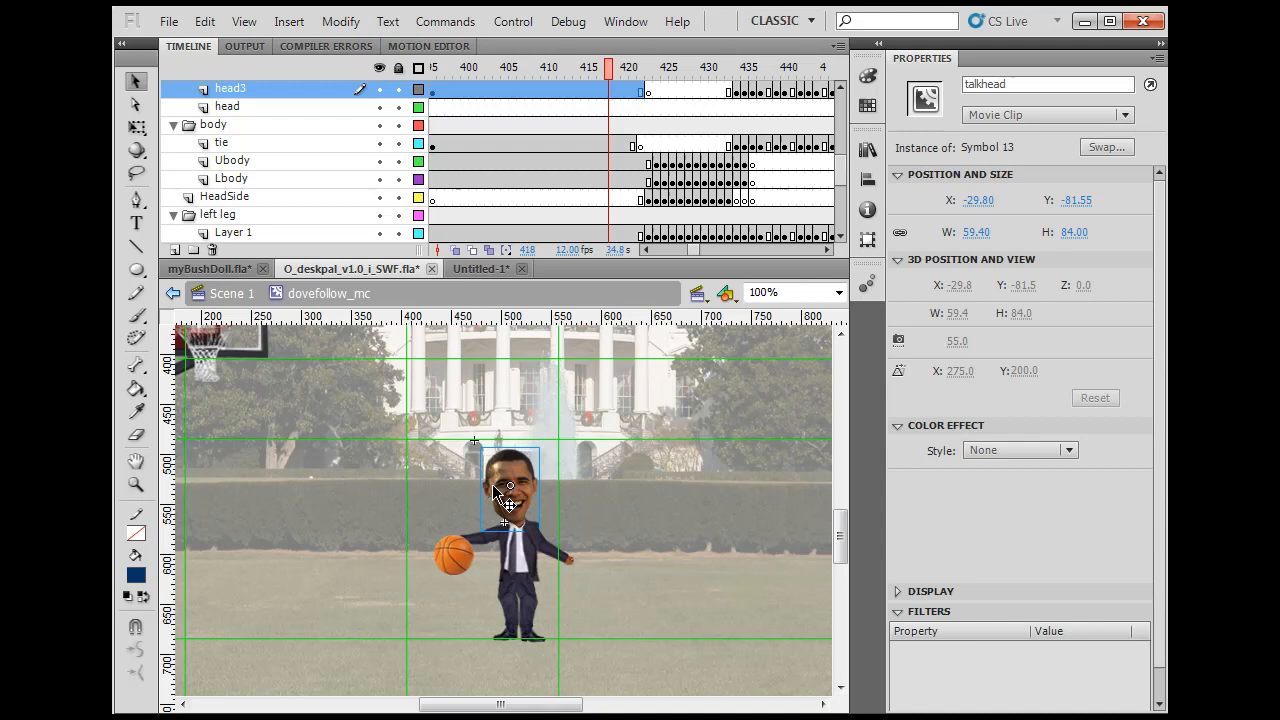
mouse_move(495, 503)
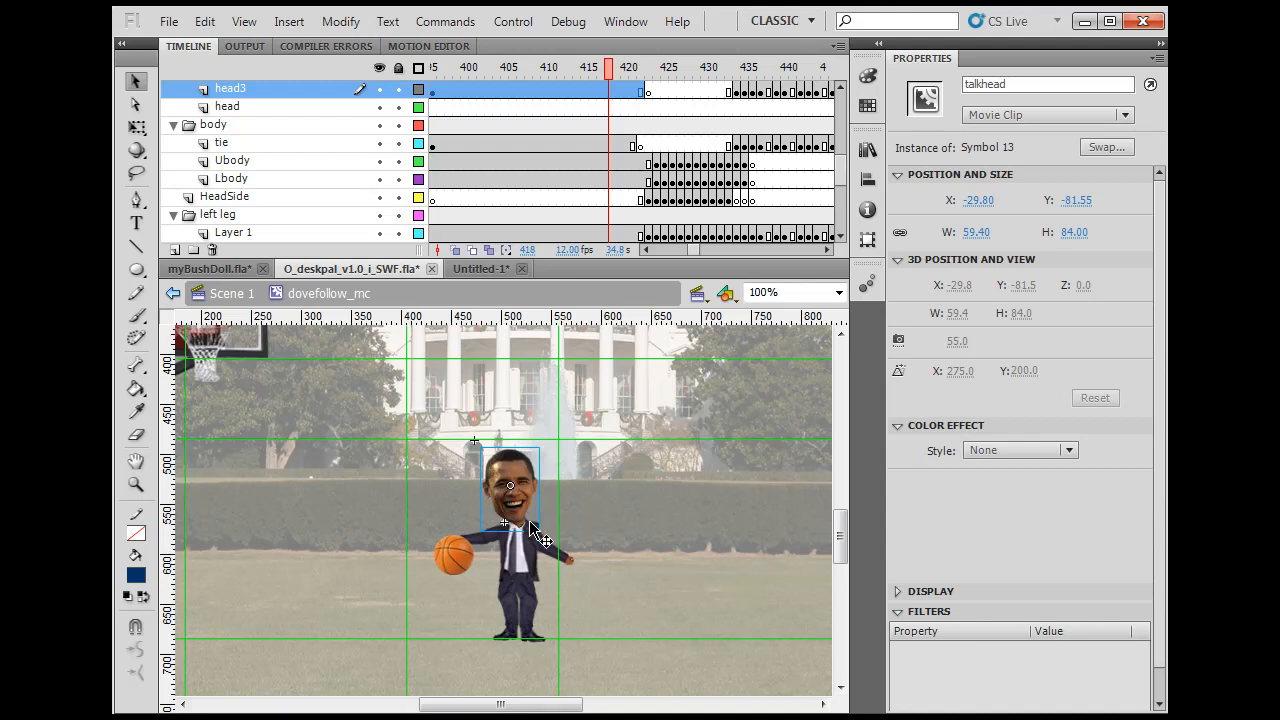
click(221, 142)
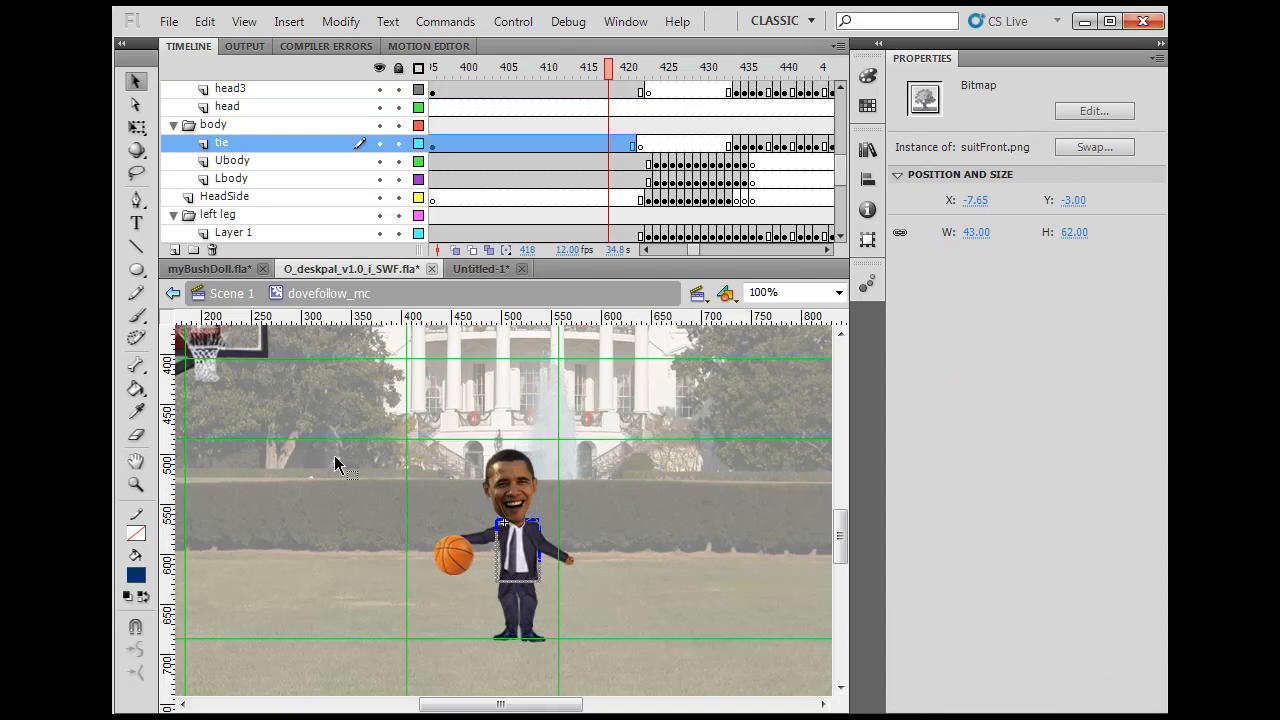
click(478, 268)
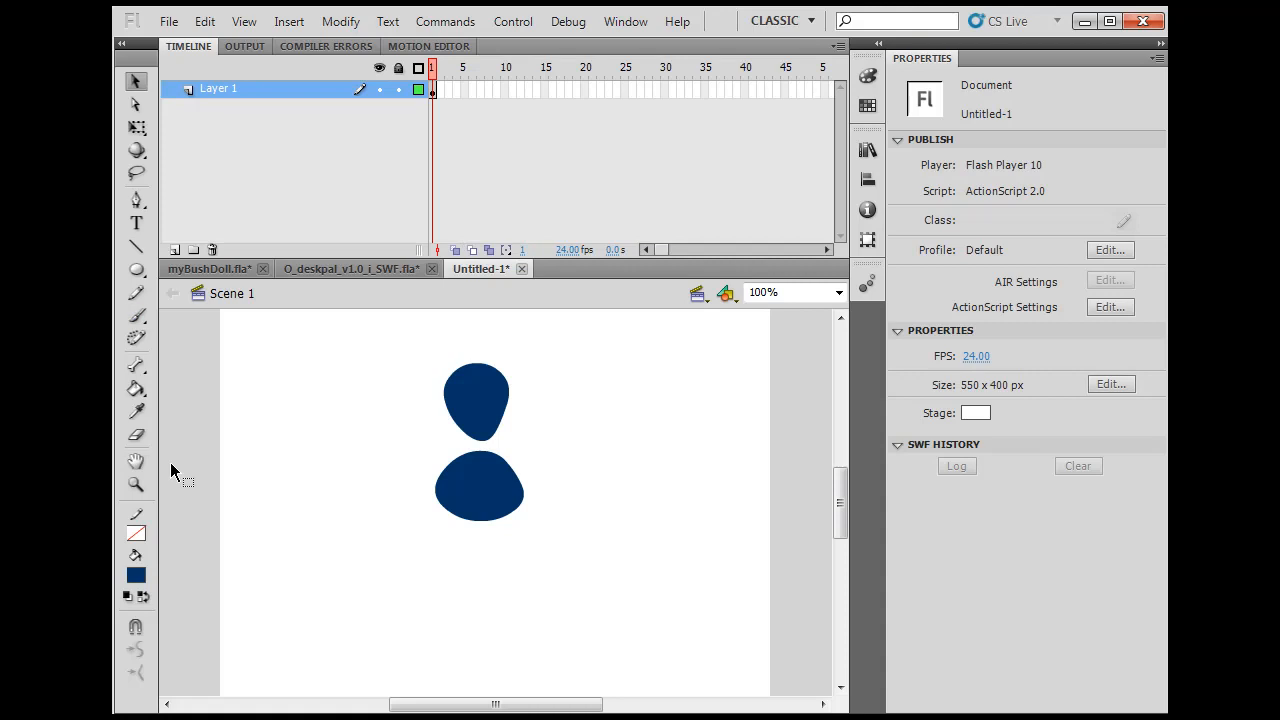
mouse_move(338, 479)
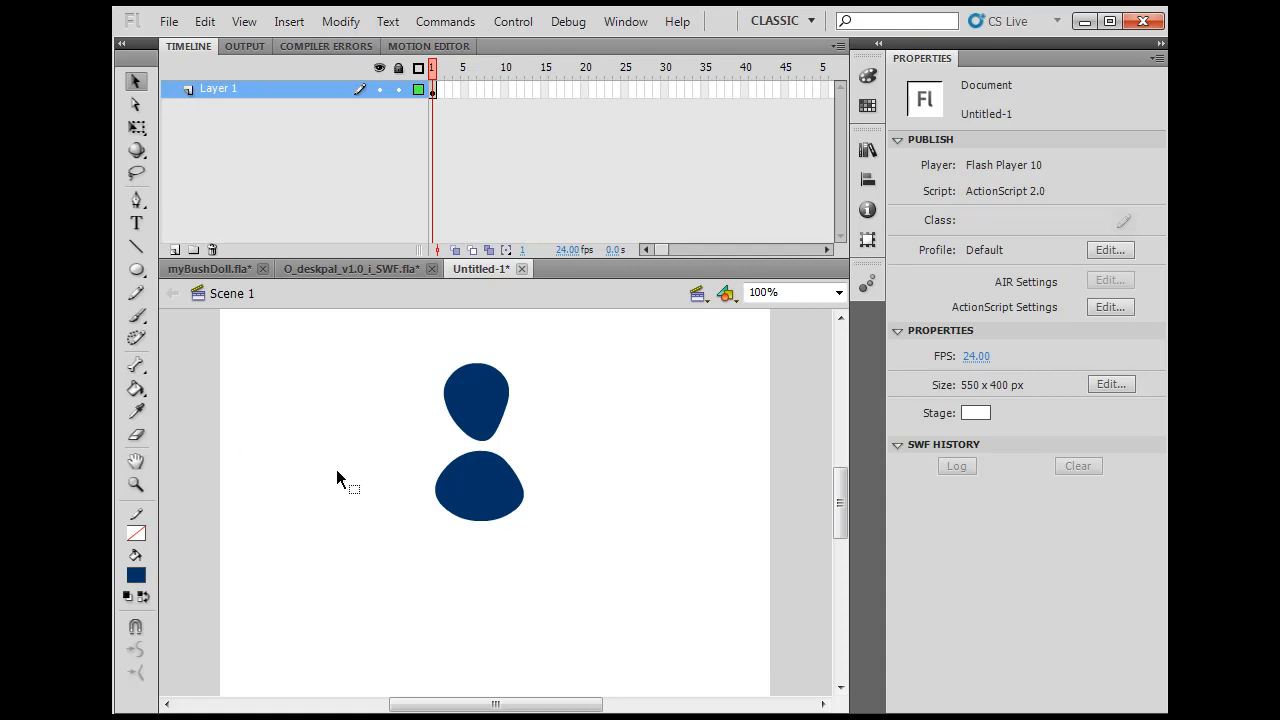
click(135, 270)
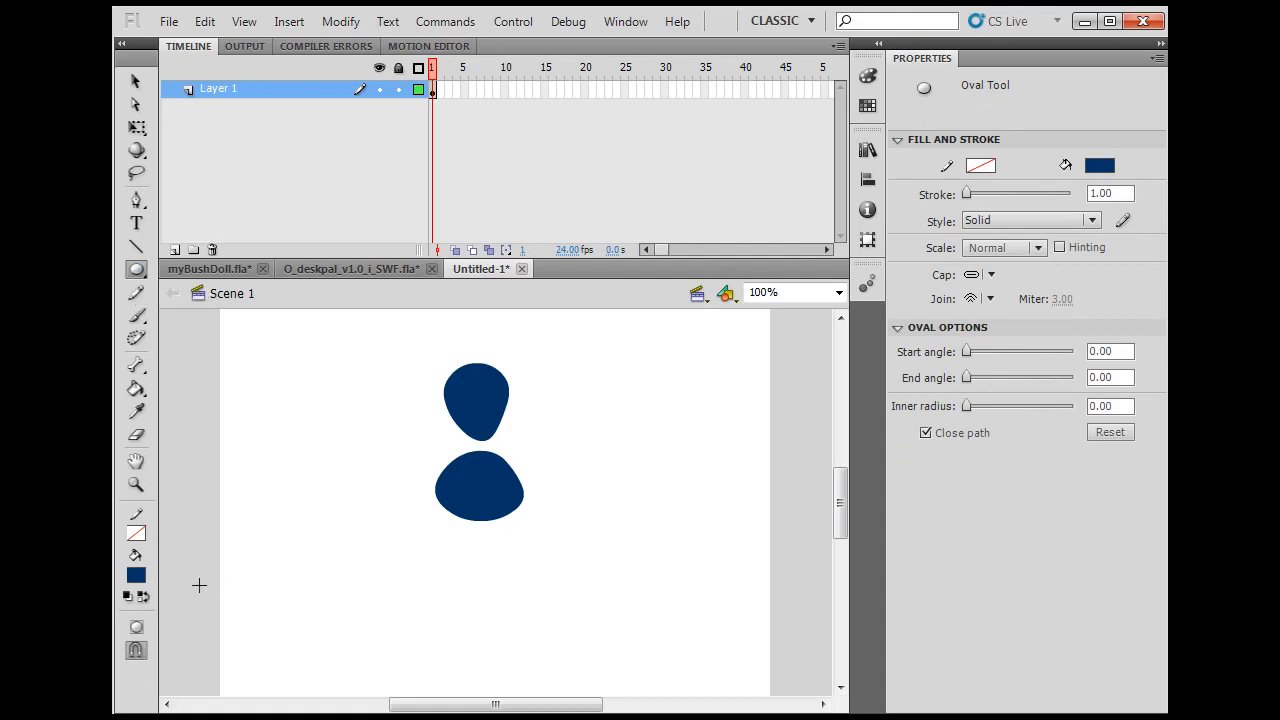
mouse_move(133, 555)
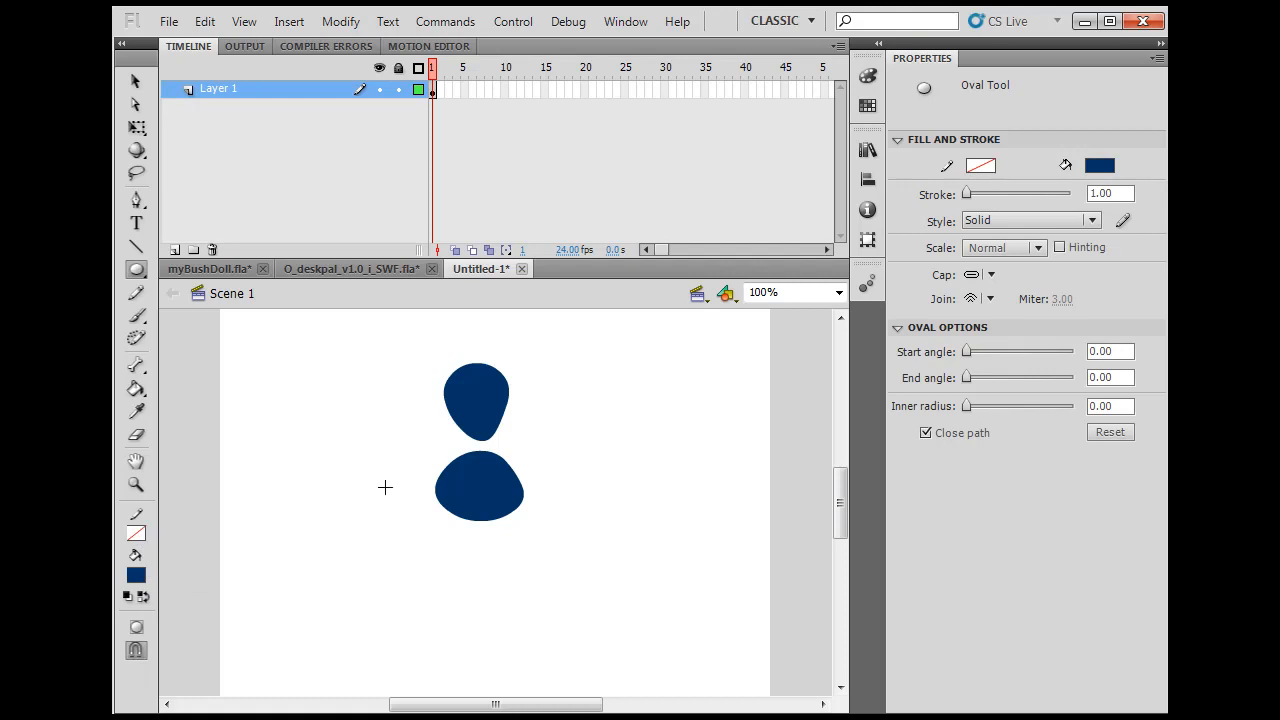
click(132, 83)
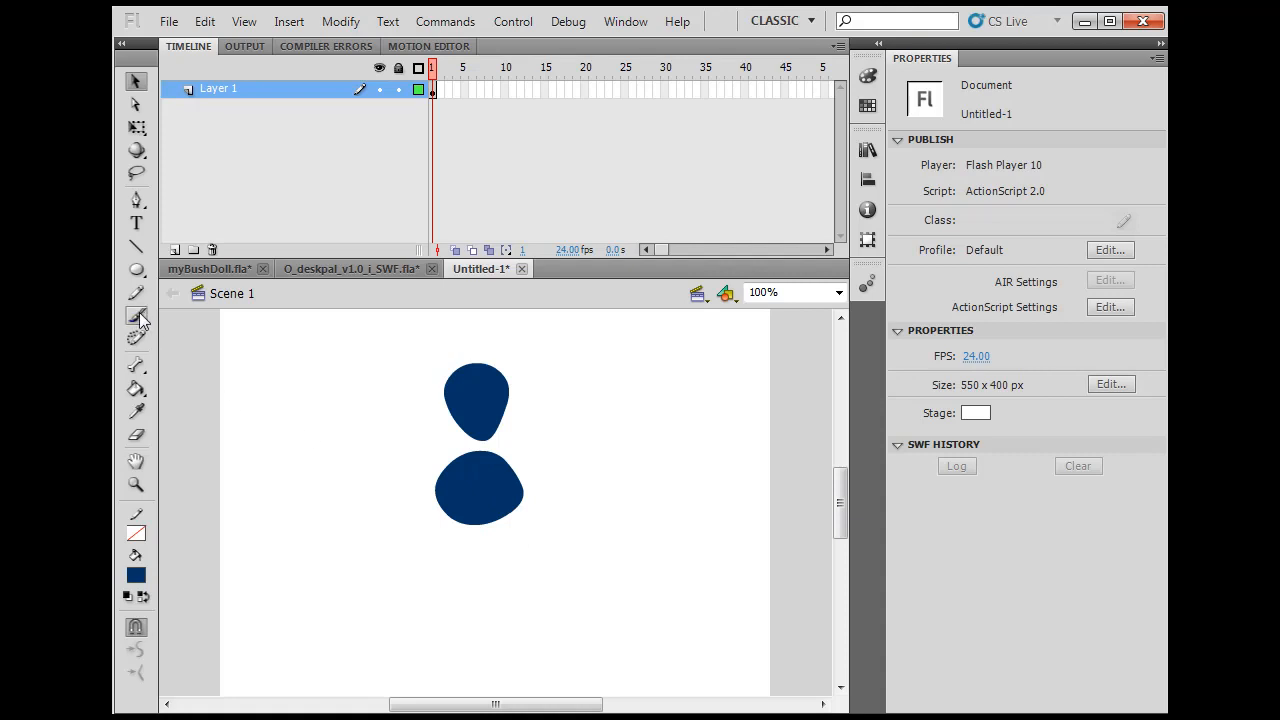
Brush a curved right arm, a curved left arm and legs beneath the blue body
click(136, 316)
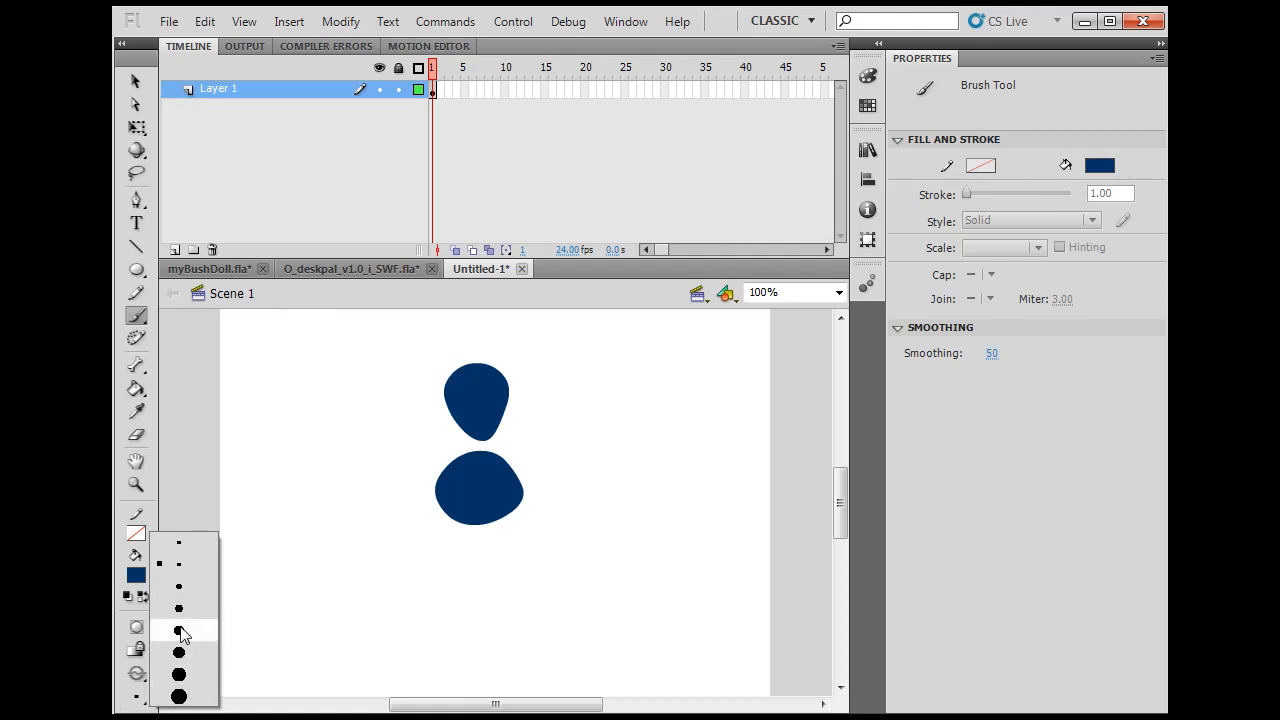
click(180, 631)
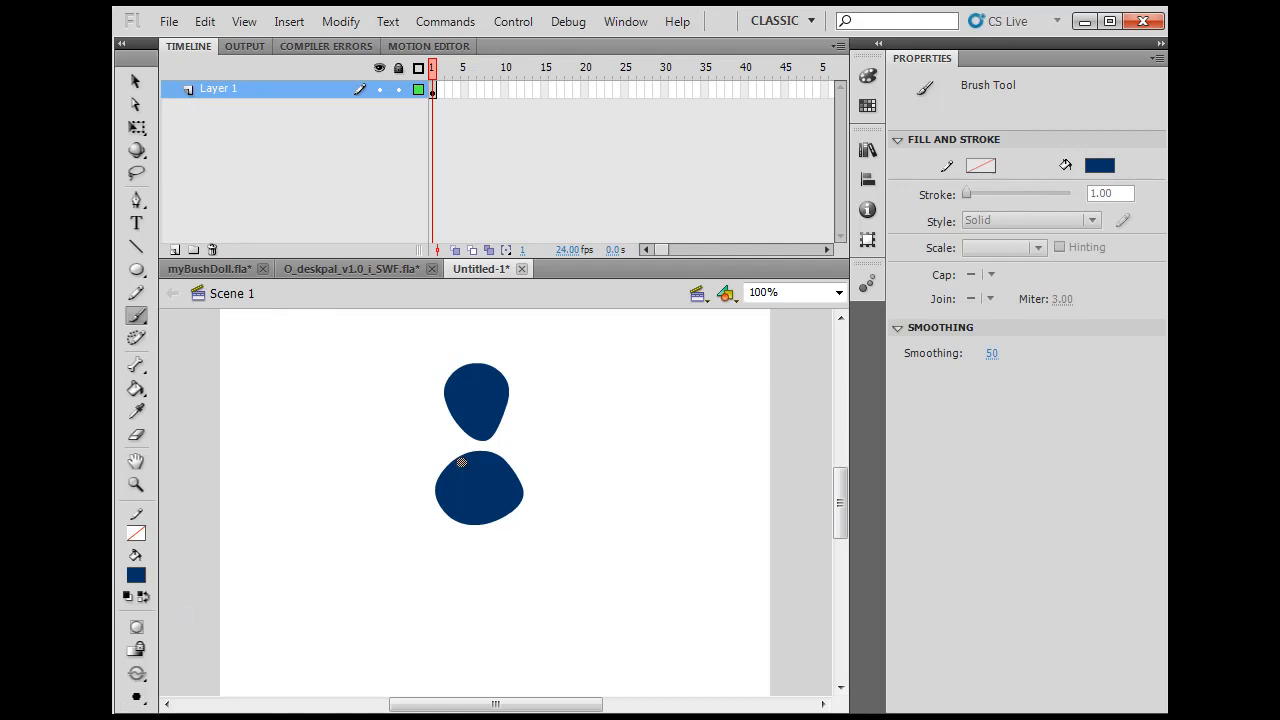
mouse_move(515, 452)
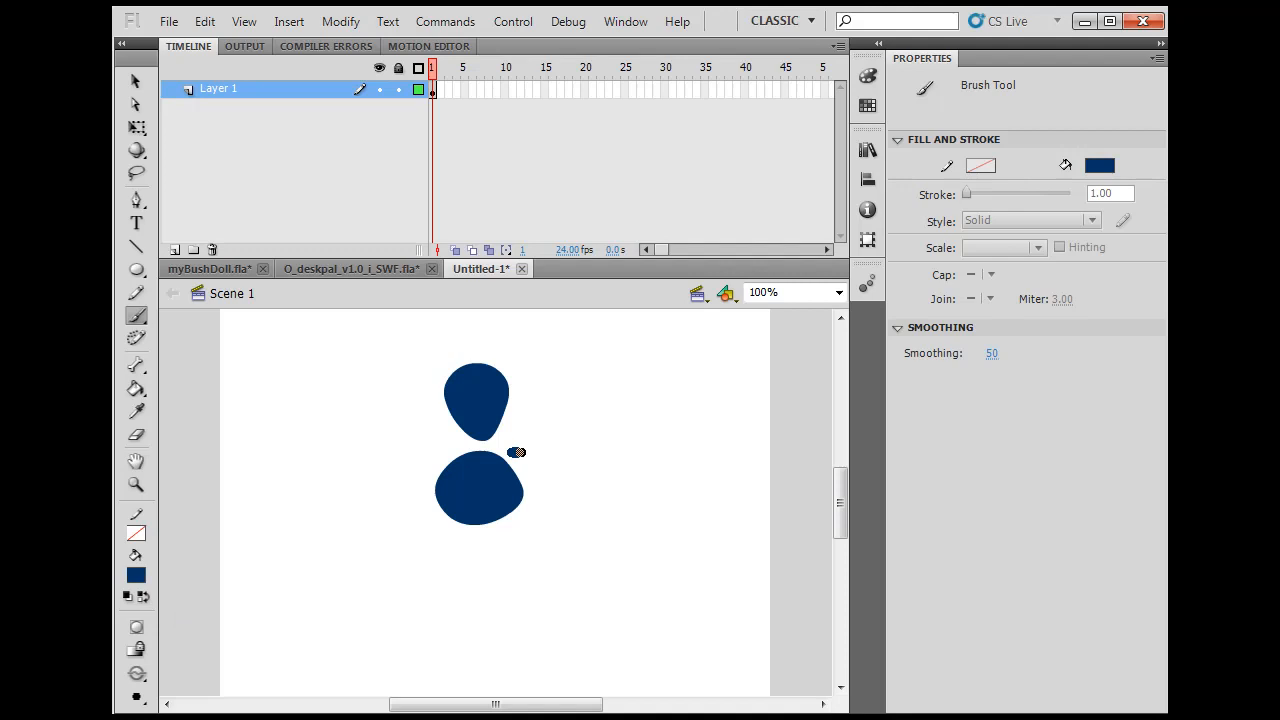
drag(520, 450, 560, 475)
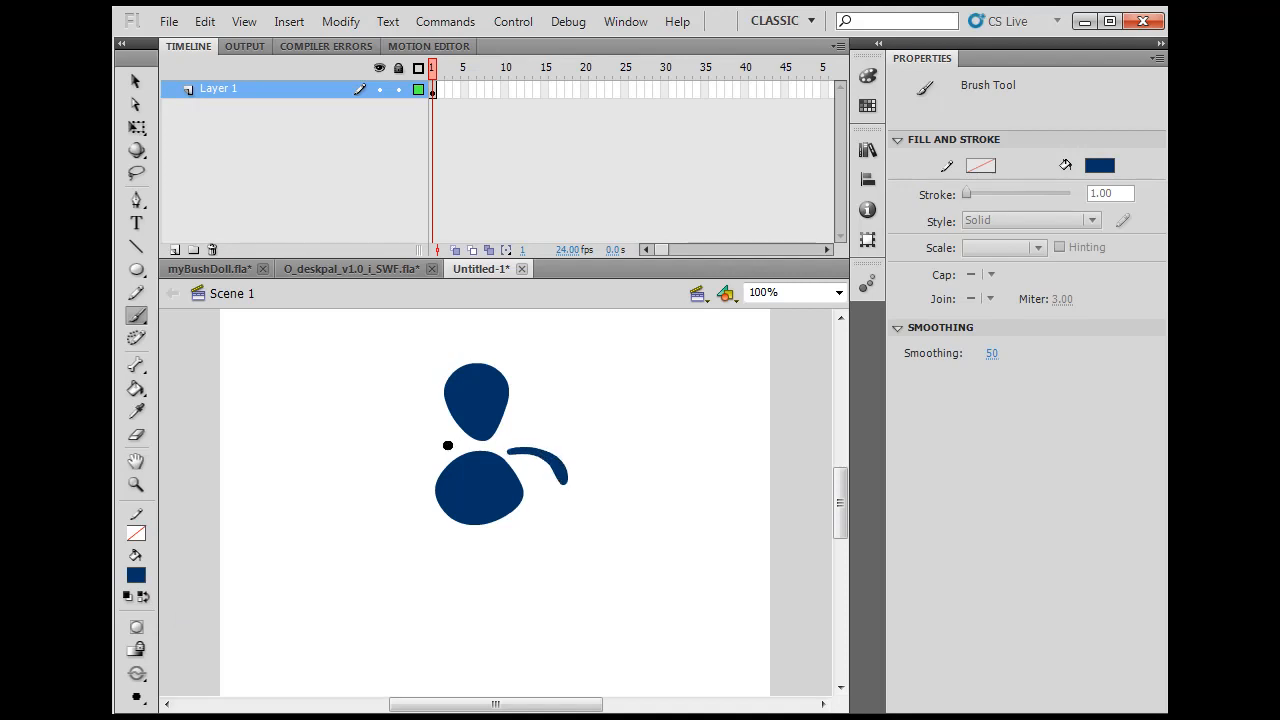
drag(448, 446, 390, 465)
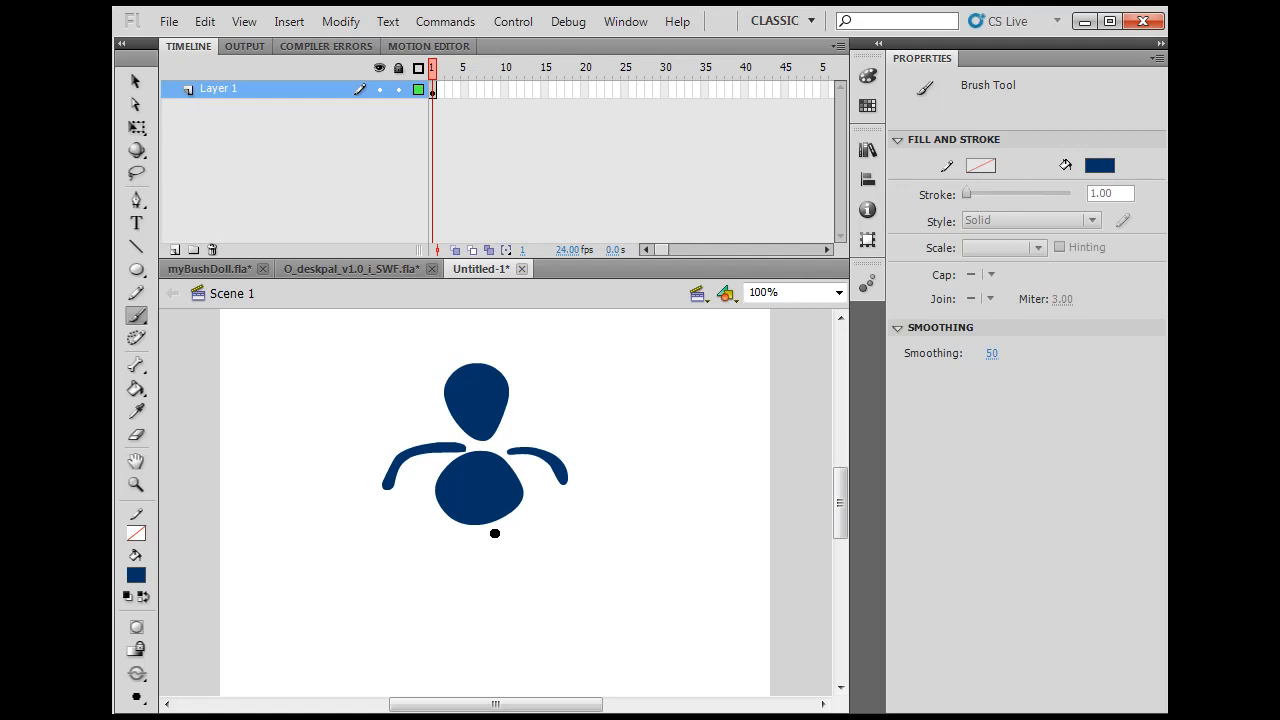
drag(483, 546, 568, 560)
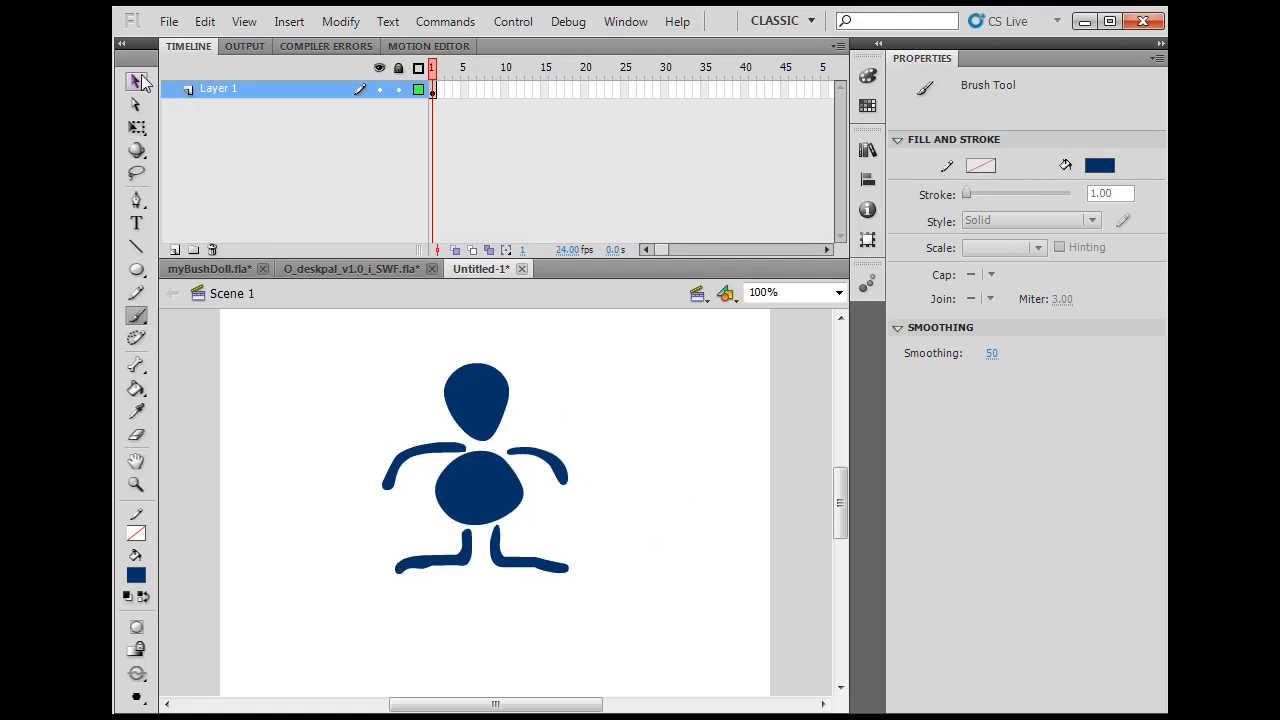
Convert the selected head into a Movie Clip symbol named mc-head
click(136, 81)
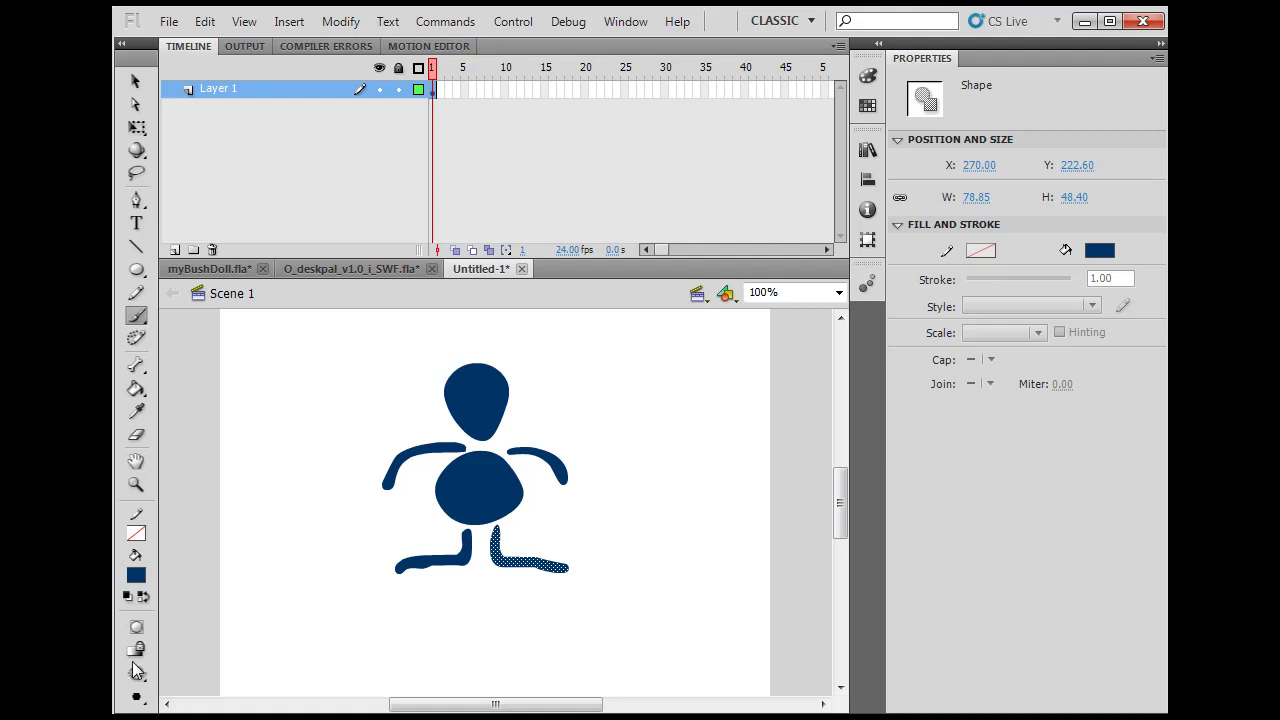
mouse_move(136, 650)
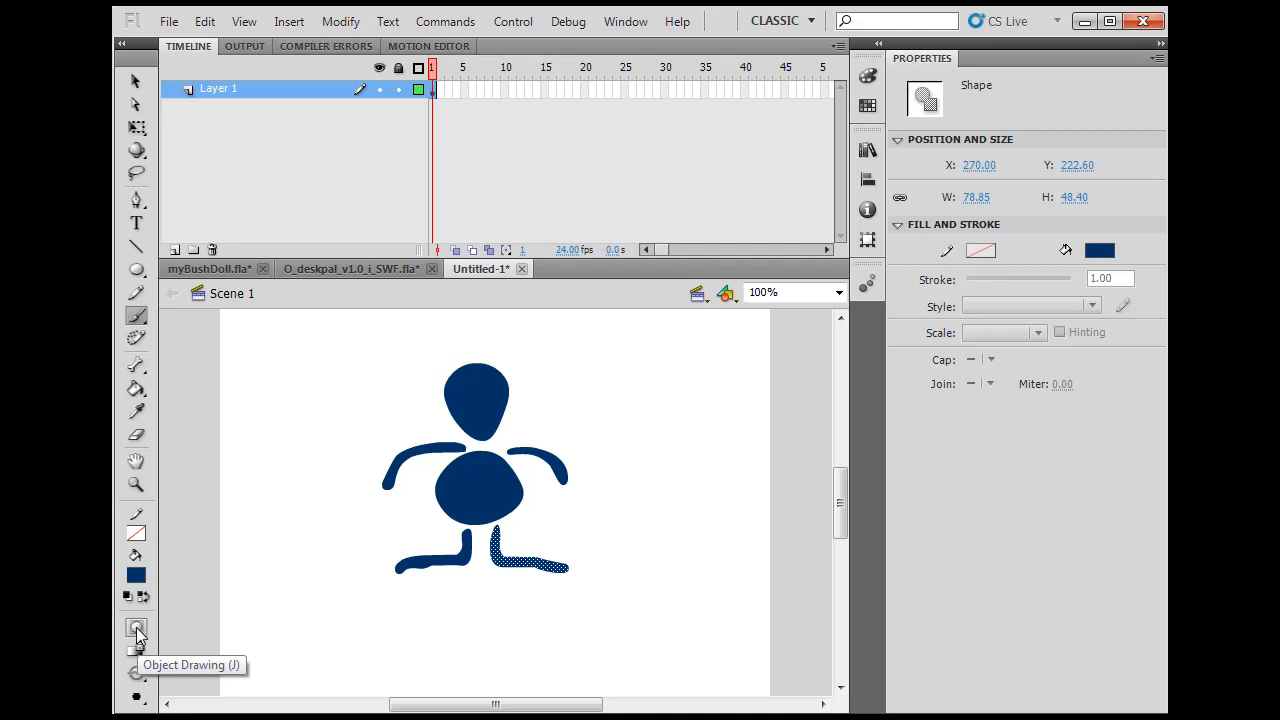
mouse_move(178, 130)
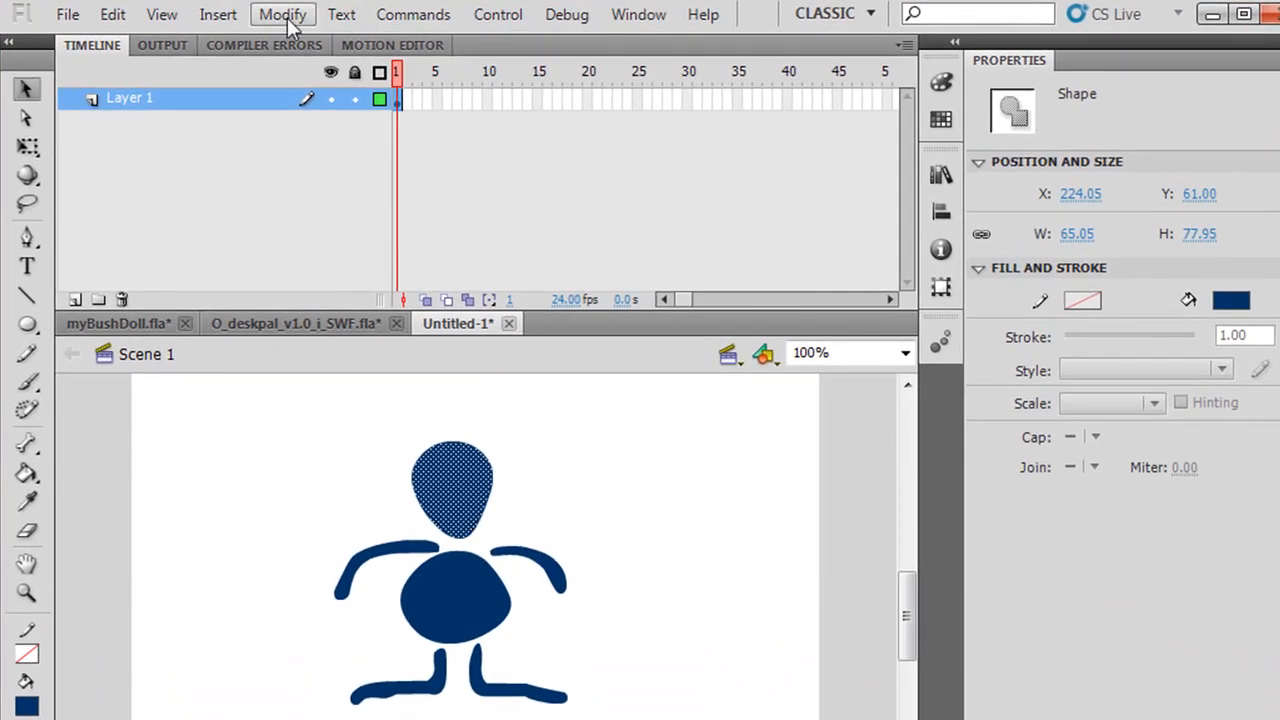
click(283, 14)
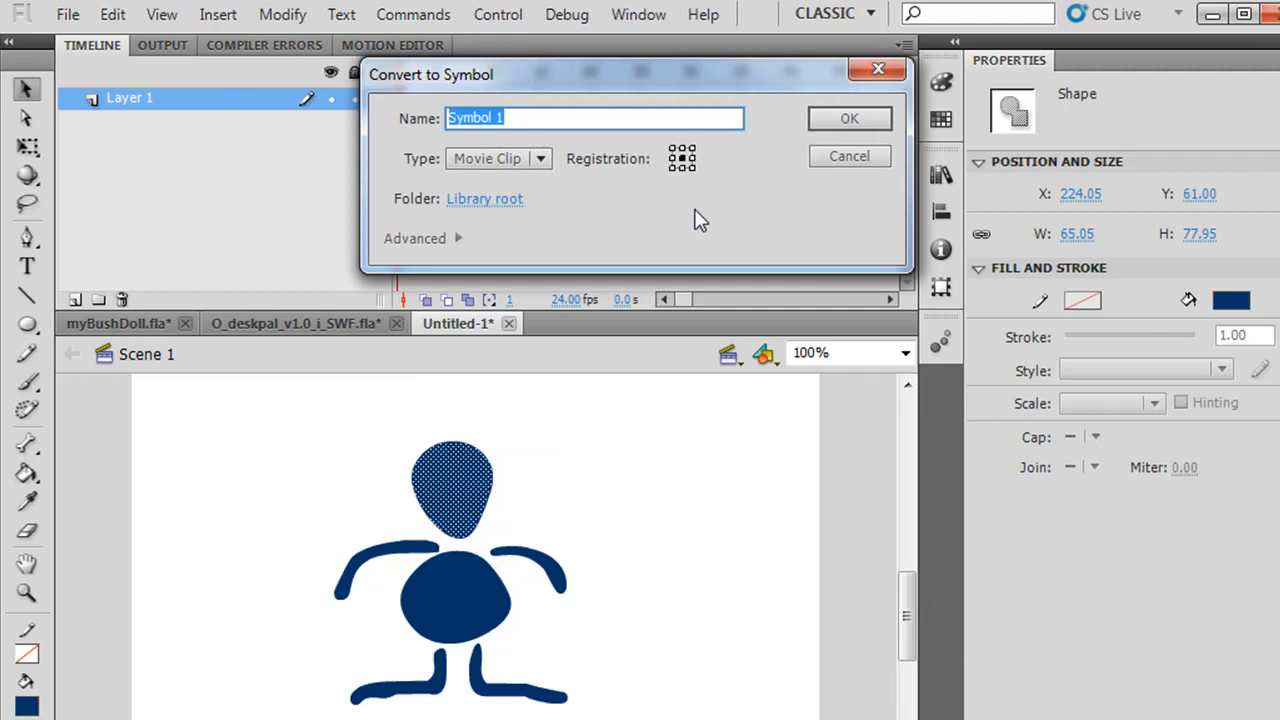
mouse_move(687, 167)
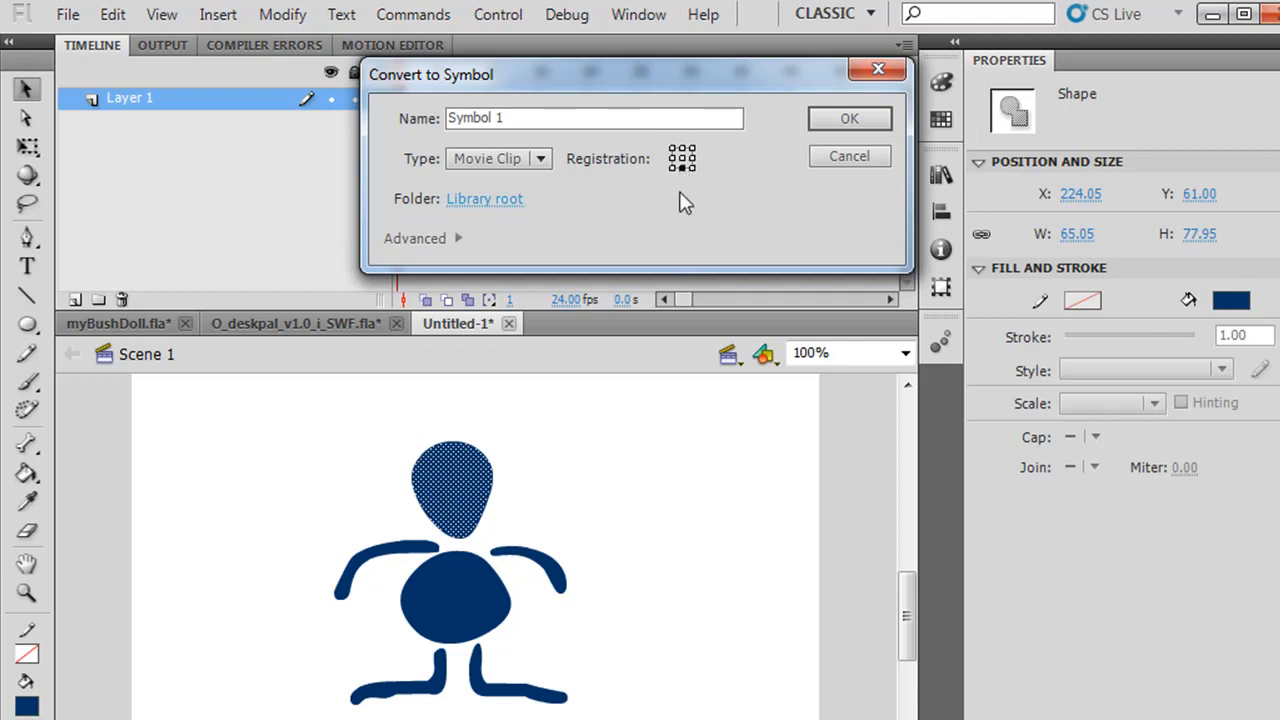
mouse_move(457, 547)
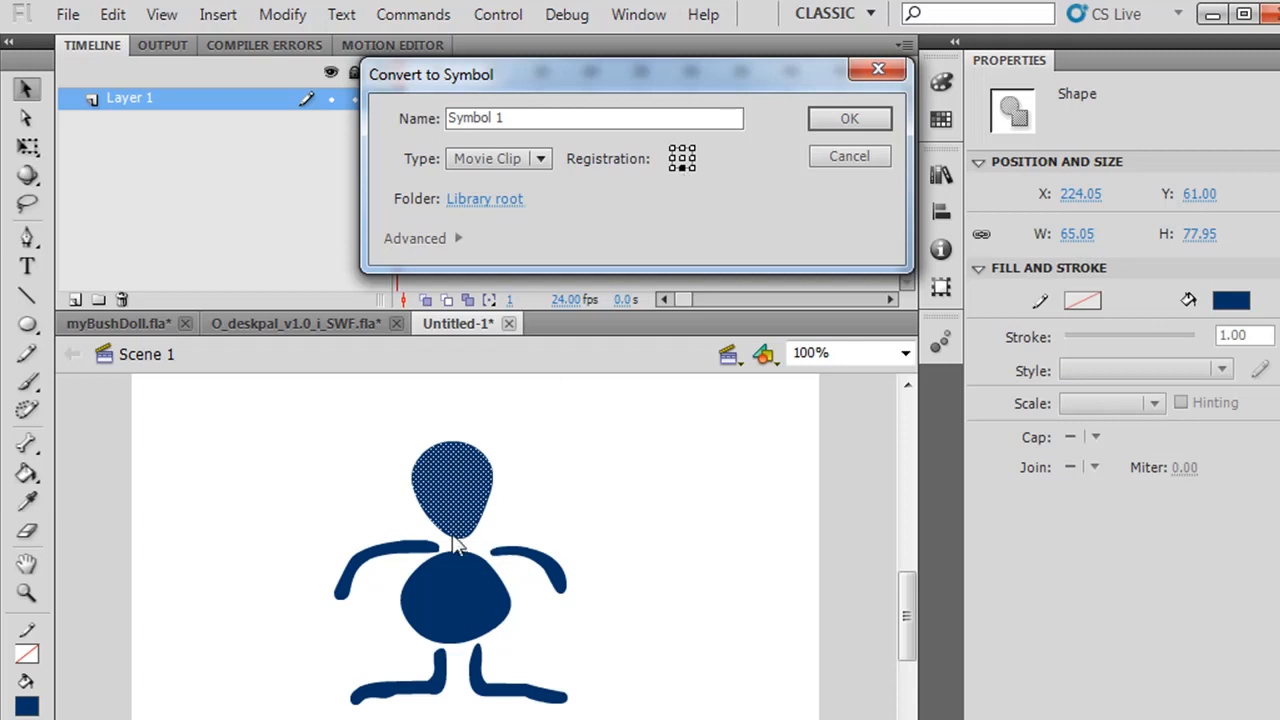
mouse_move(508, 152)
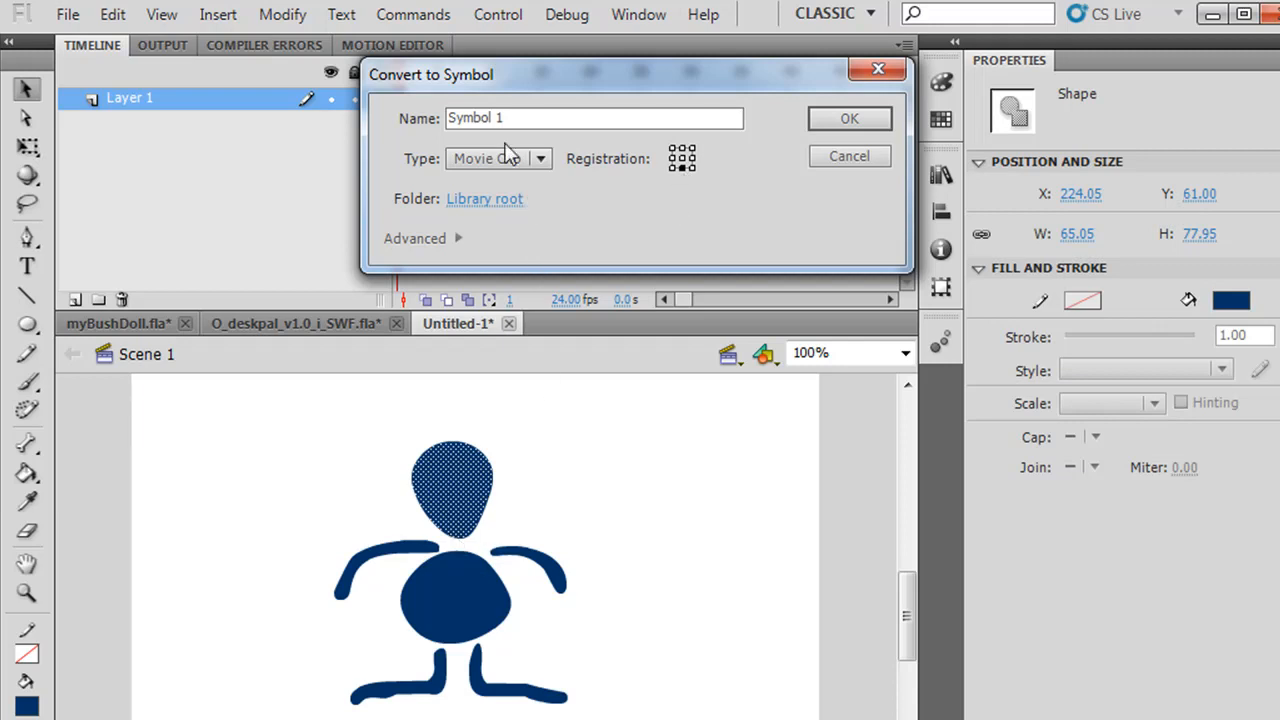
text(head)
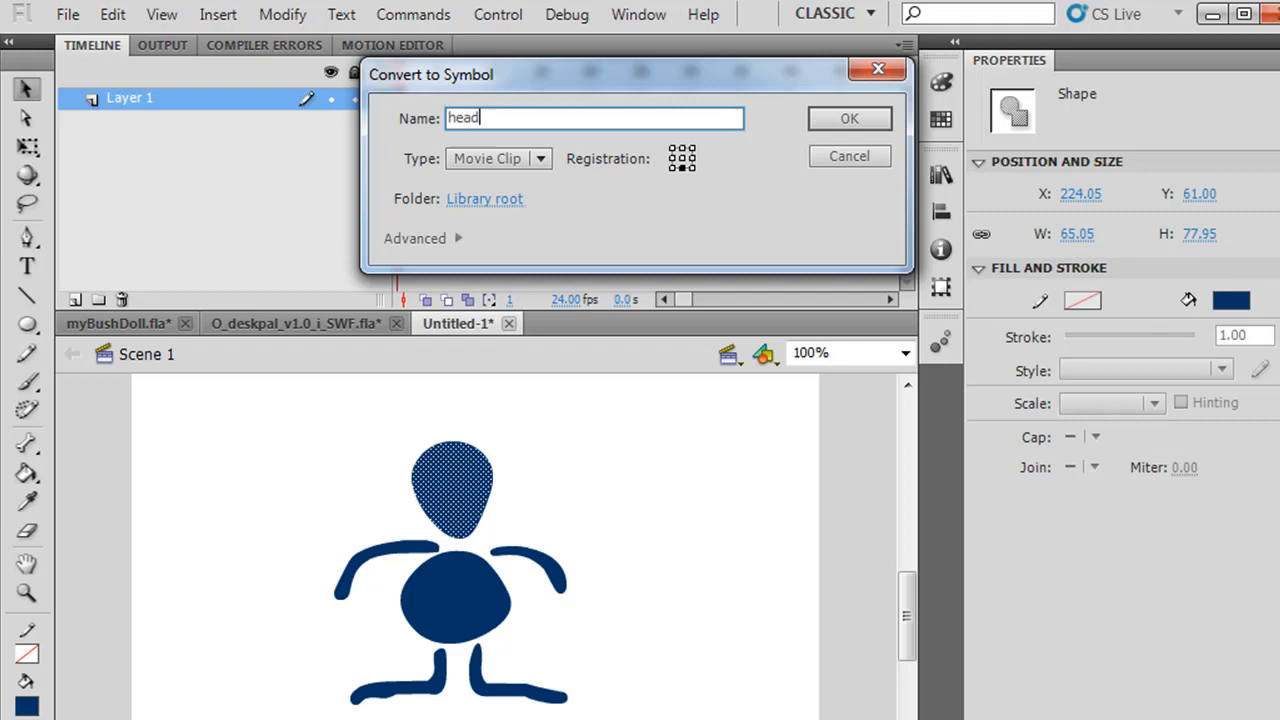
mouse_move(381, 110)
text(mc-)
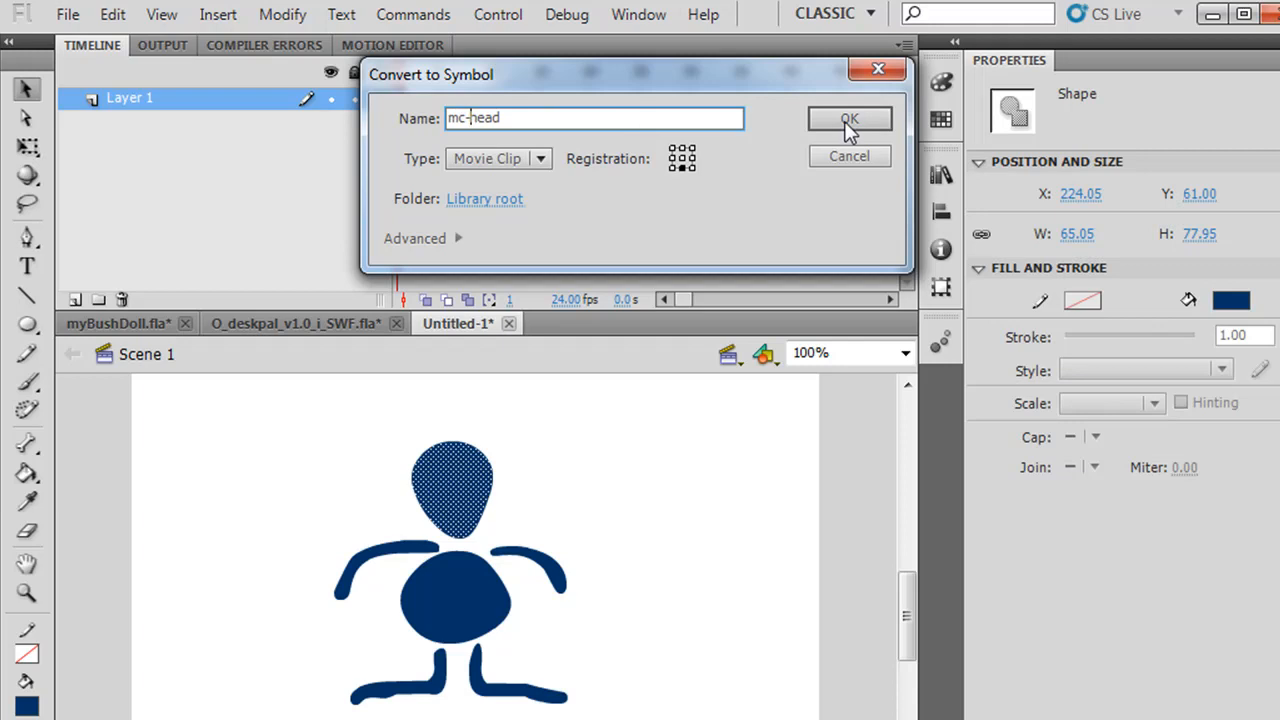
click(849, 118)
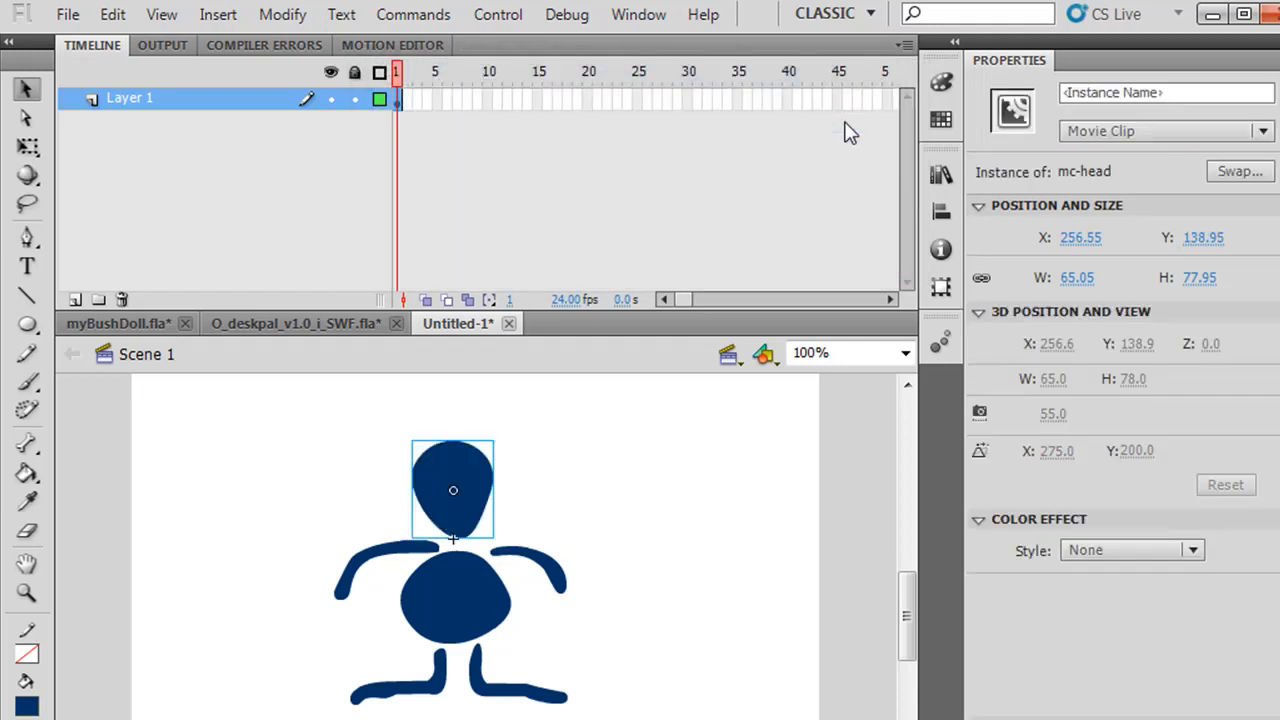
mouse_move(446, 535)
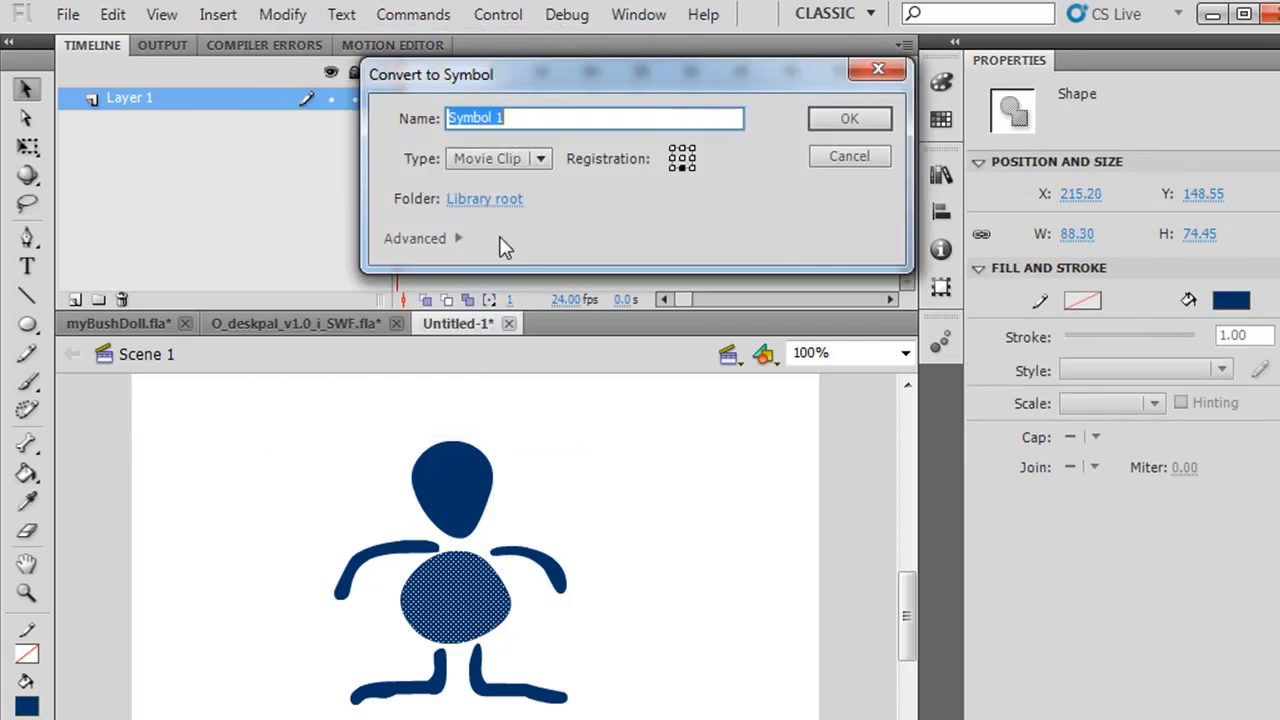
Name the body symbol mc-body, confirm it, and select the body clip on stage
text(mc-body)
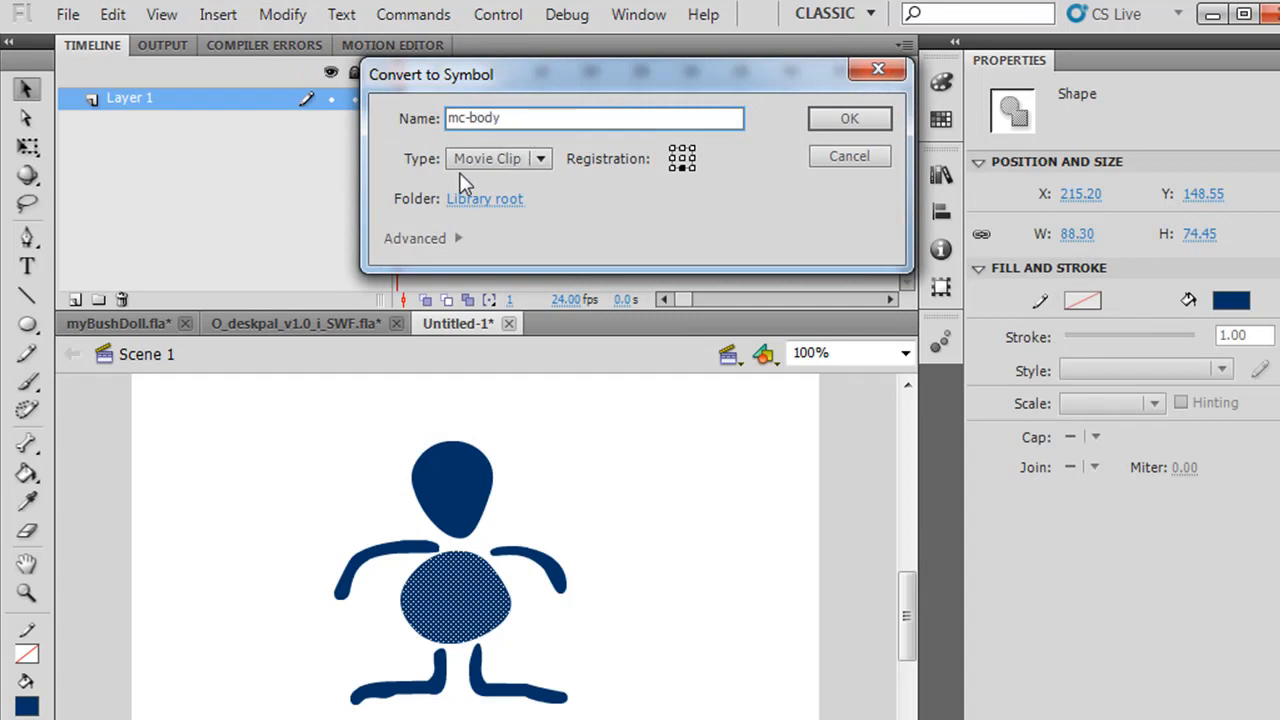
mouse_move(683, 167)
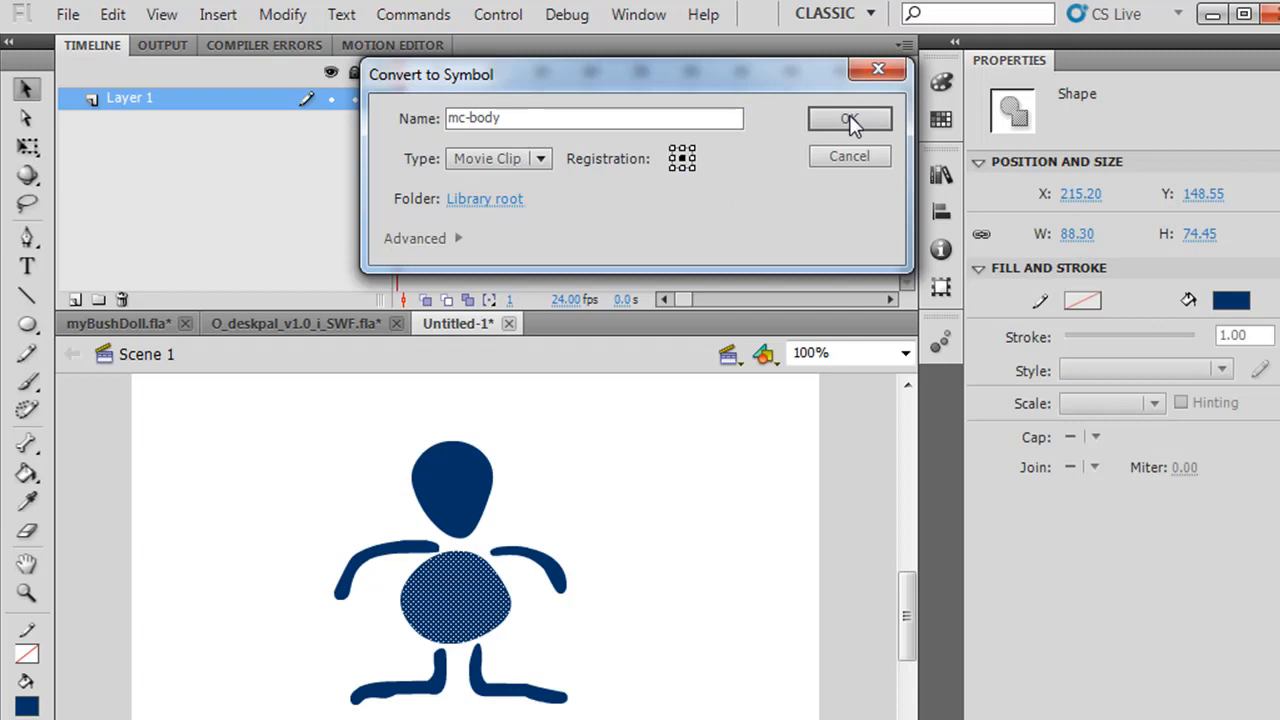
click(849, 120)
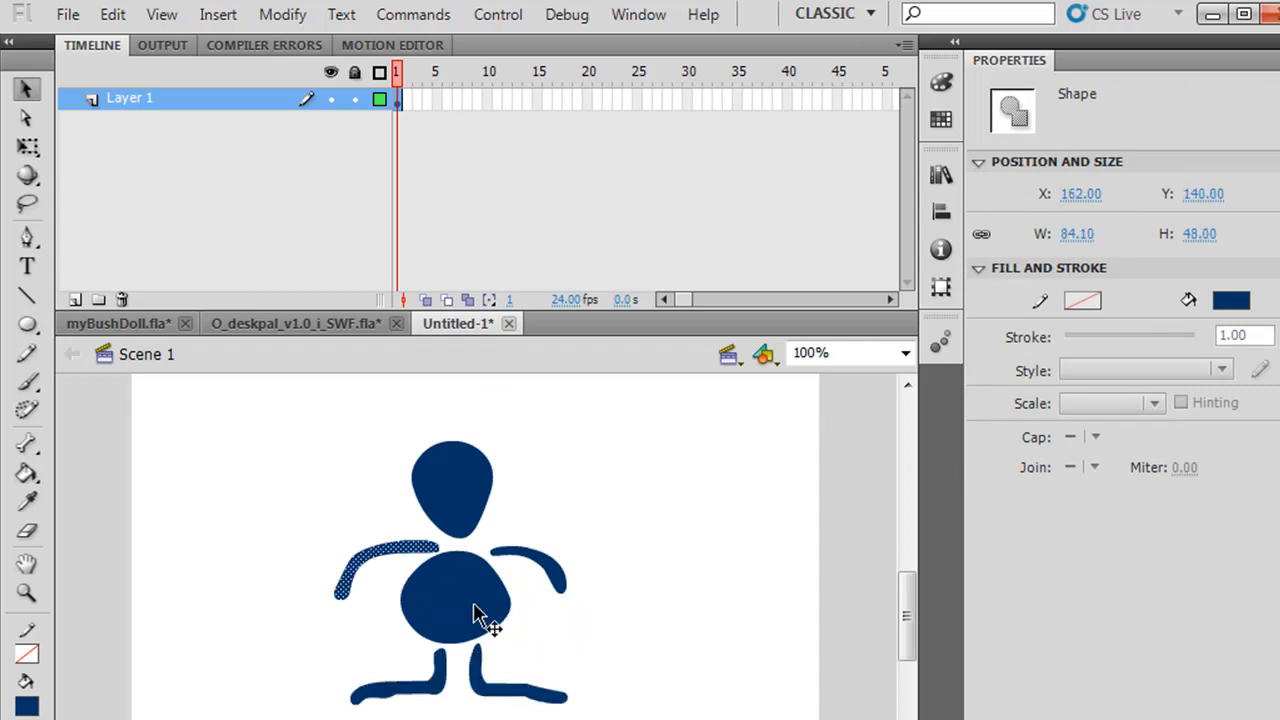
click(475, 615)
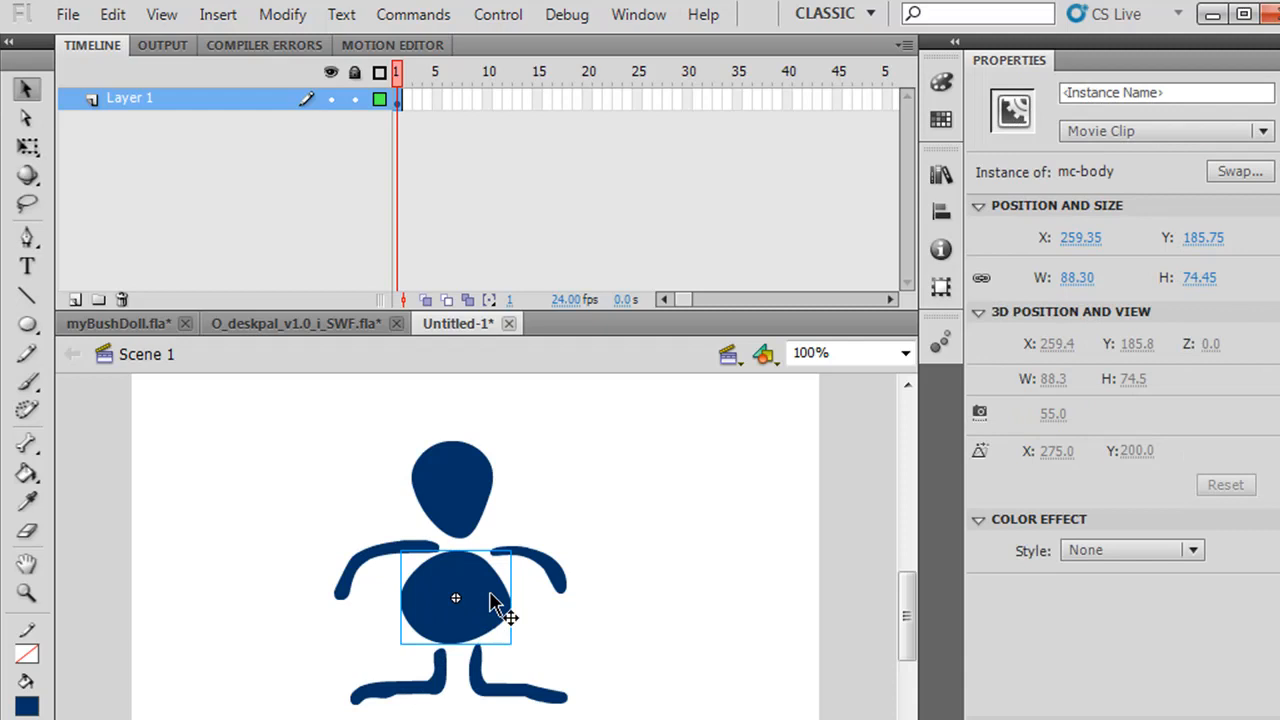
mouse_move(455, 500)
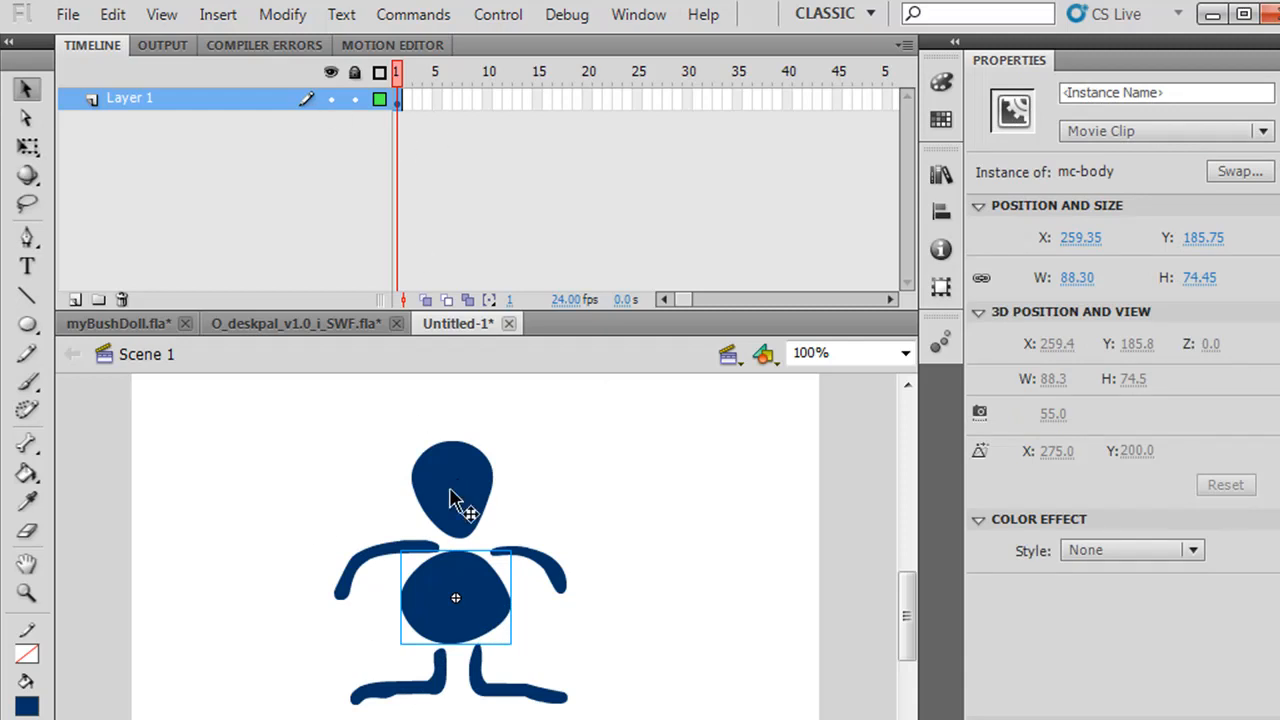
mouse_move(465, 655)
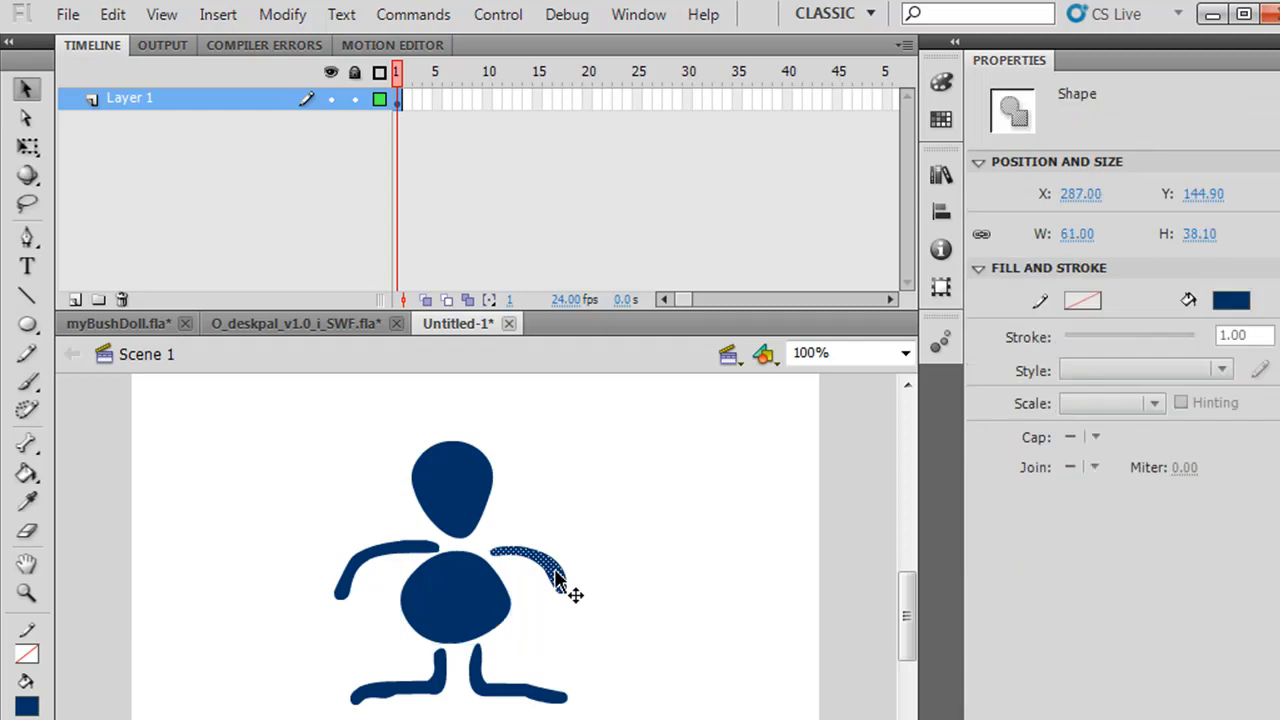
Convert the puppet's right arm into a Movie Clip symbol named mc-arm
click(282, 14)
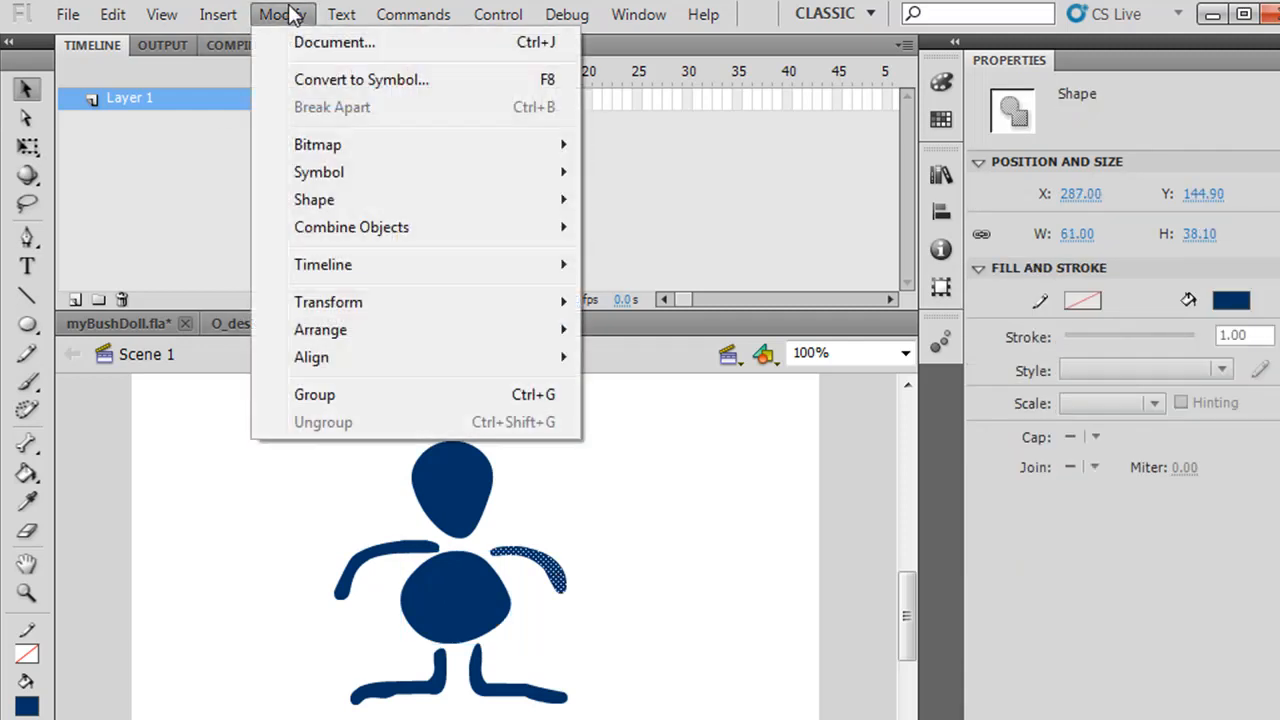
click(361, 79)
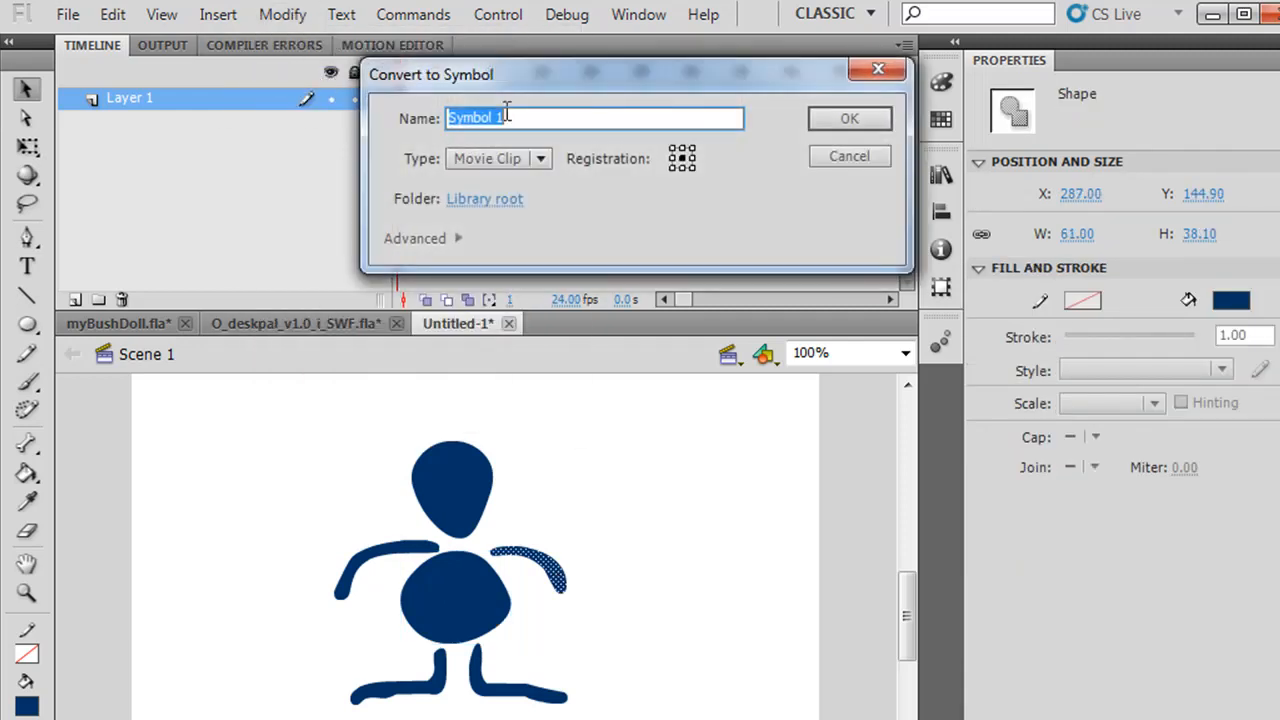
text(m)
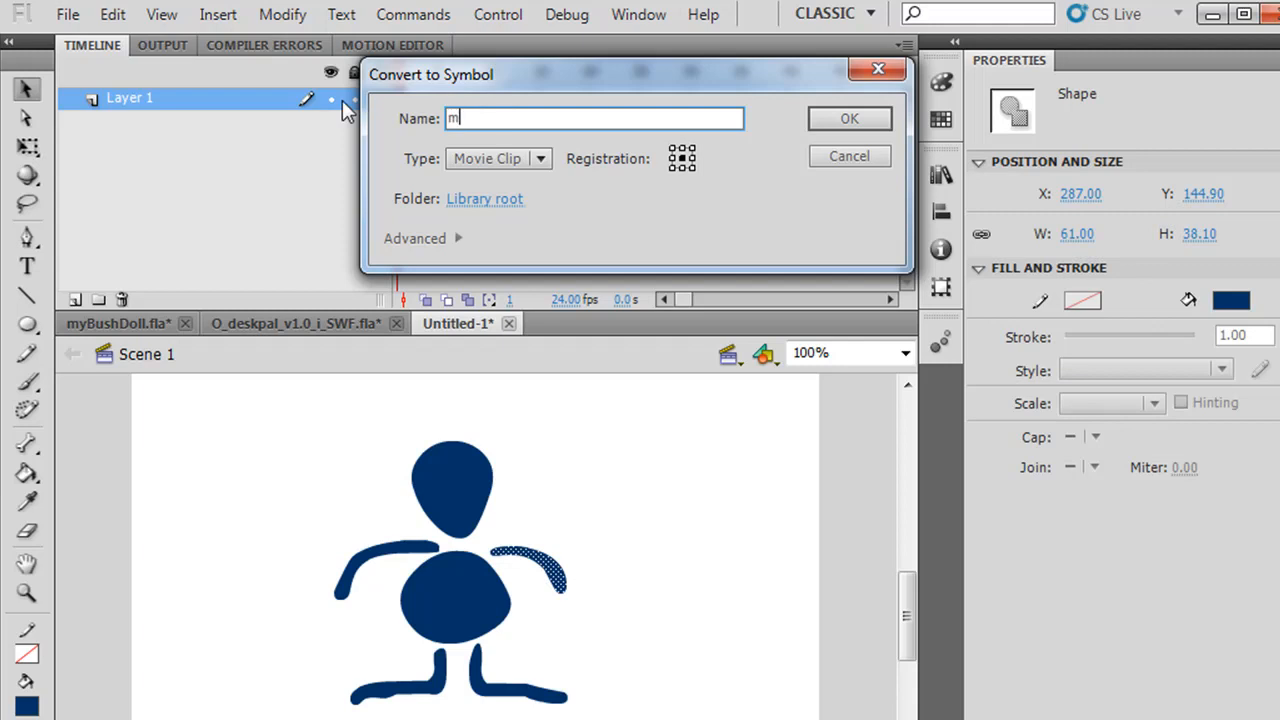
text(c-arm)
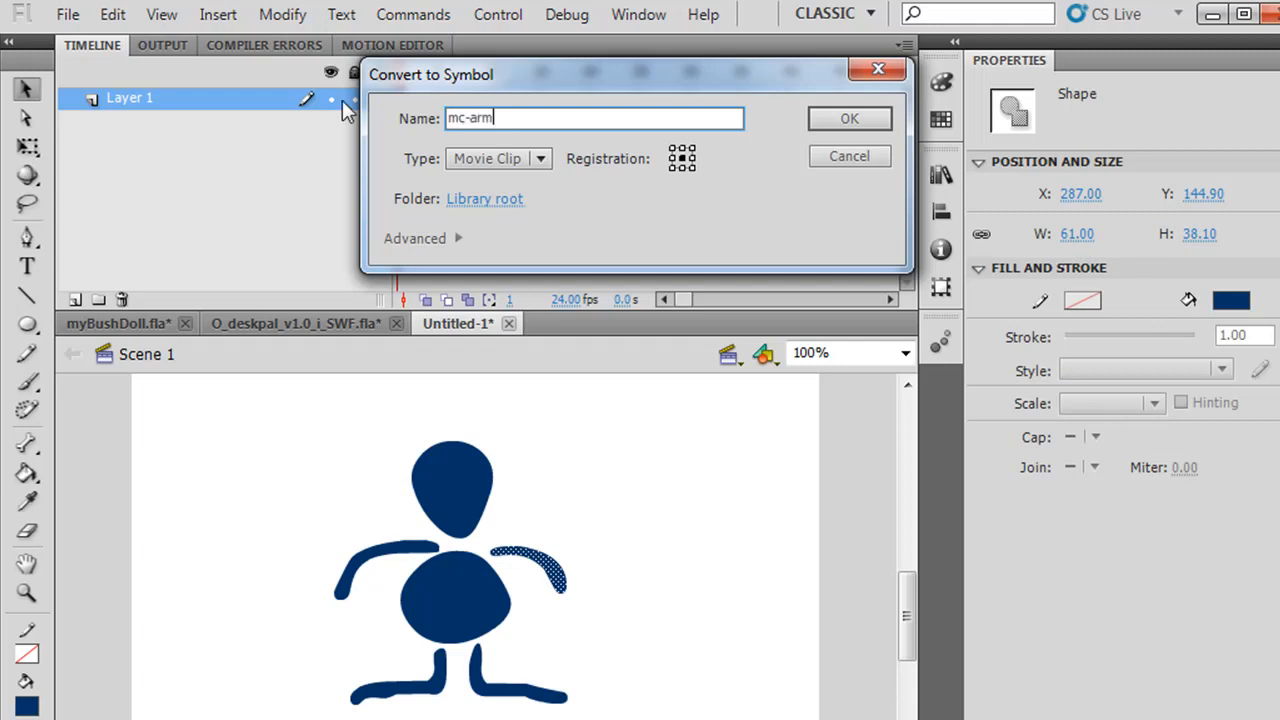
click(848, 118)
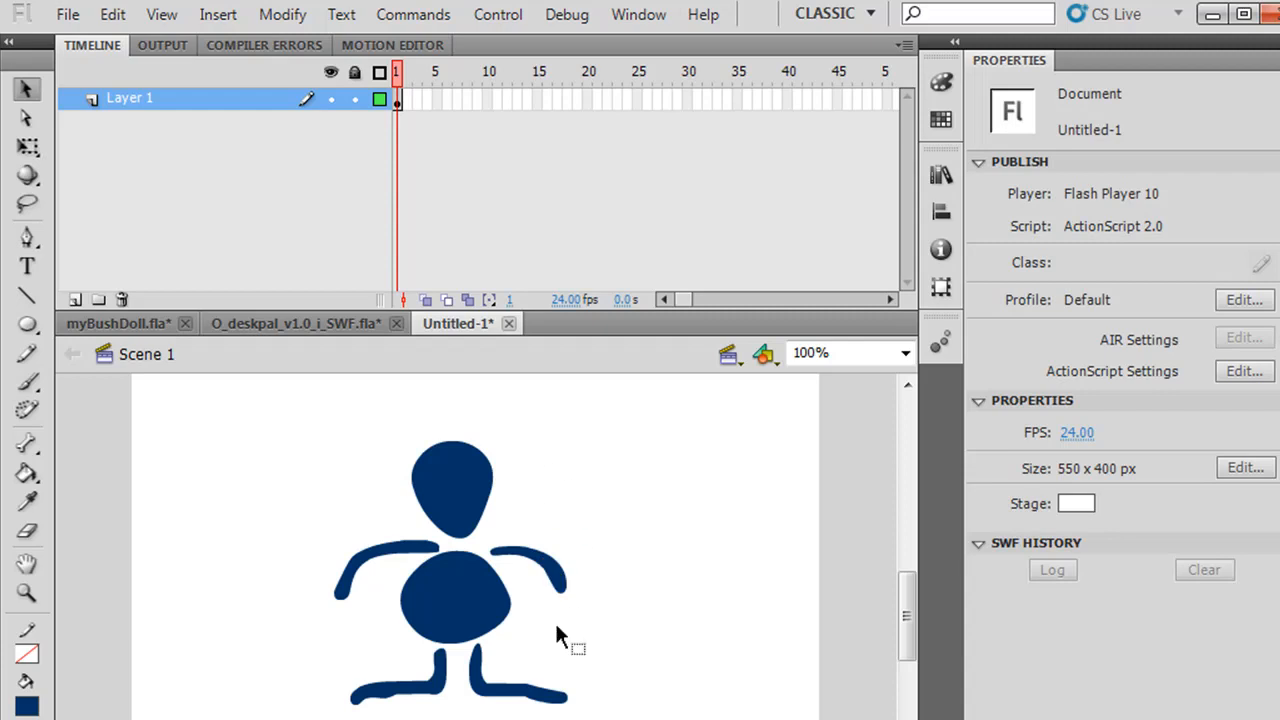
Insert a keyframe at frame 2 and select mc-arm with Free Transform for rotating
click(529, 571)
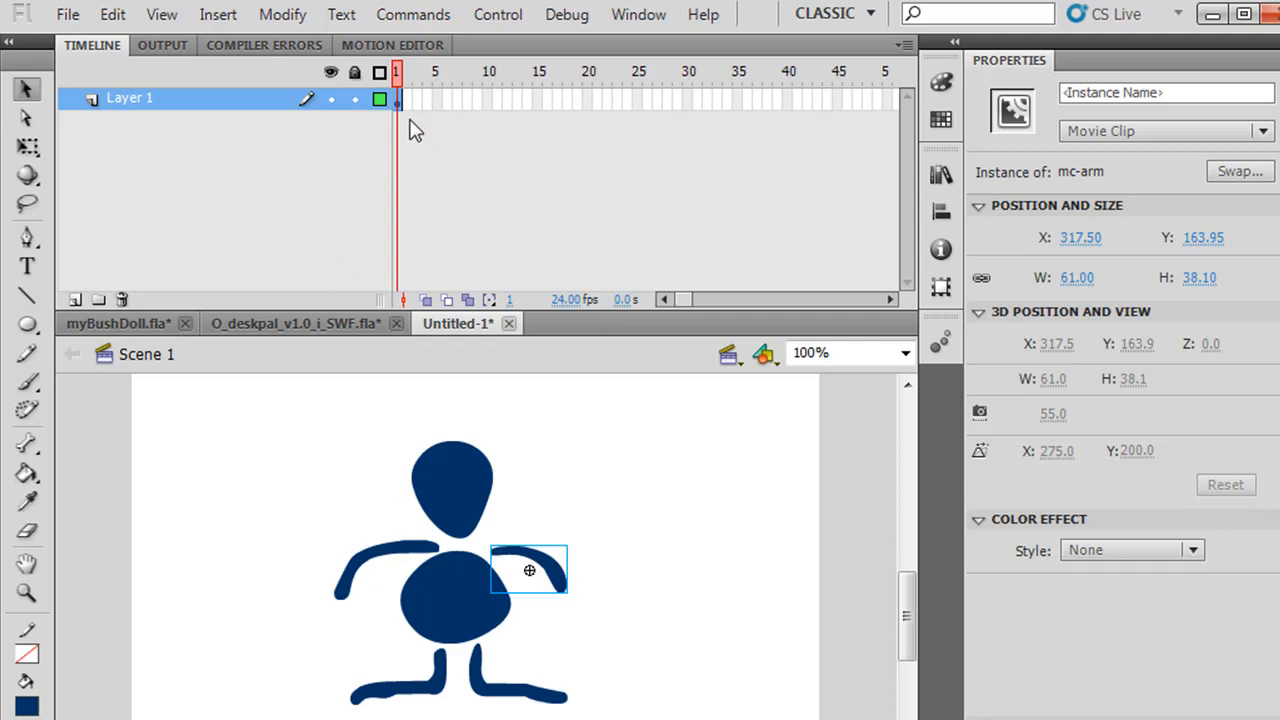
right_click(405, 100)
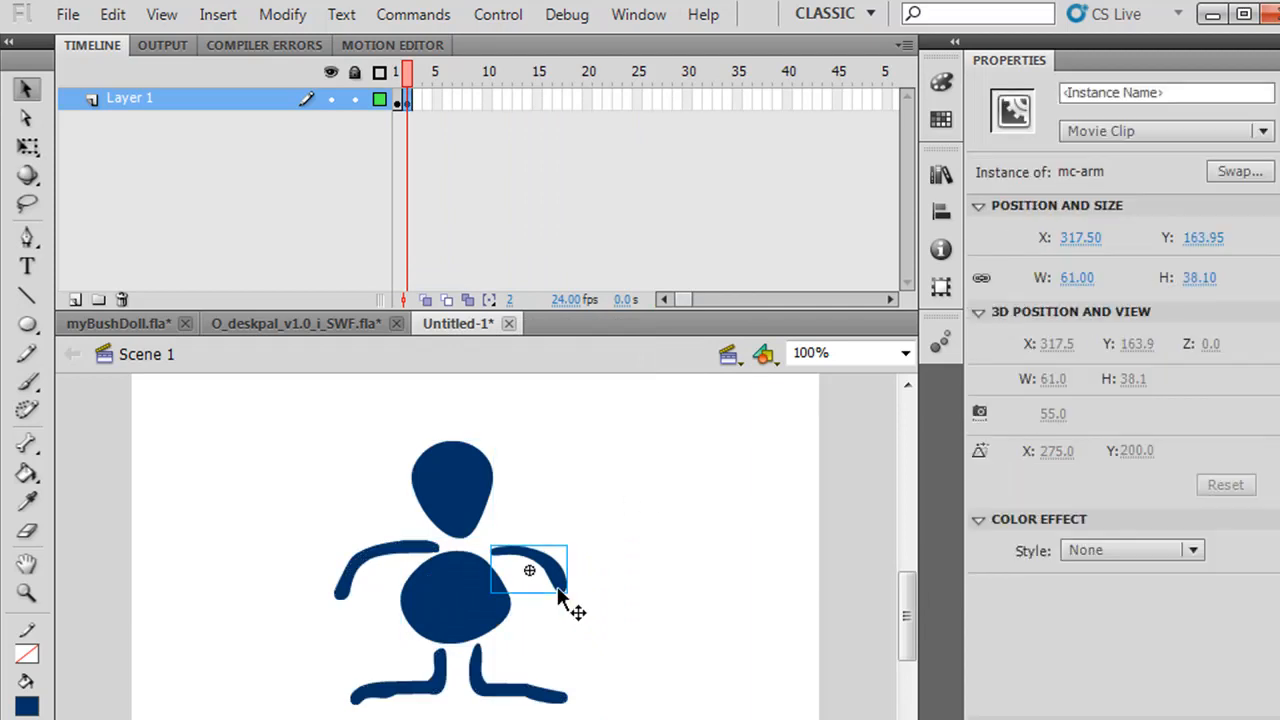
click(24, 146)
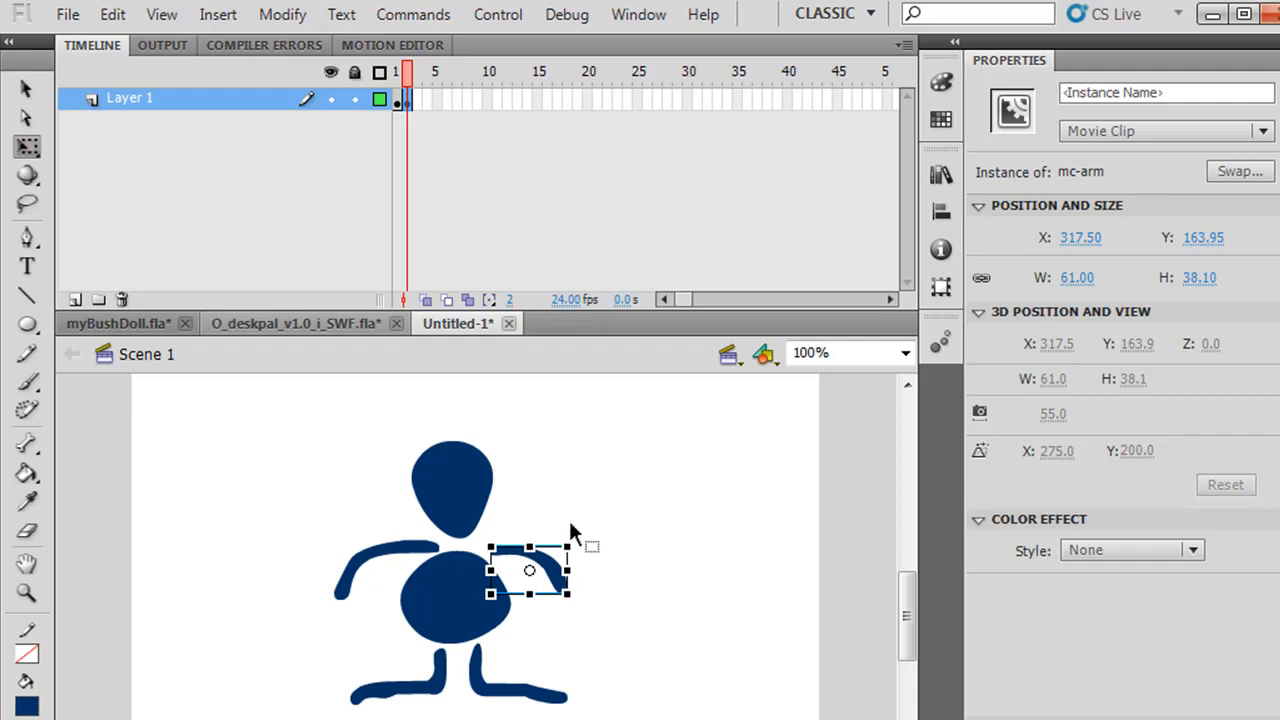
mouse_move(582, 530)
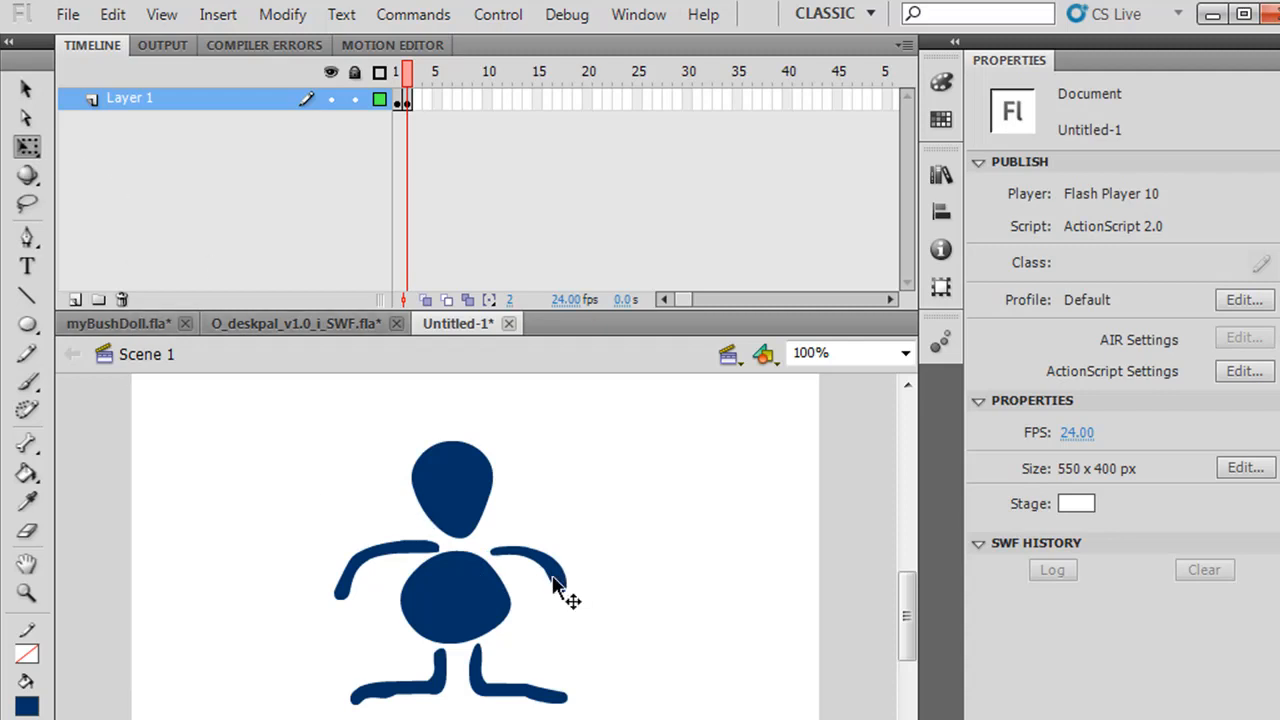
click(528, 573)
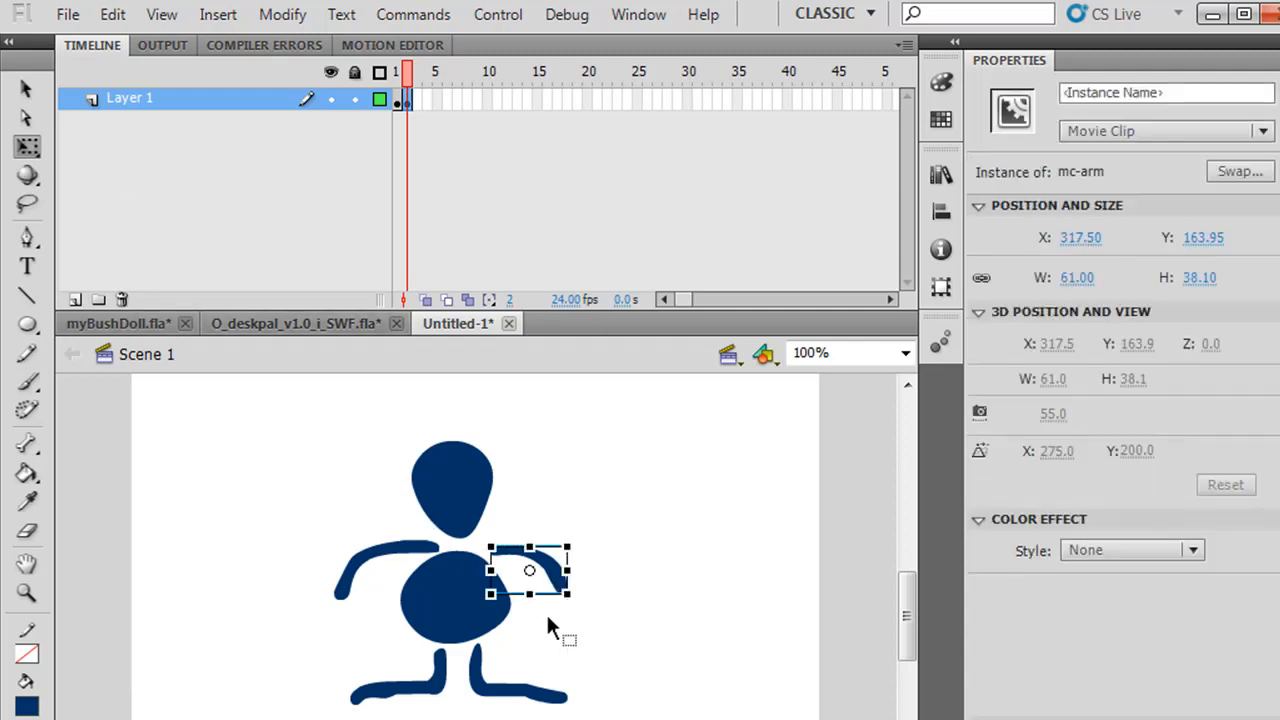
mouse_move(386, 423)
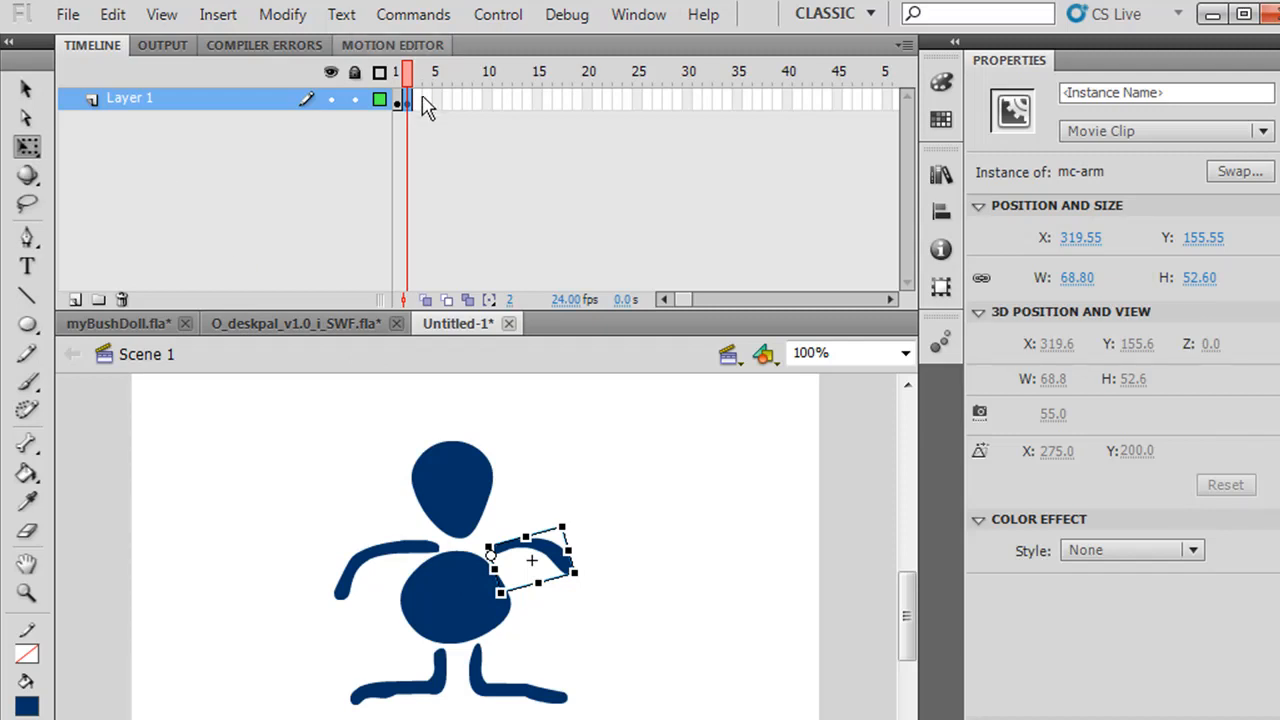
Add a keyframe at frame 3, adjust the arm pose, and go back to frame 1
right_click(402, 99)
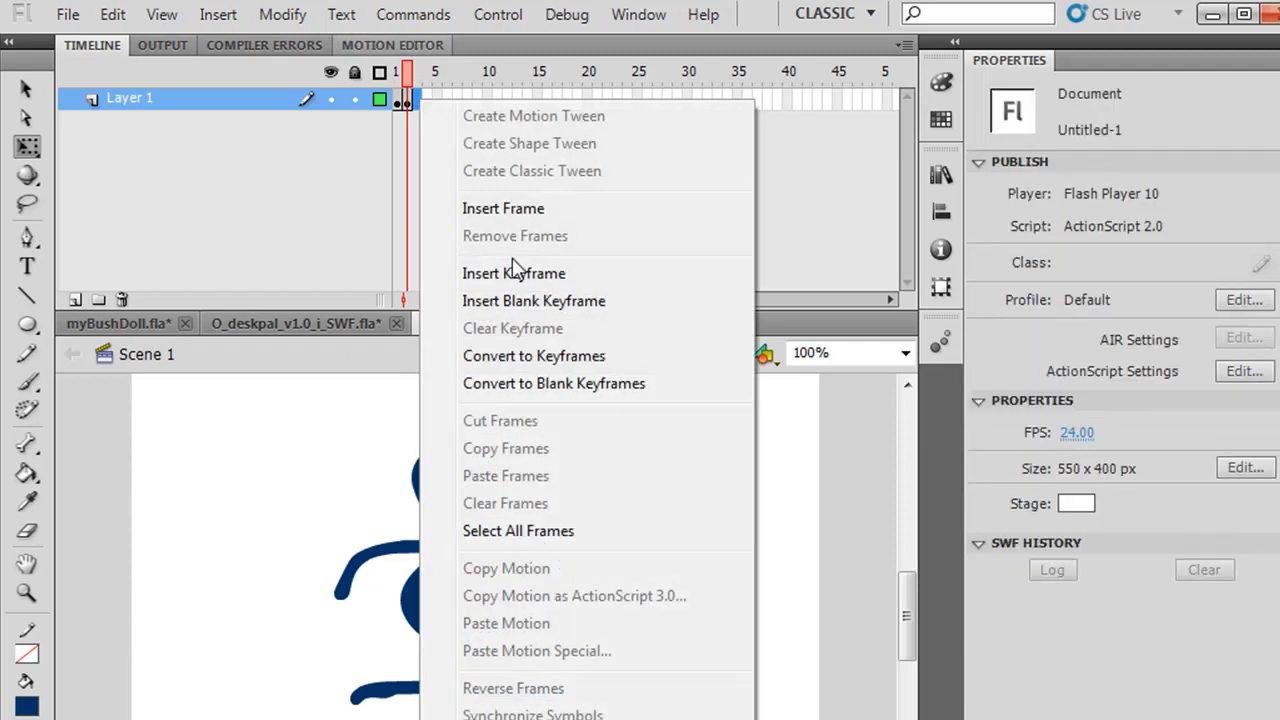
click(514, 272)
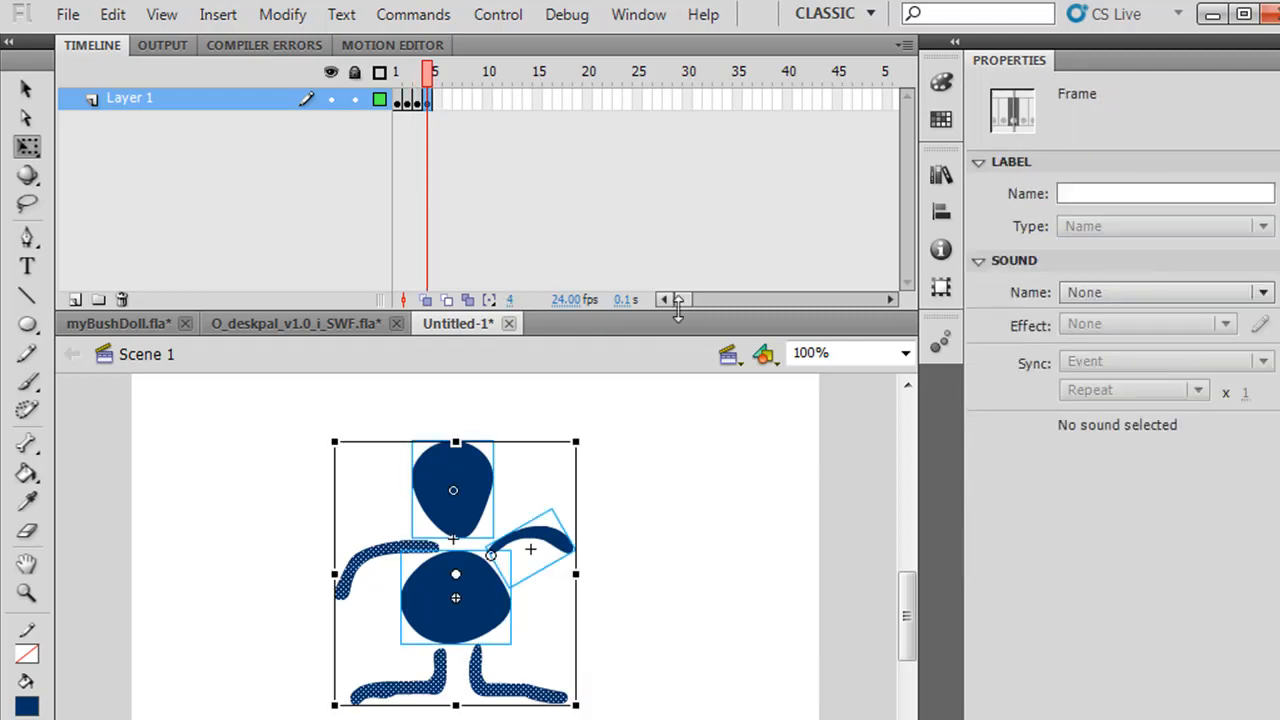
click(686, 517)
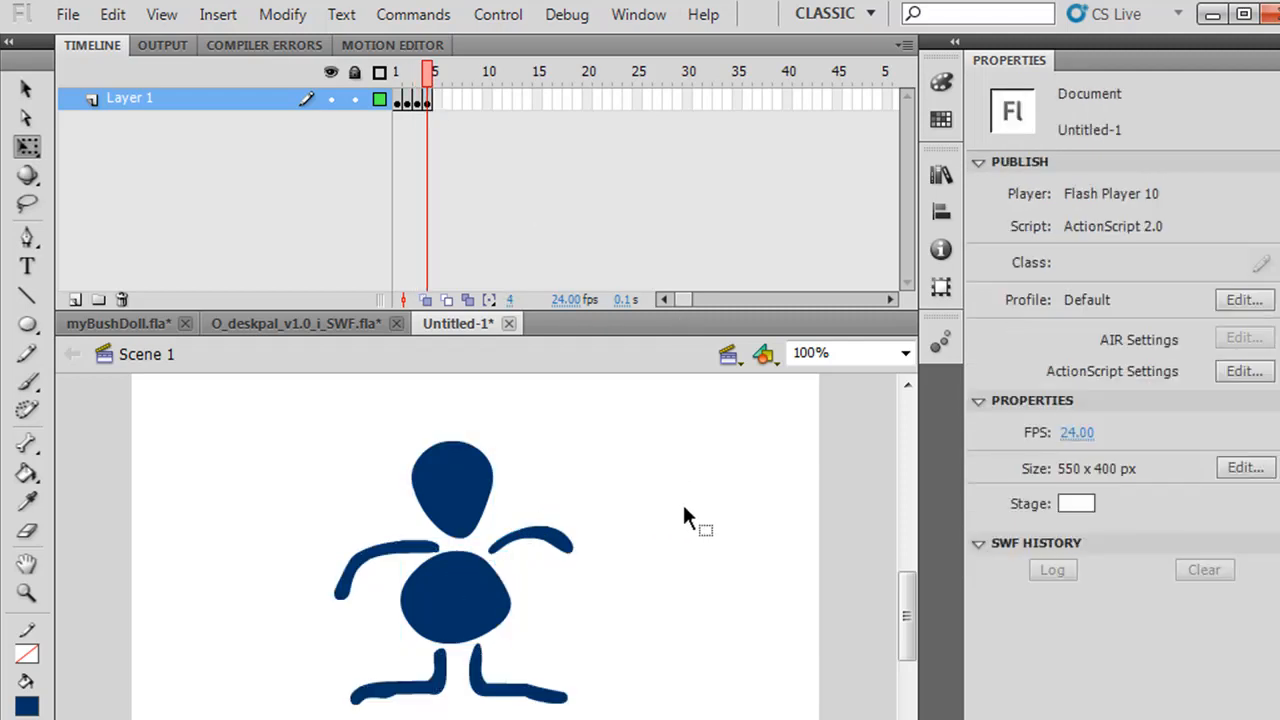
click(540, 560)
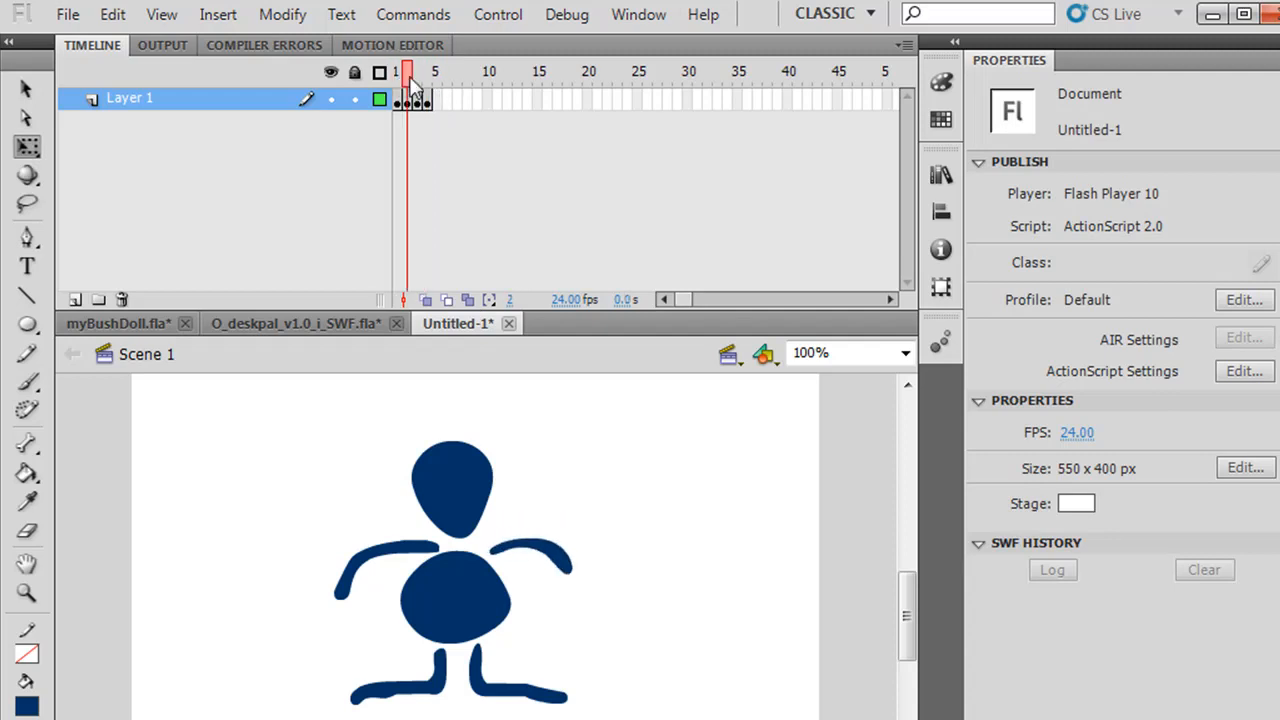
click(428, 71)
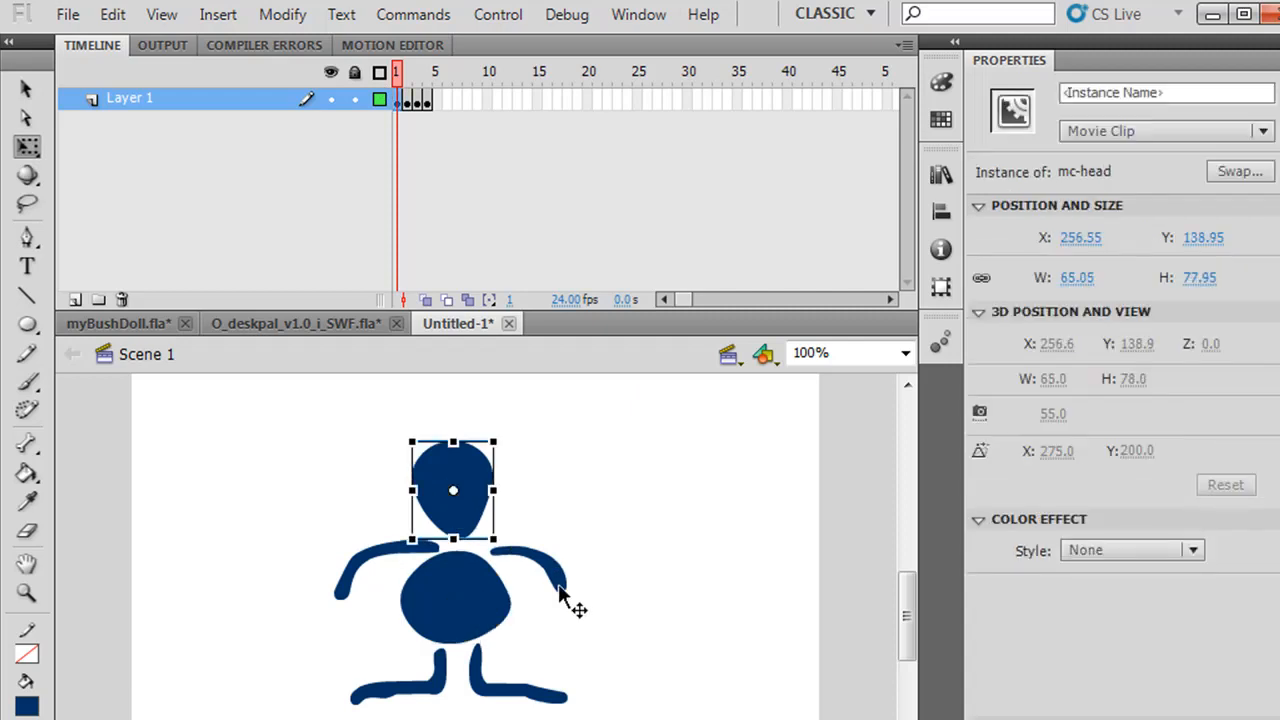
Cut mc-body, add Layer 2, and paste the body in place on its first frame
click(455, 600)
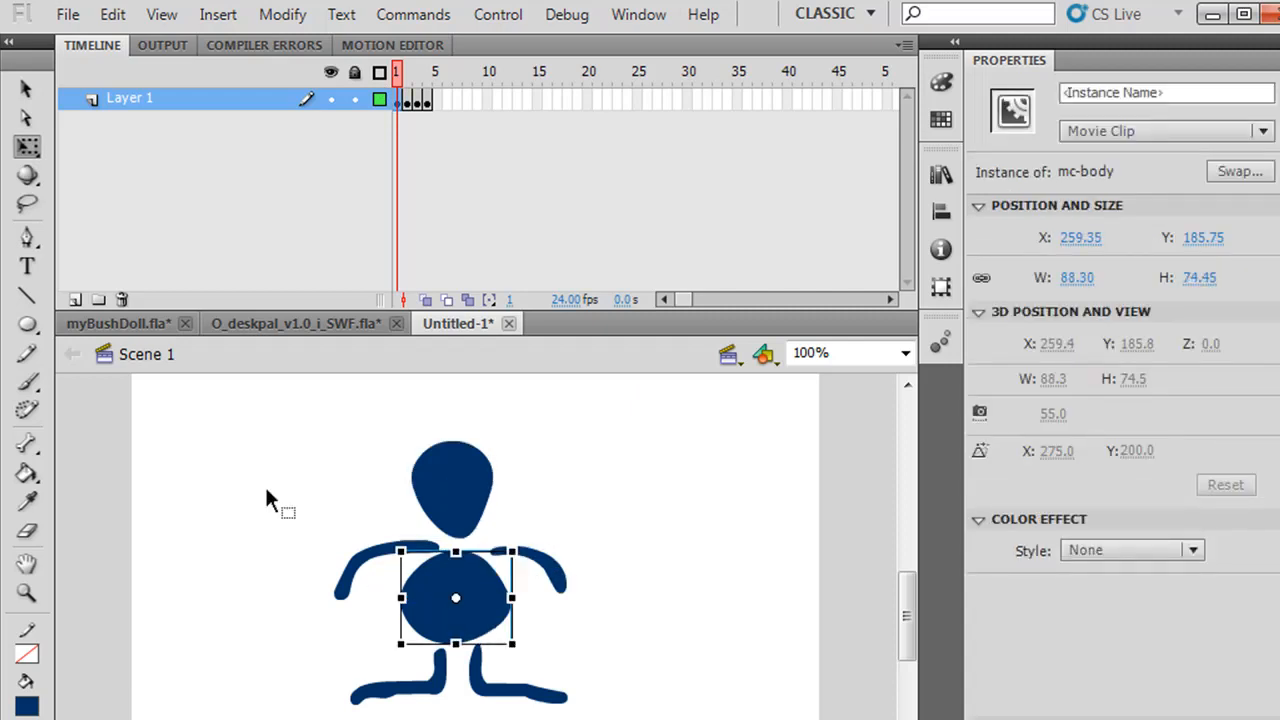
mouse_move(452, 597)
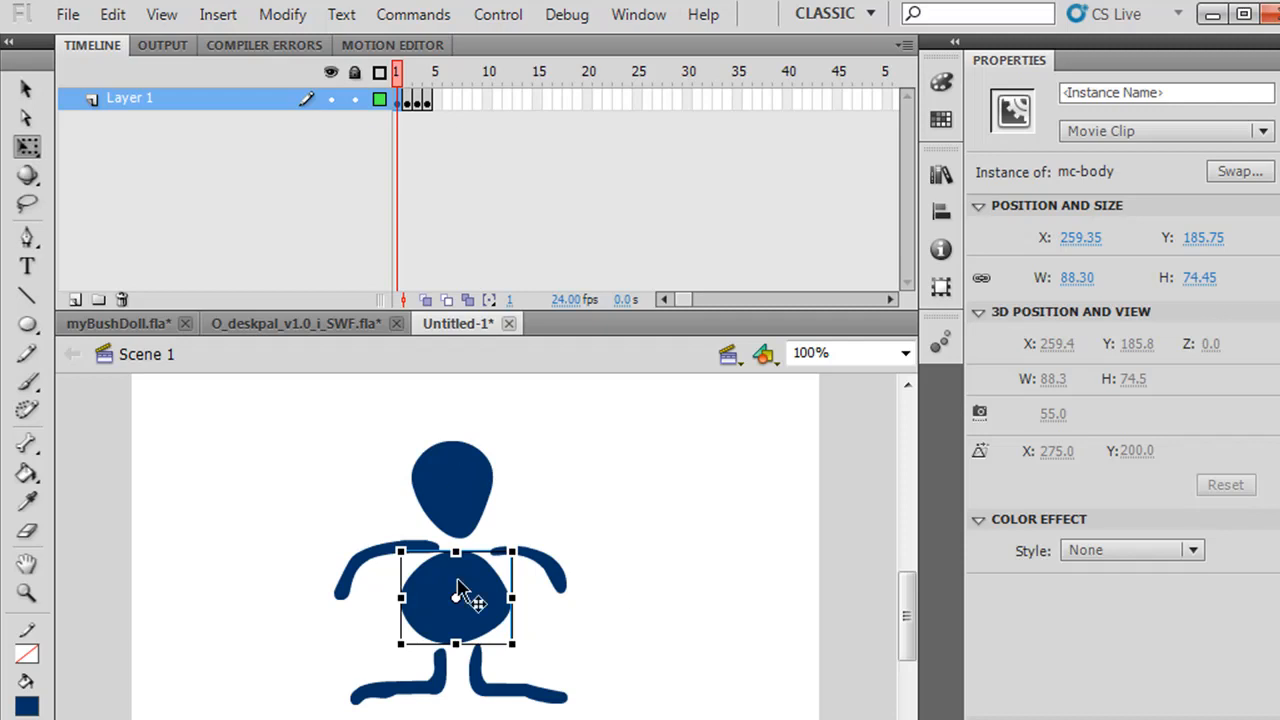
mouse_move(405, 118)
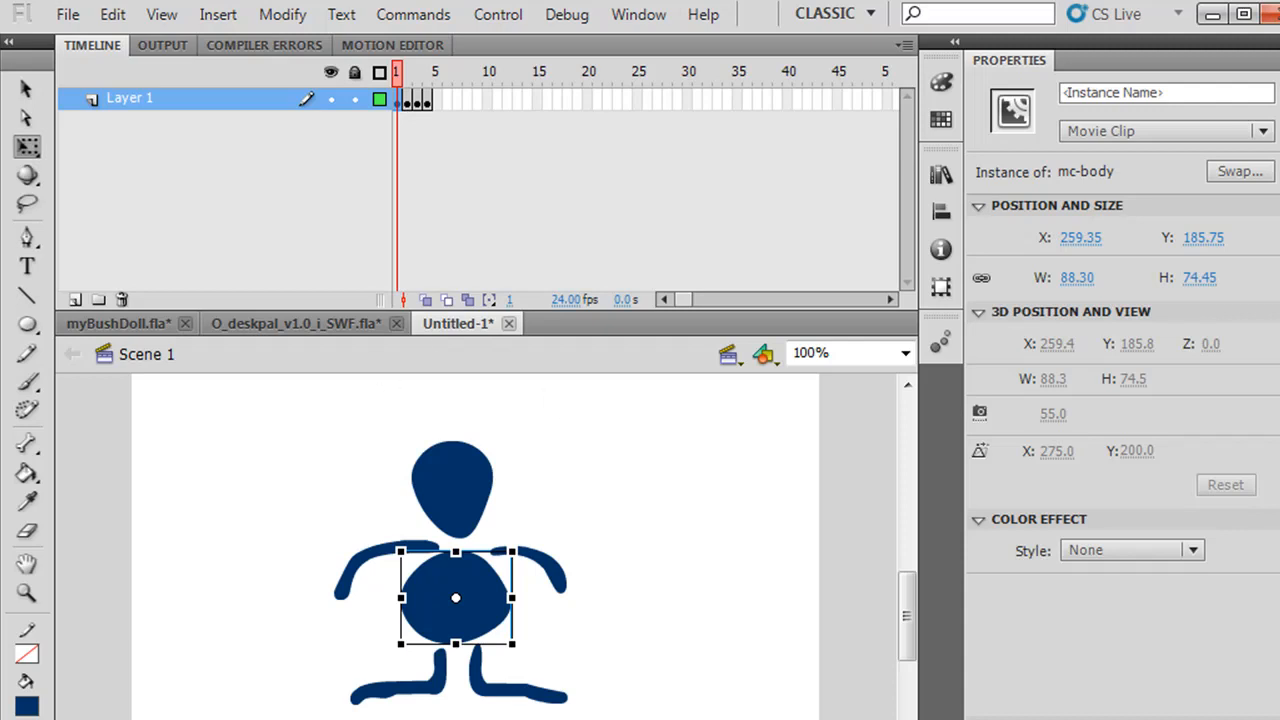
mouse_move(622, 648)
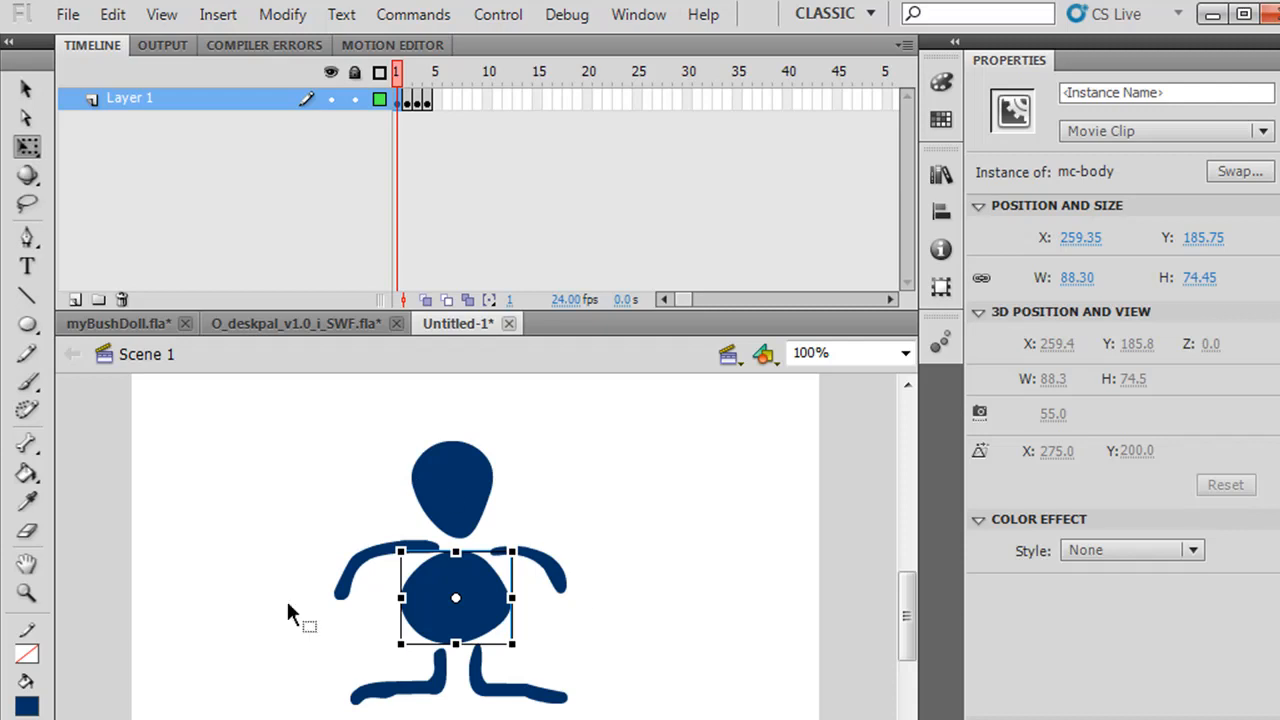
mouse_move(543, 702)
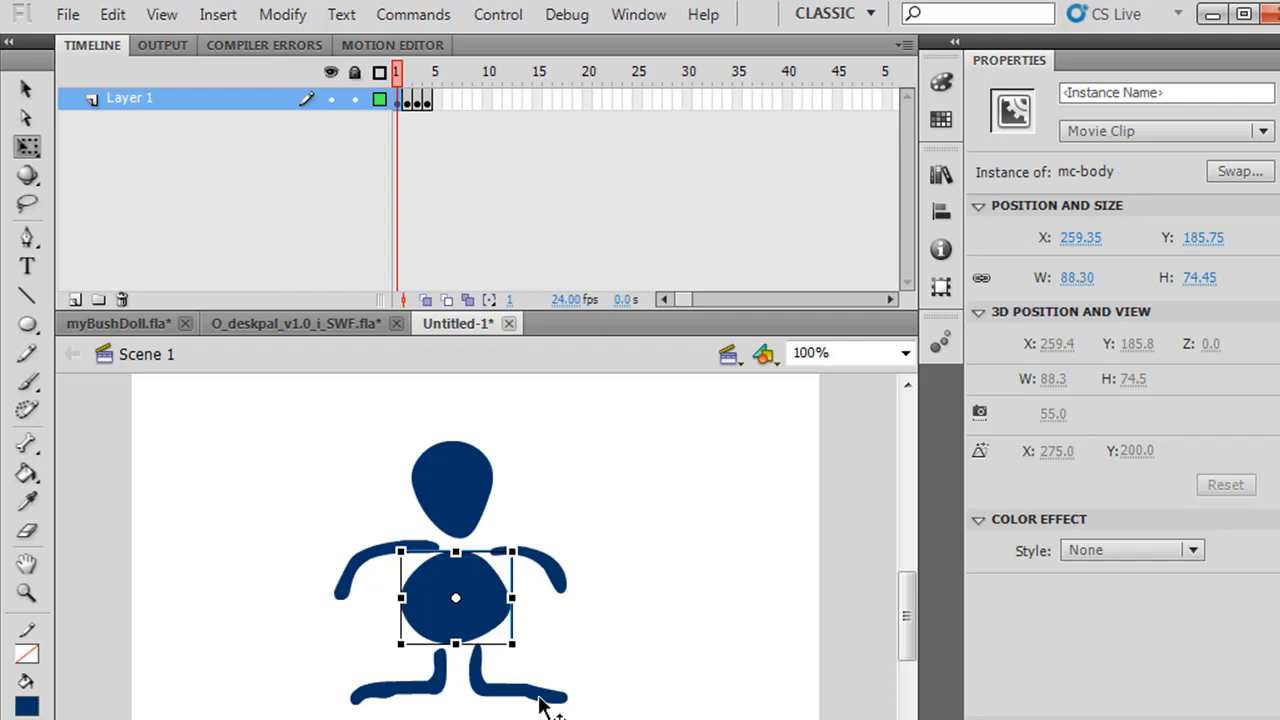
mouse_move(430, 166)
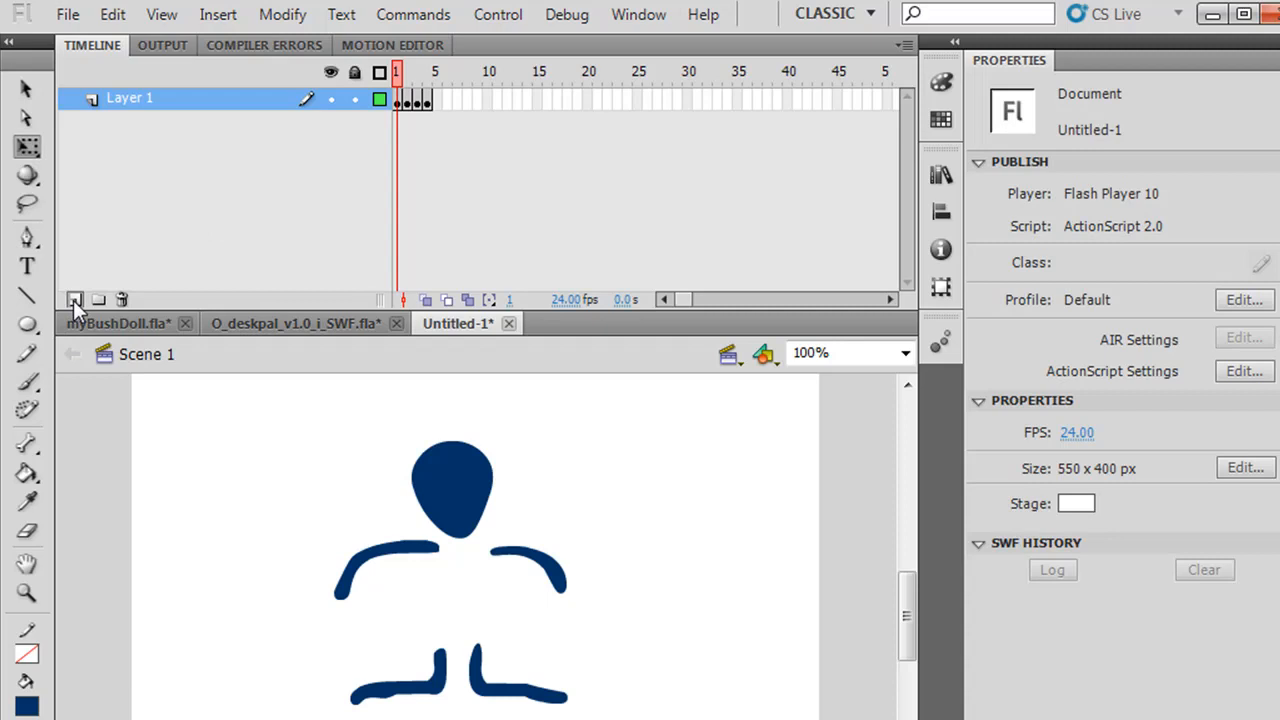
click(74, 299)
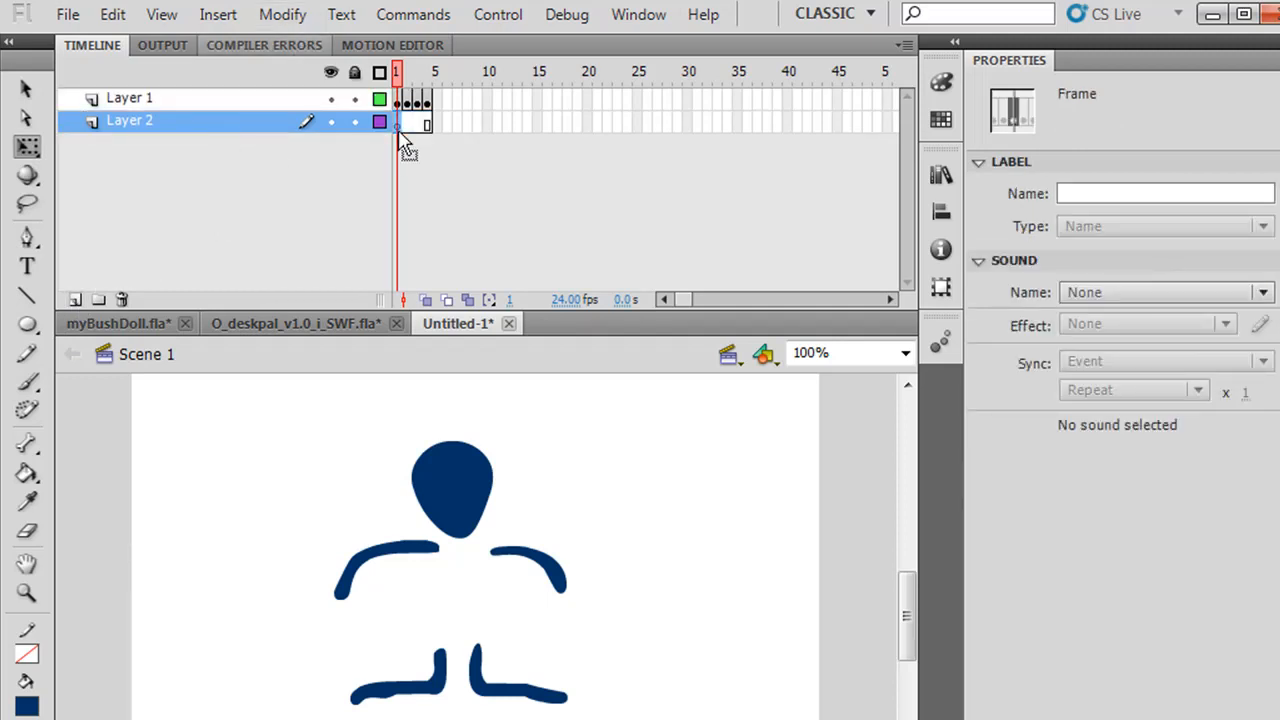
click(115, 15)
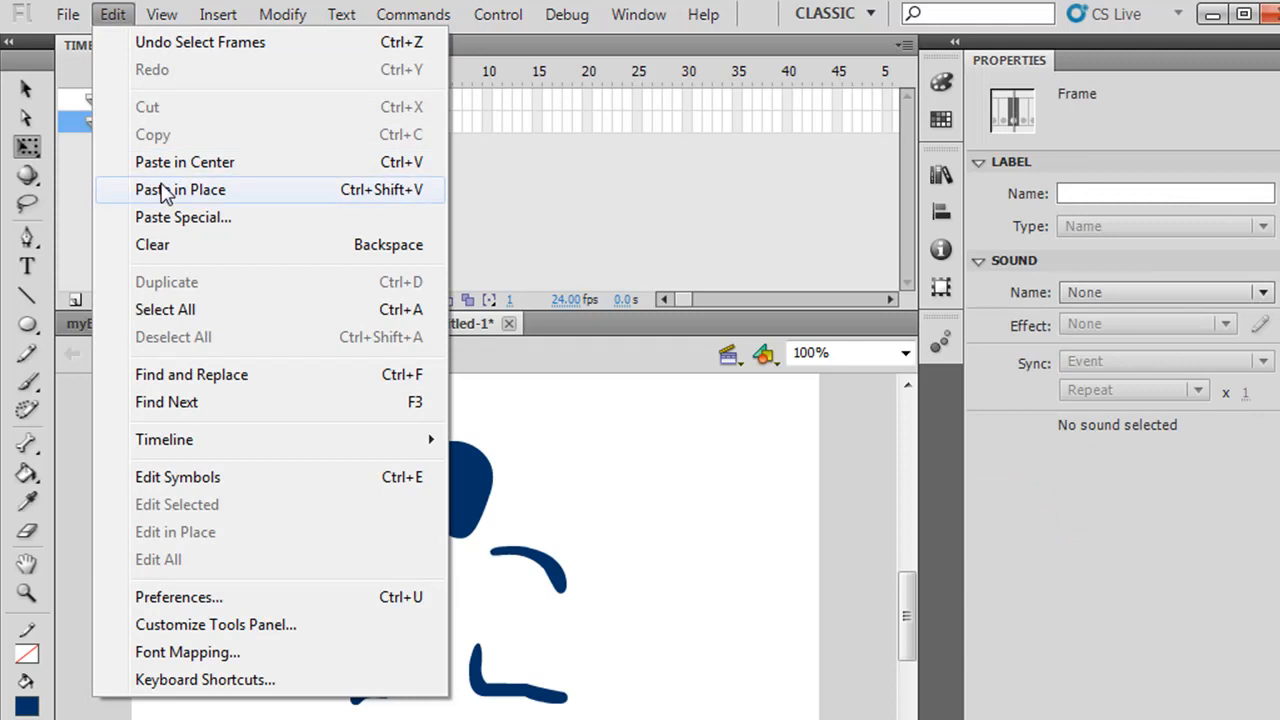
click(180, 189)
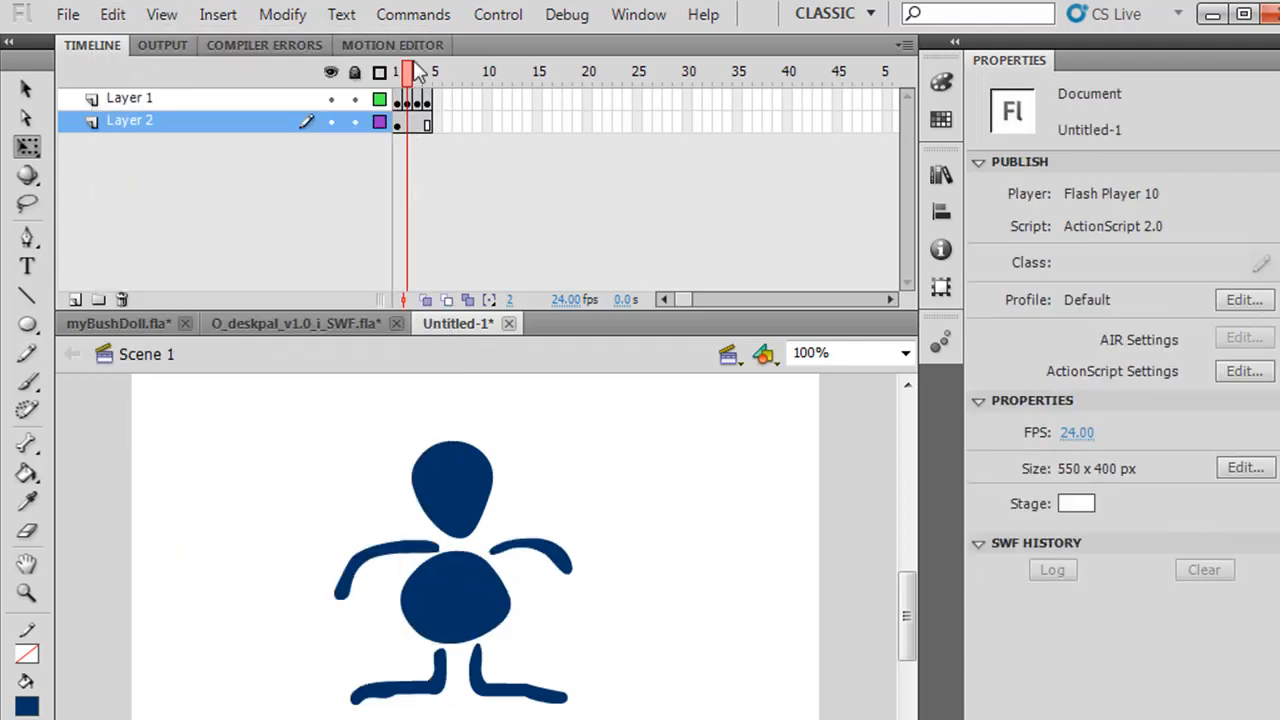
click(420, 71)
text(body)
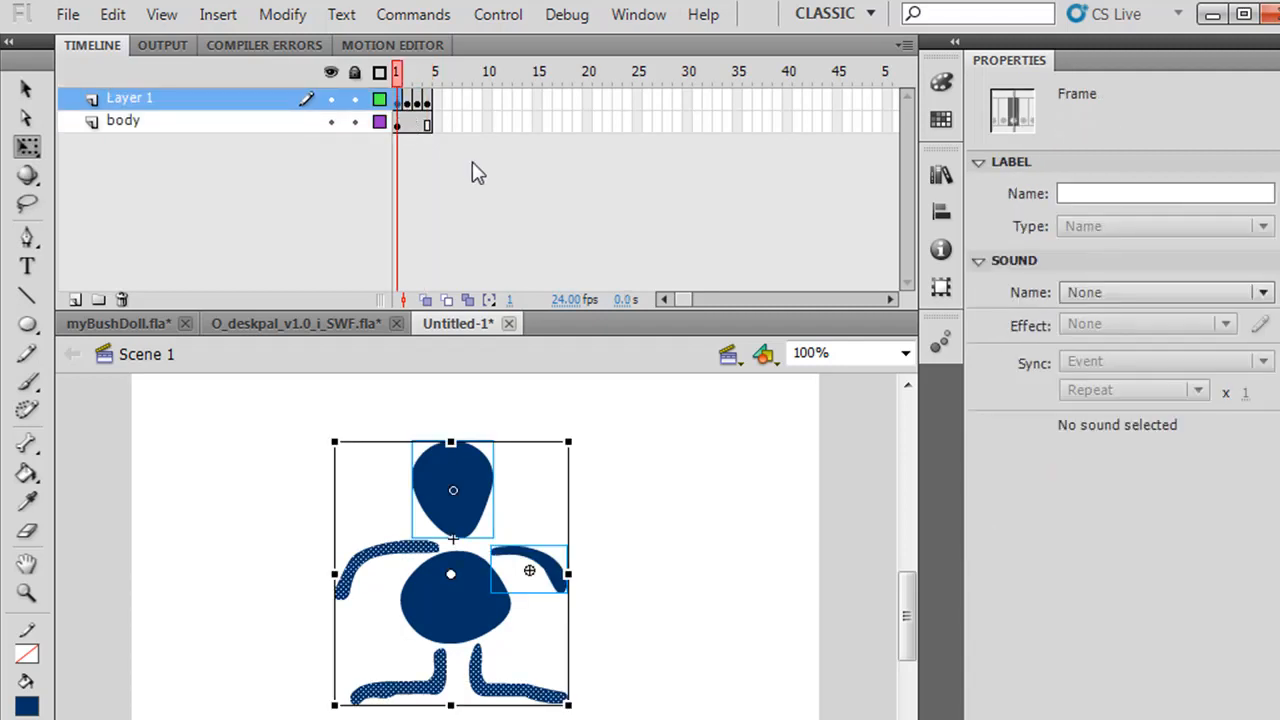
mouse_move(426, 133)
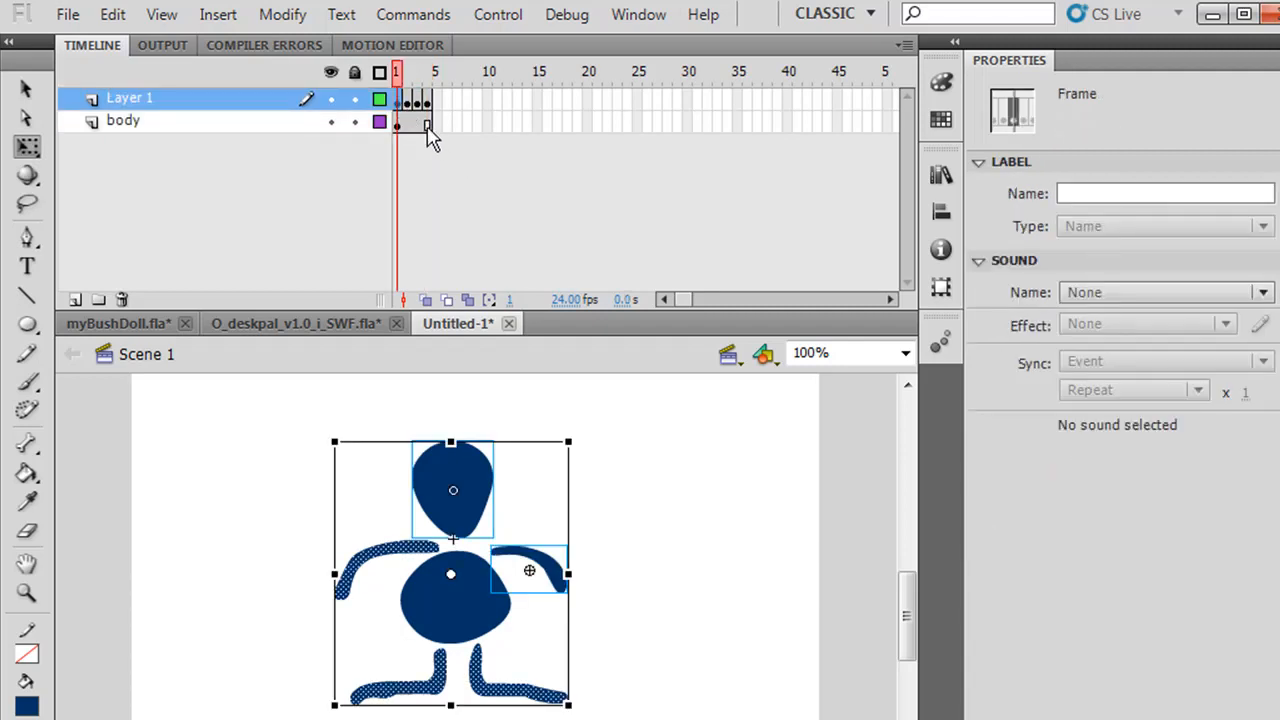
Select frames 1–4 on the body layer and copy the animation frames
click(123, 120)
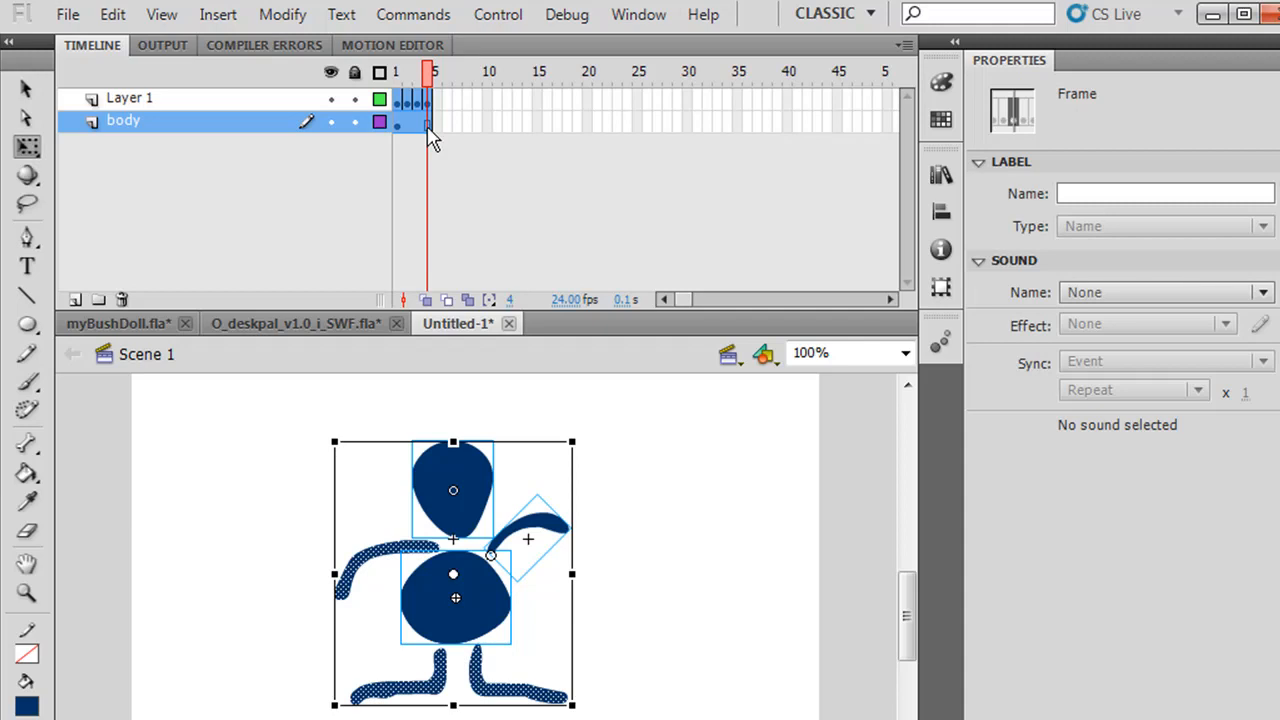
mouse_move(413, 135)
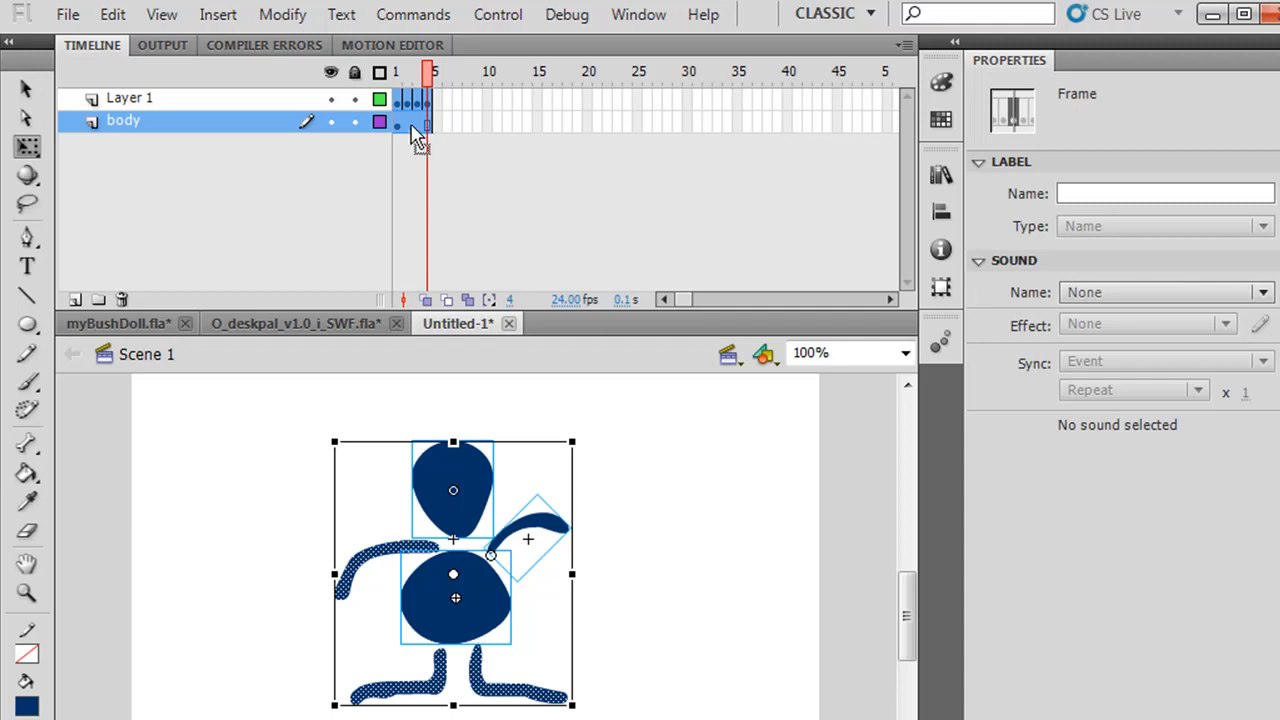
right_click(416, 120)
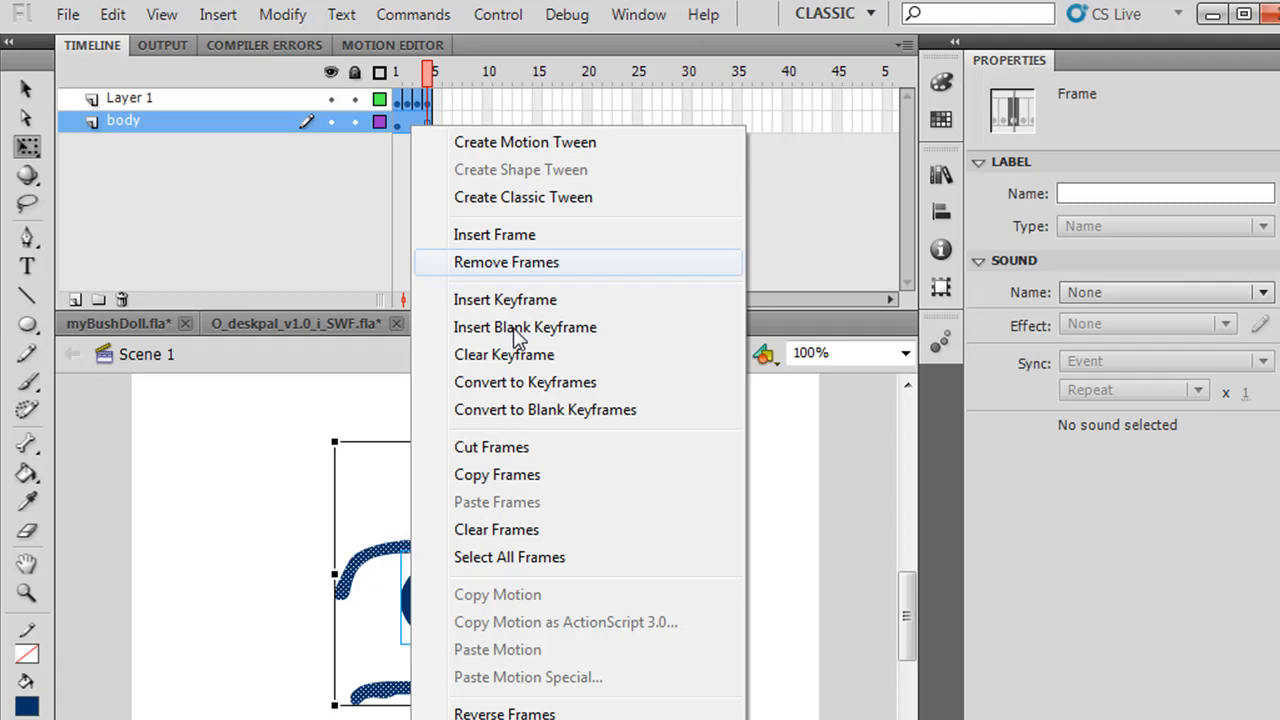
click(504, 262)
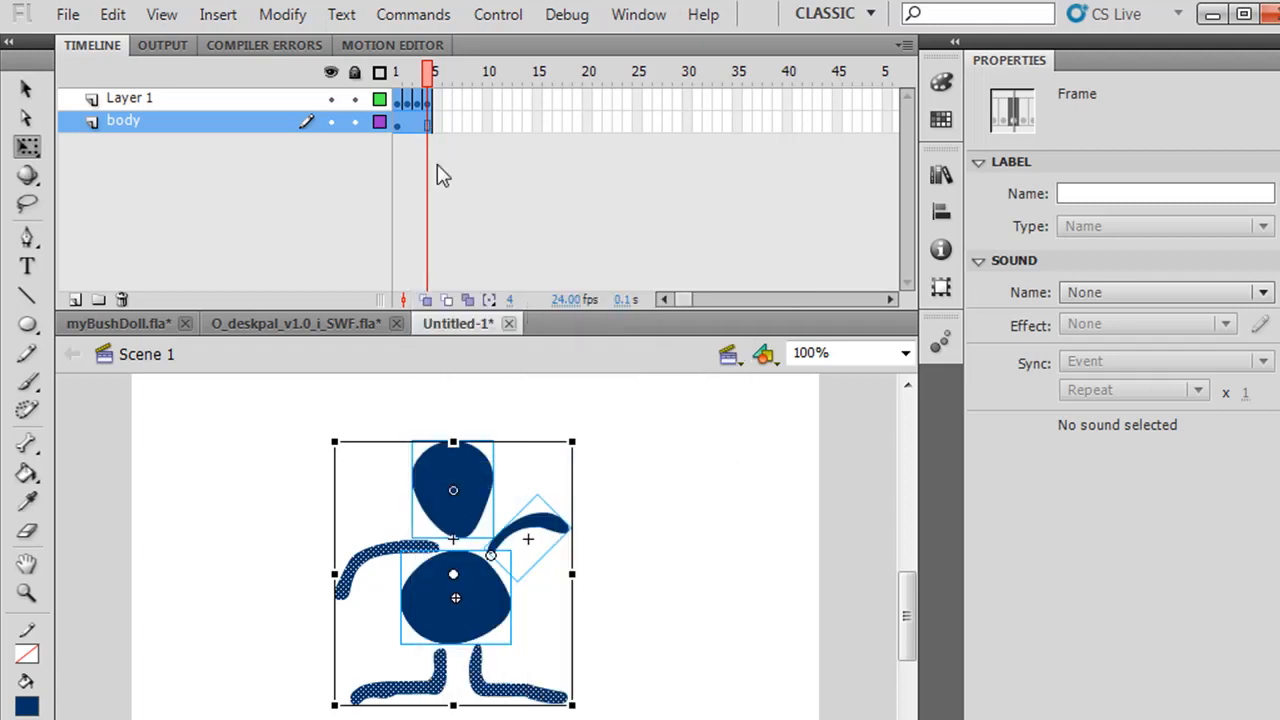
right_click(415, 120)
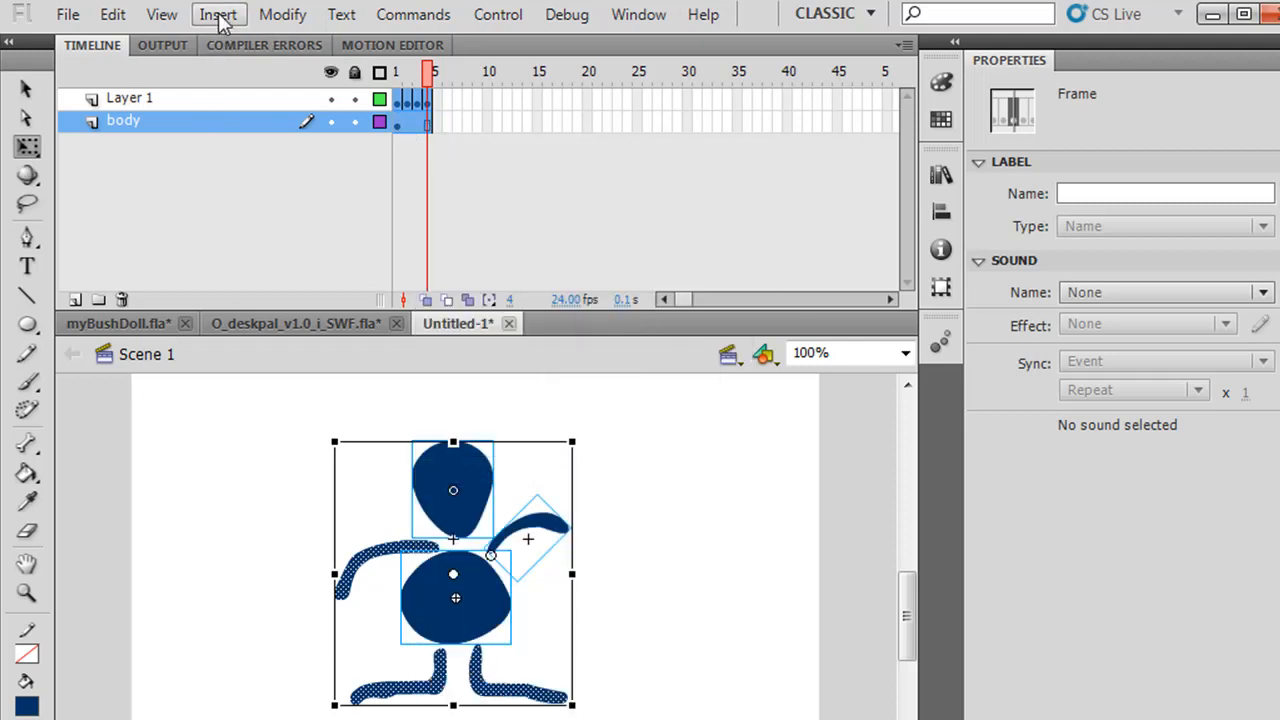
click(218, 14)
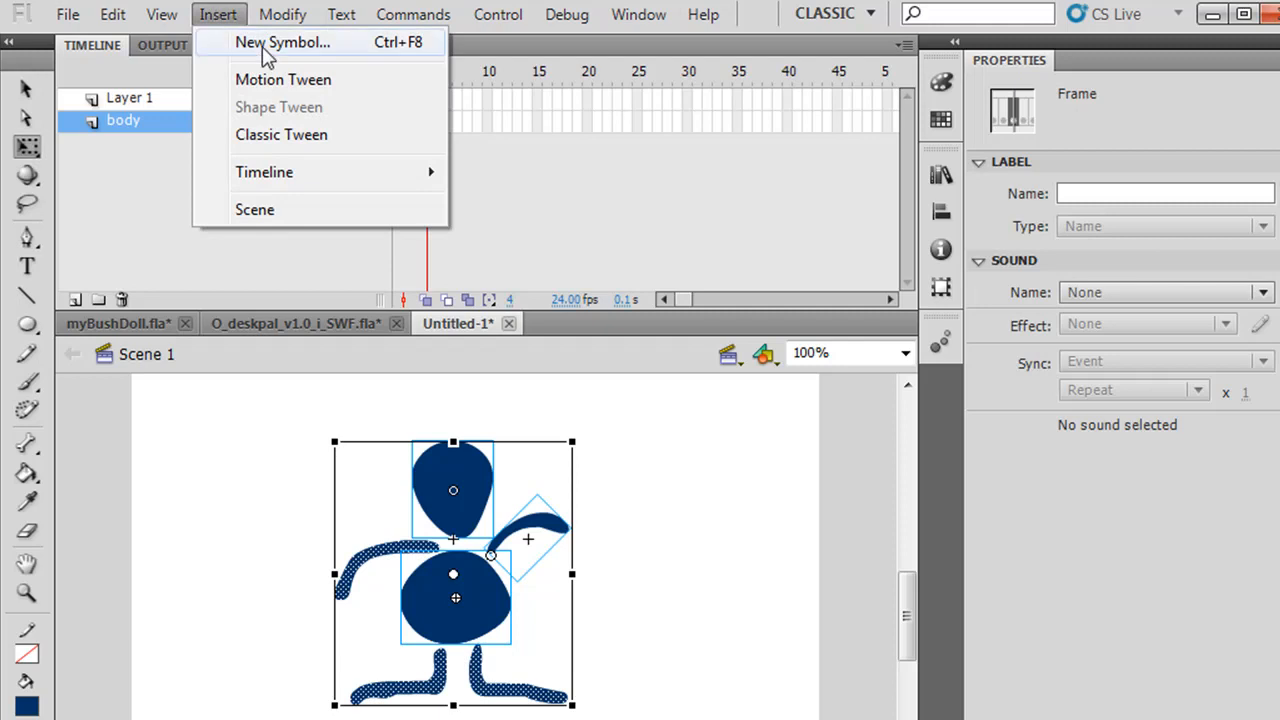
Insert a new Movie Clip symbol named 'alien character' and enter its editing mode
click(283, 42)
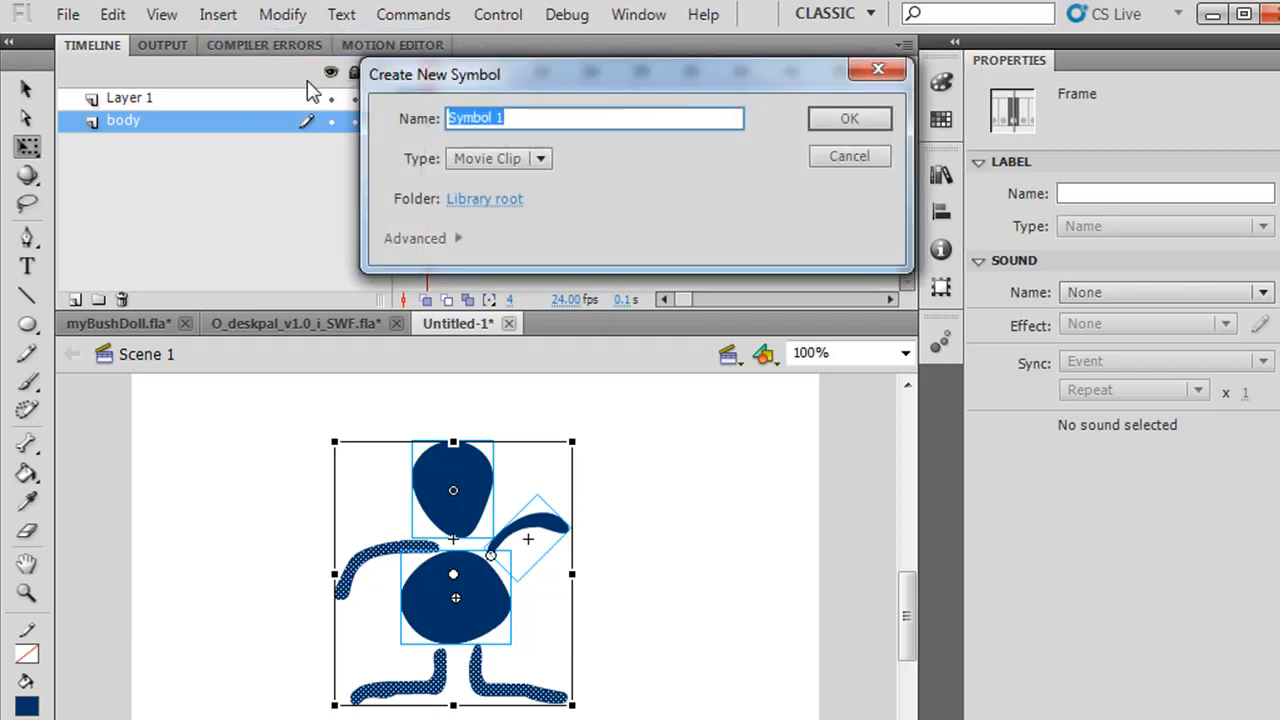
text(alien charact)
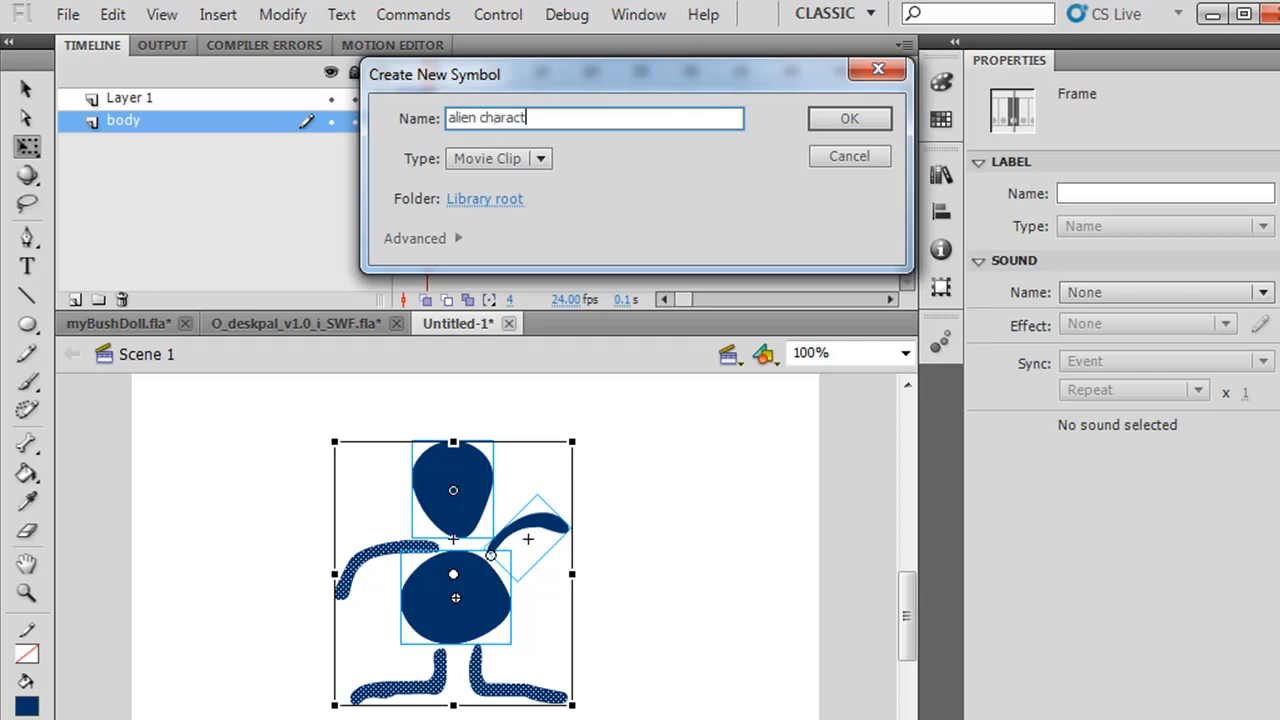
text(er)
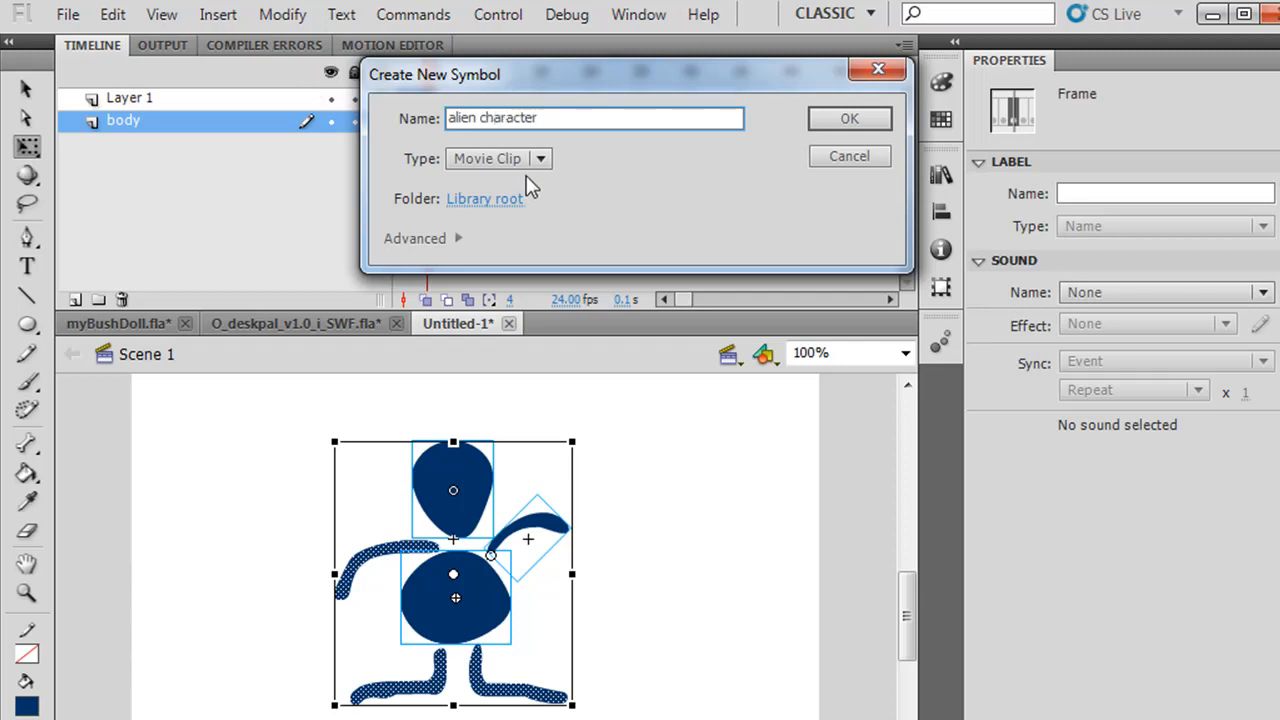
click(849, 118)
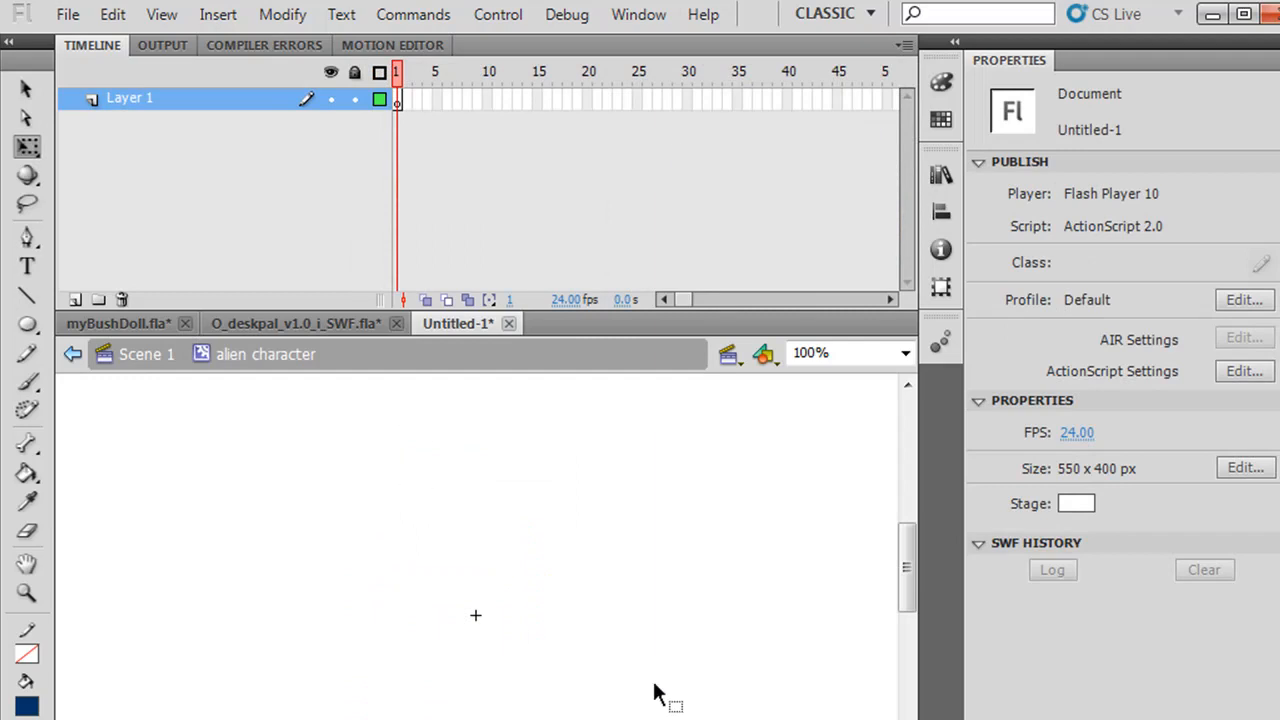
mouse_move(163, 14)
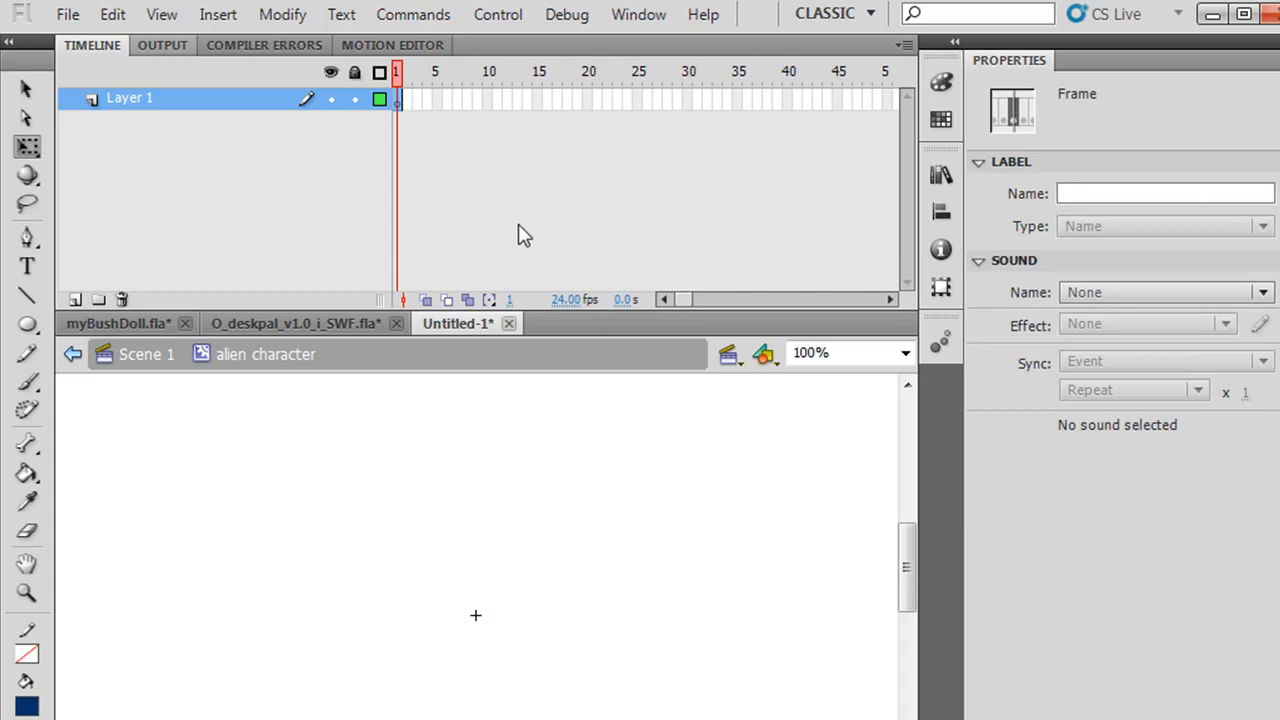
Paste the copied puppet animation frames into frame 1 of the symbol's Layer 1
right_click(404, 98)
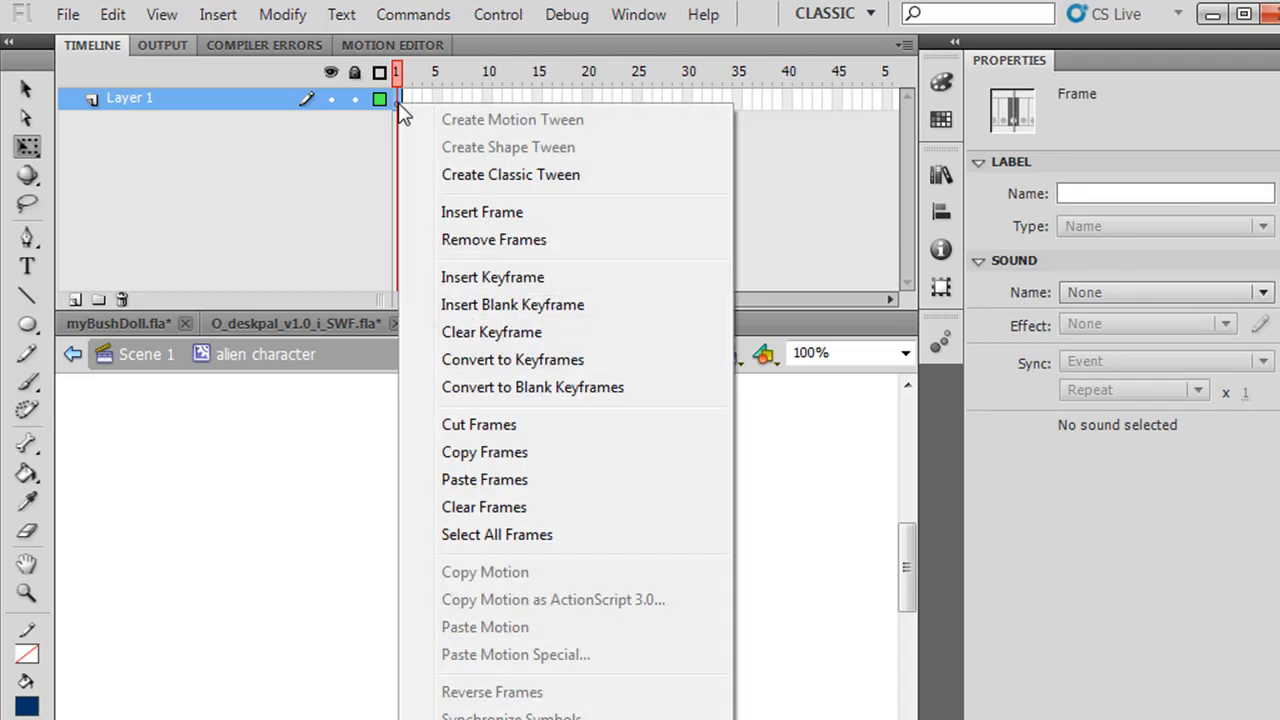
click(484, 479)
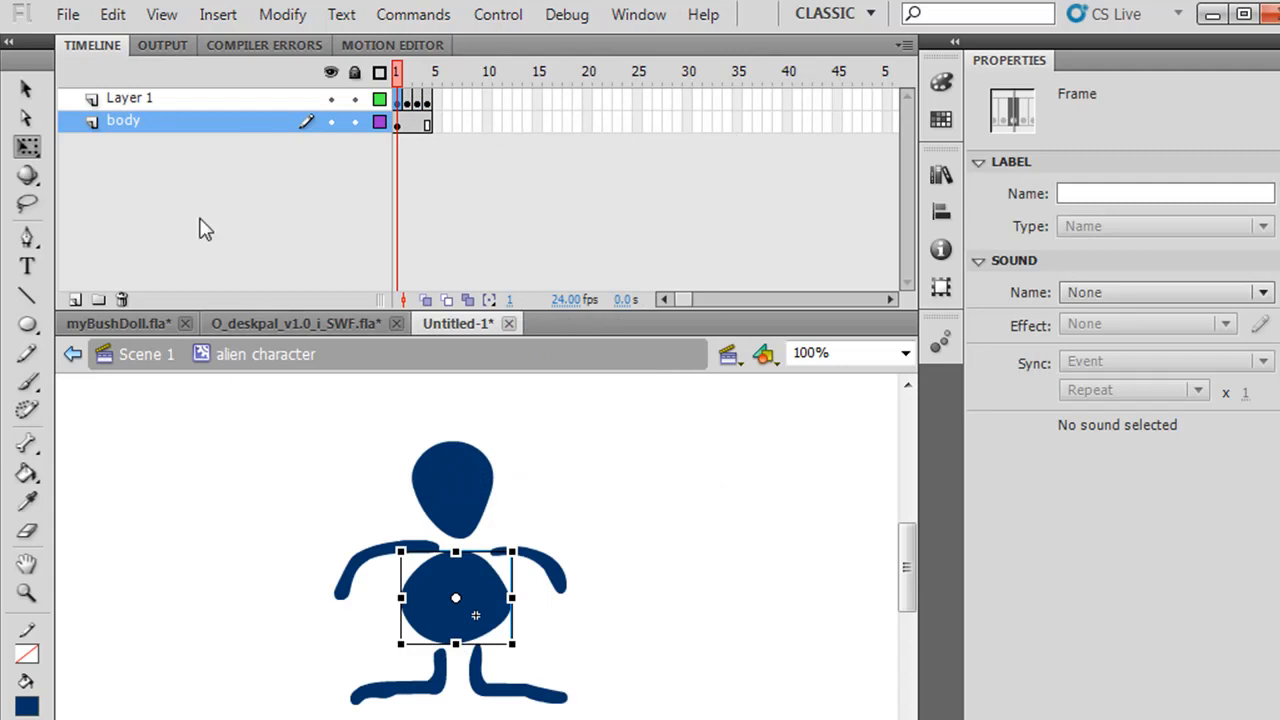
mouse_move(270, 415)
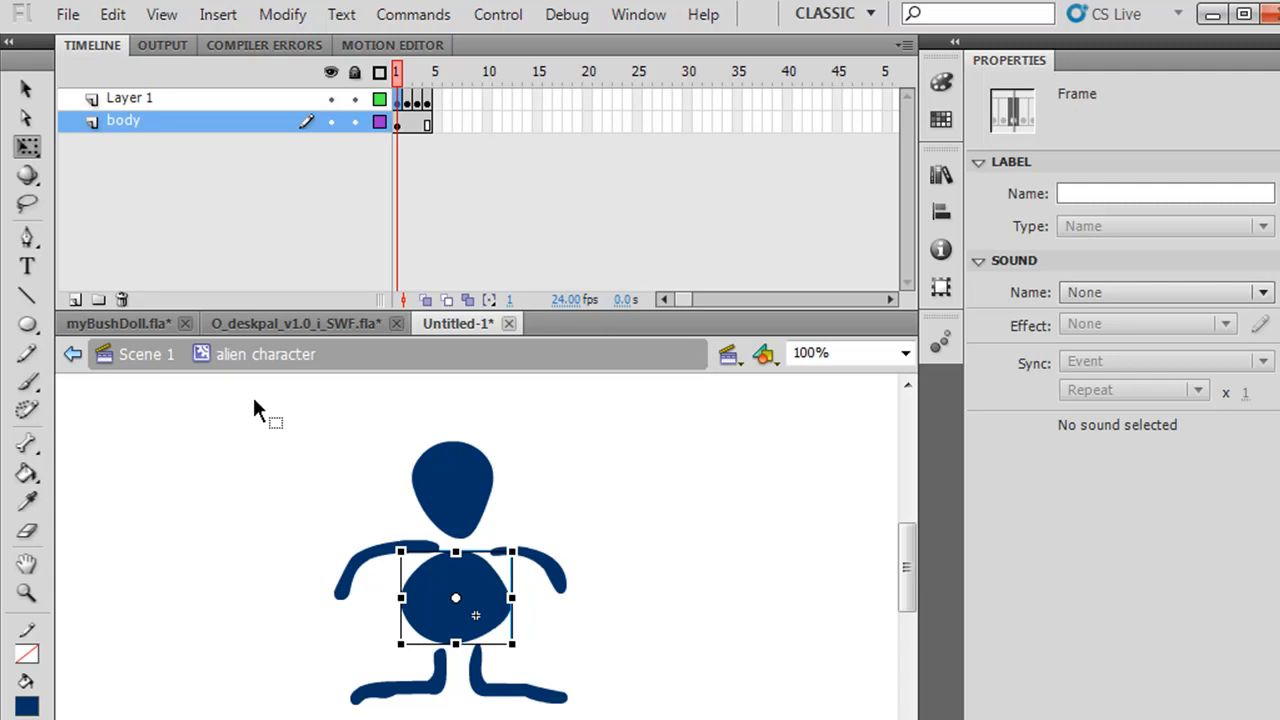
mouse_move(270, 418)
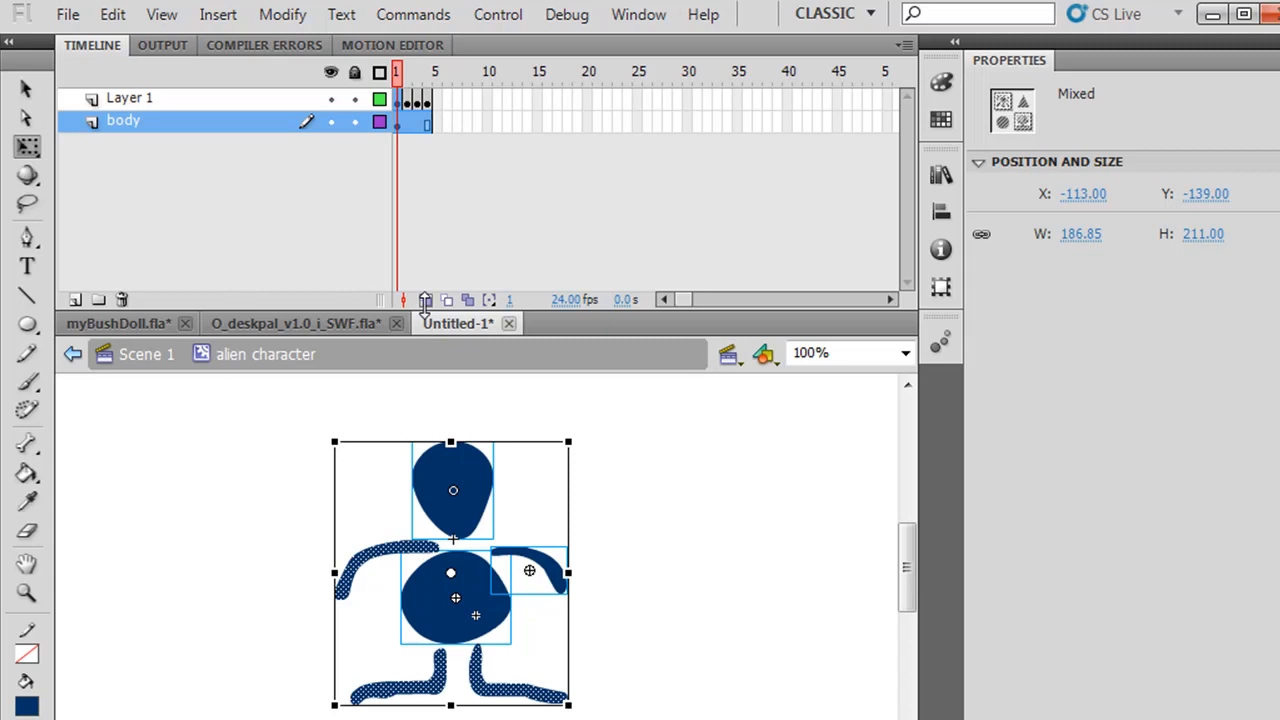
mouse_move(446, 300)
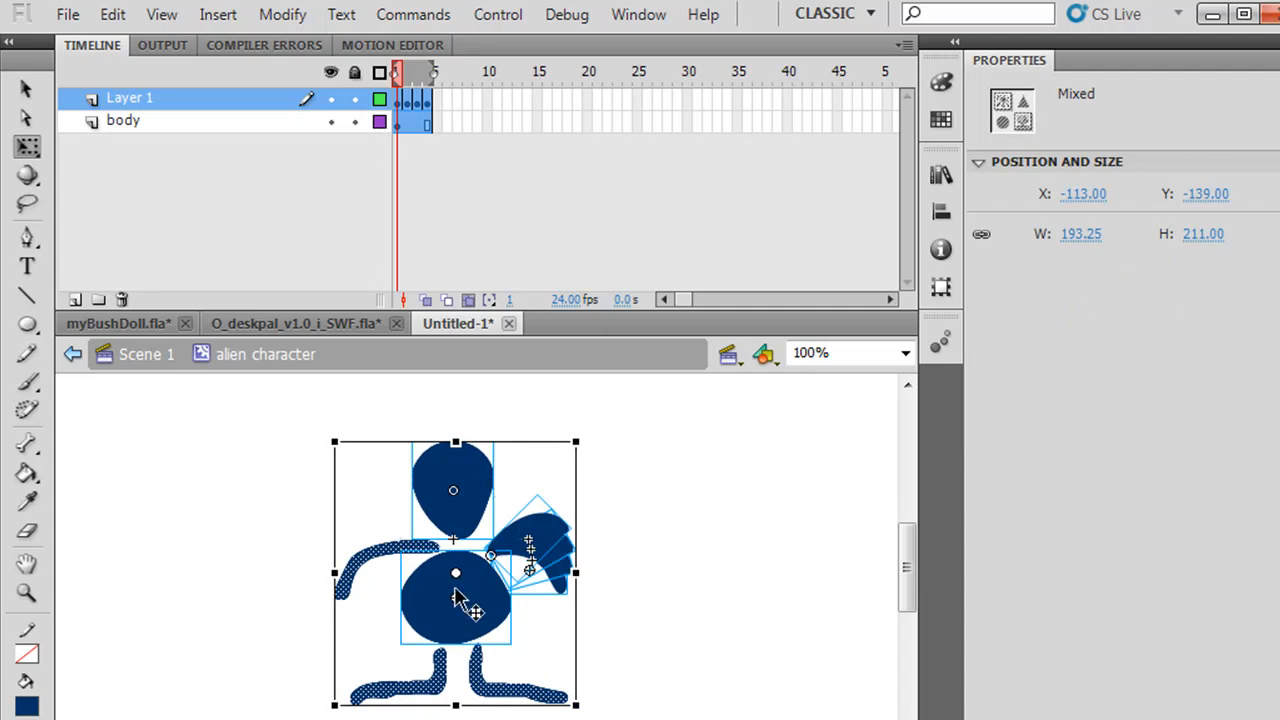
mouse_move(465, 360)
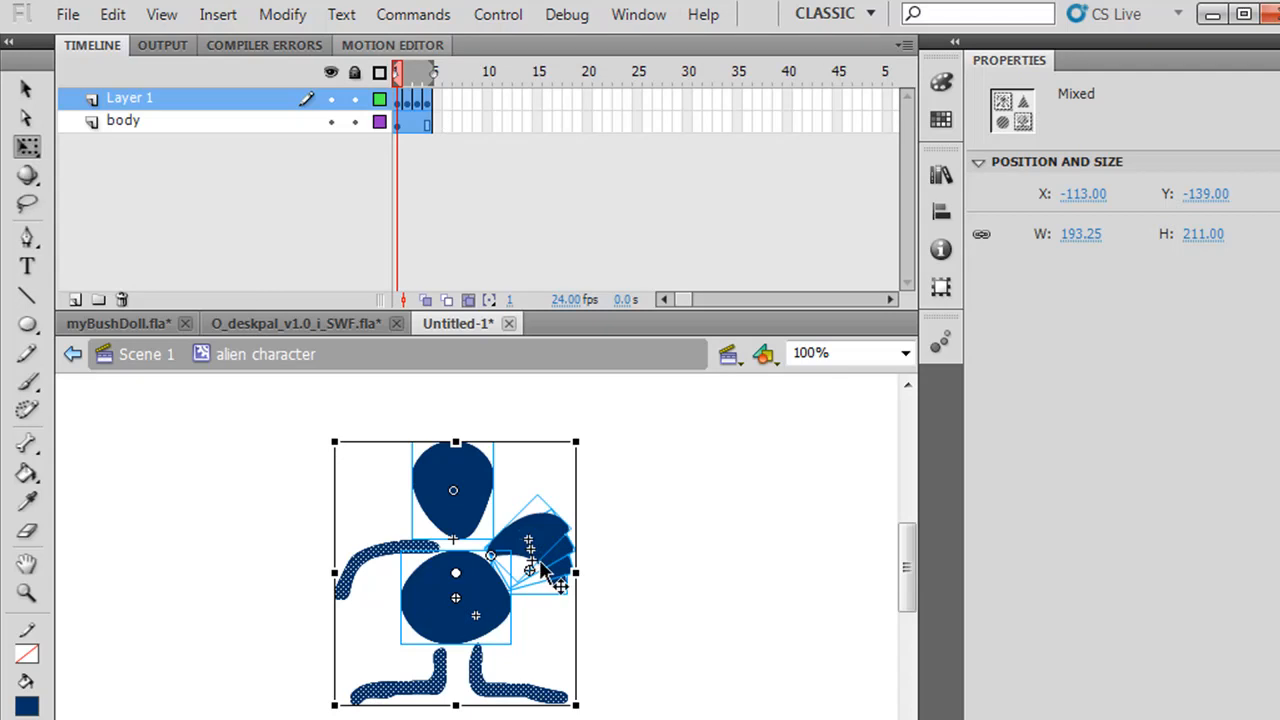
mouse_move(473, 510)
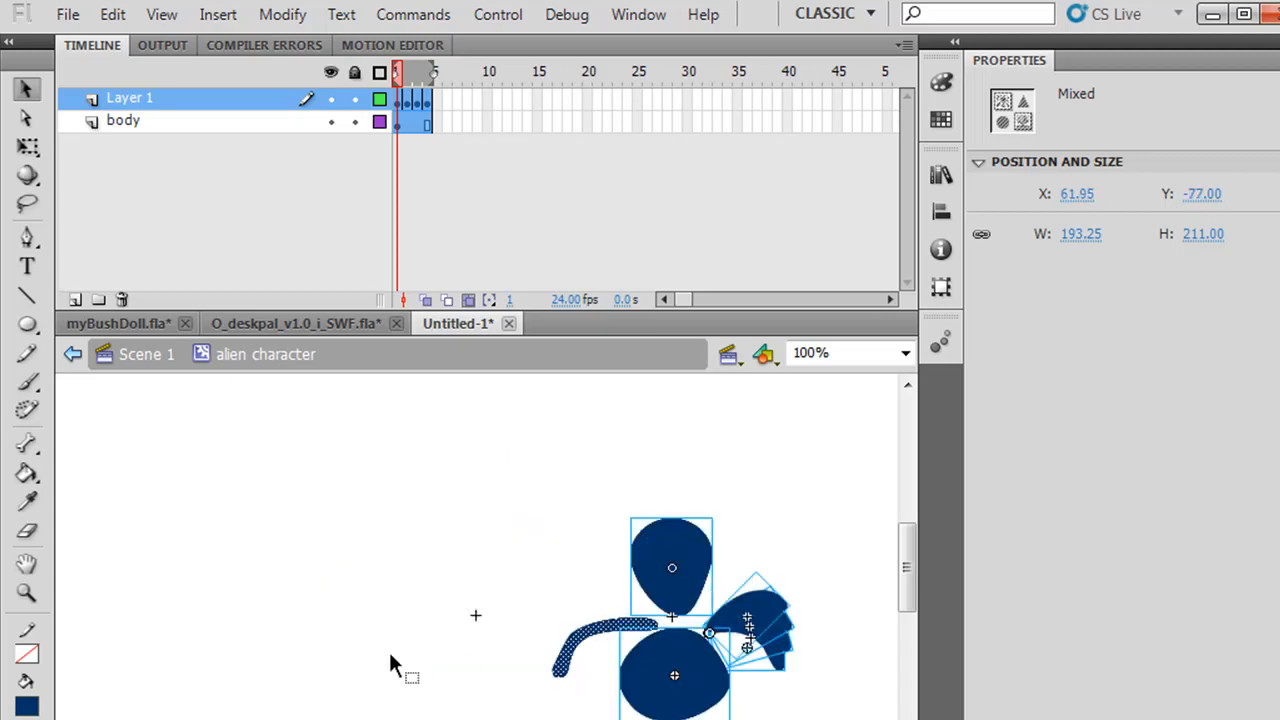
mouse_move(705, 570)
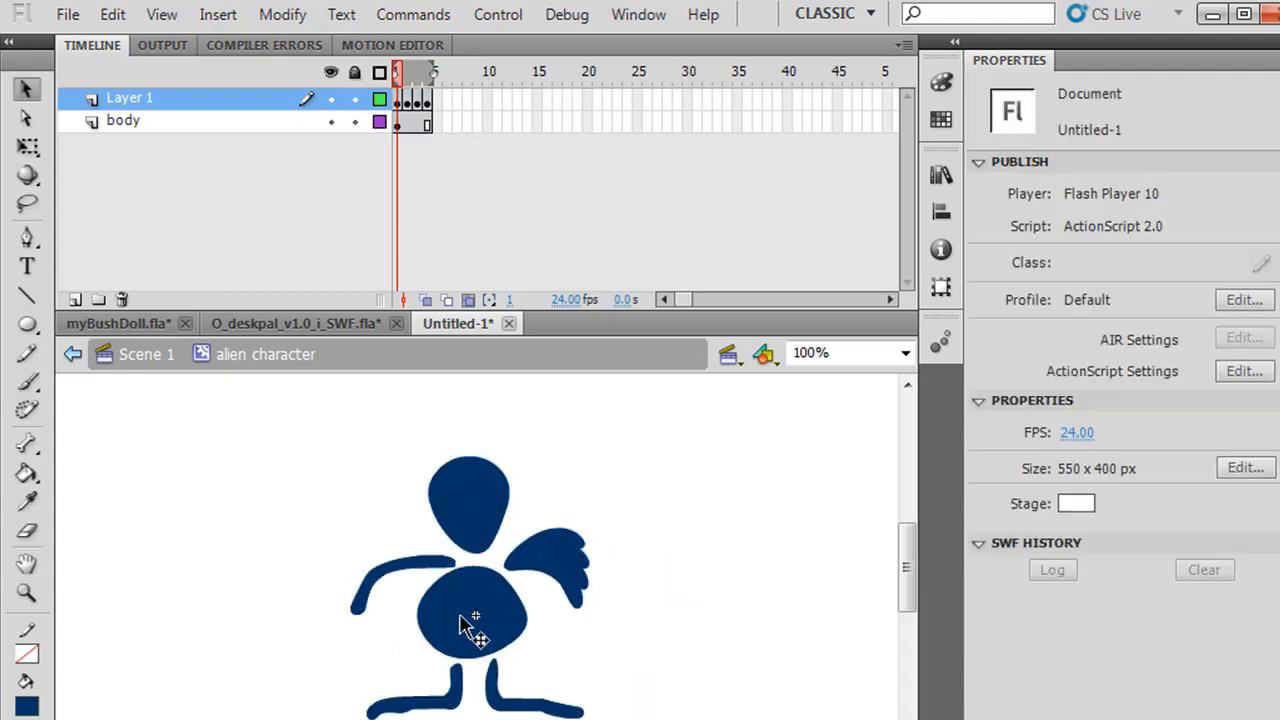
mouse_move(430, 355)
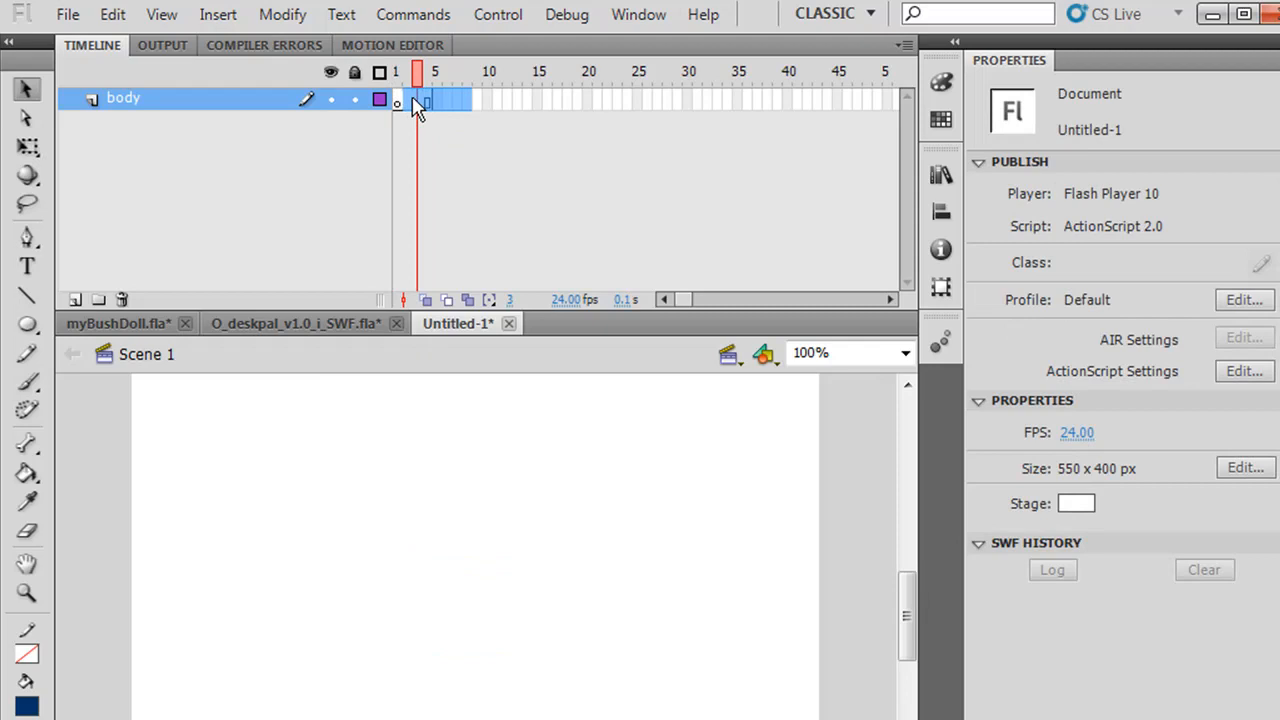
Bring up the frame menu on Scene 1's leftover animation frames to remove them
right_click(415, 103)
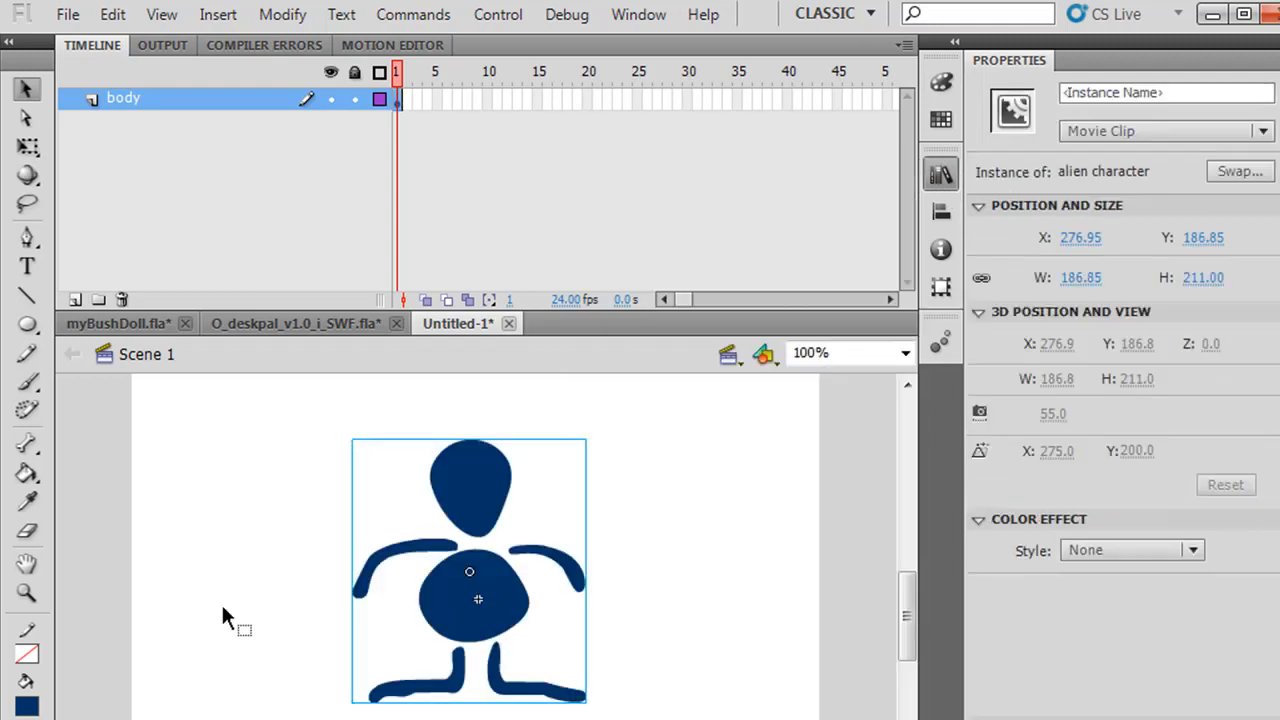
mouse_move(478, 498)
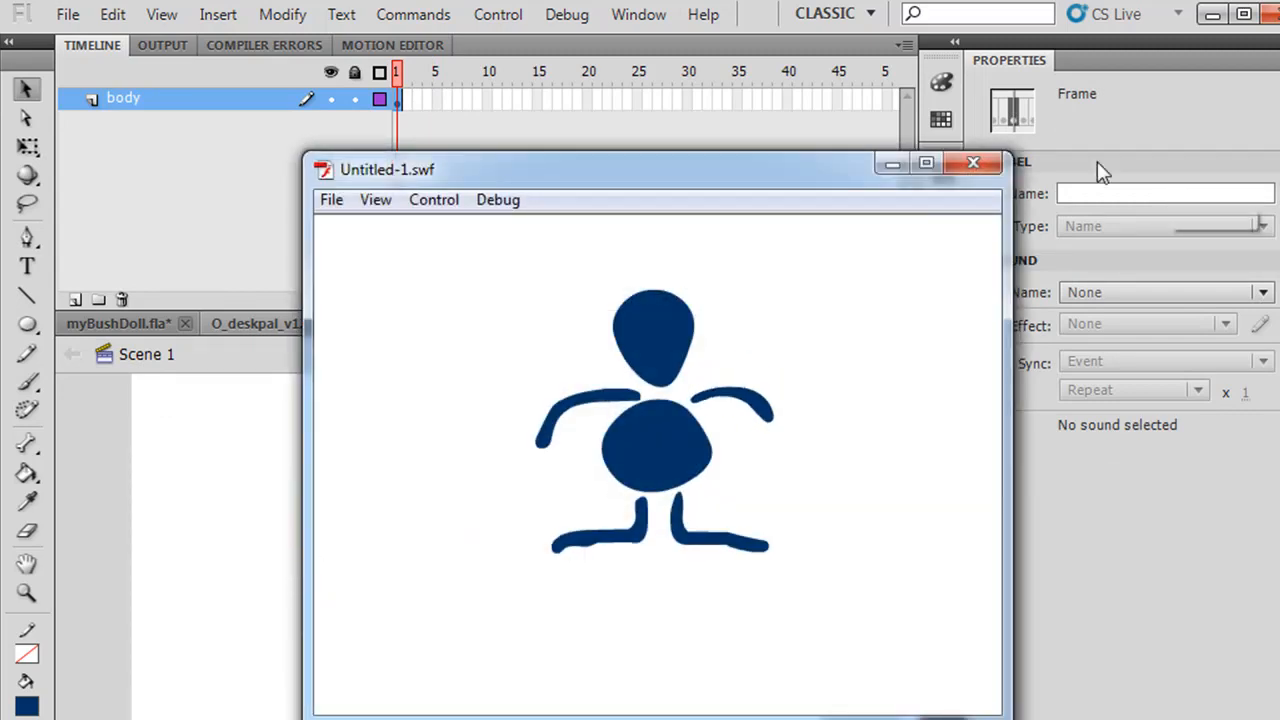
Close the SWF test window and move the alien character instance left and down
click(973, 162)
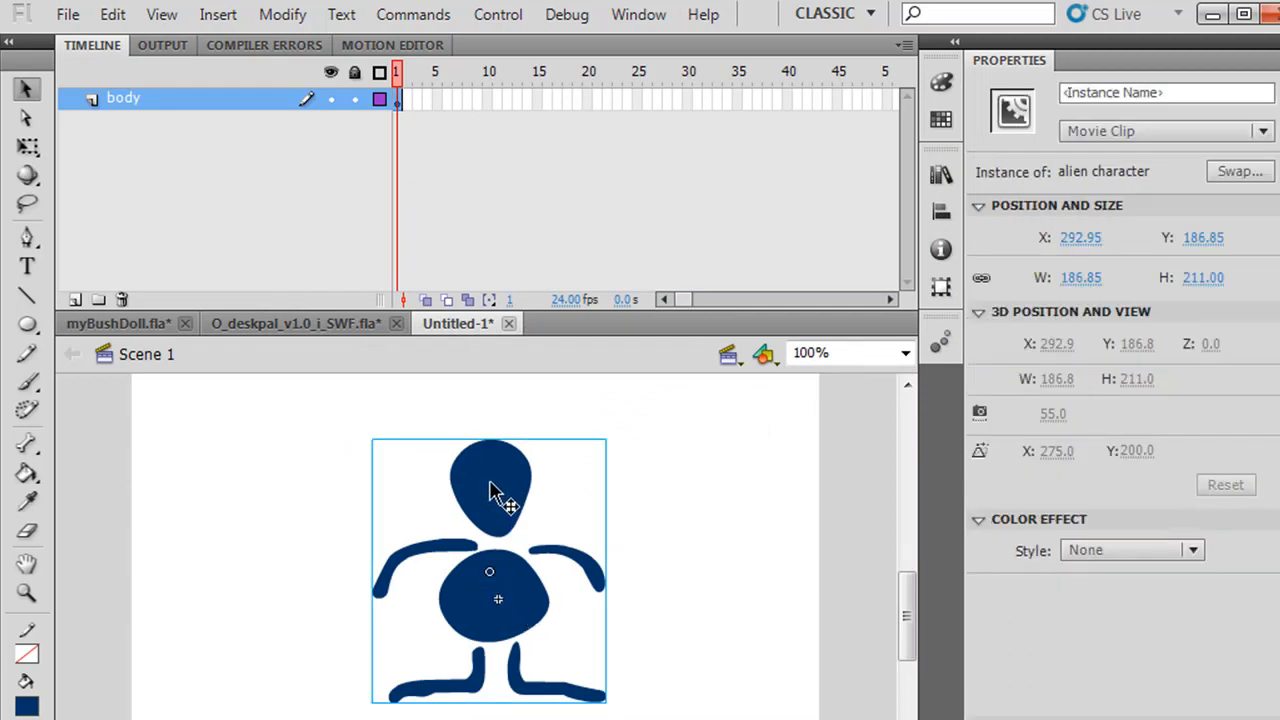
drag(490, 490, 690, 515)
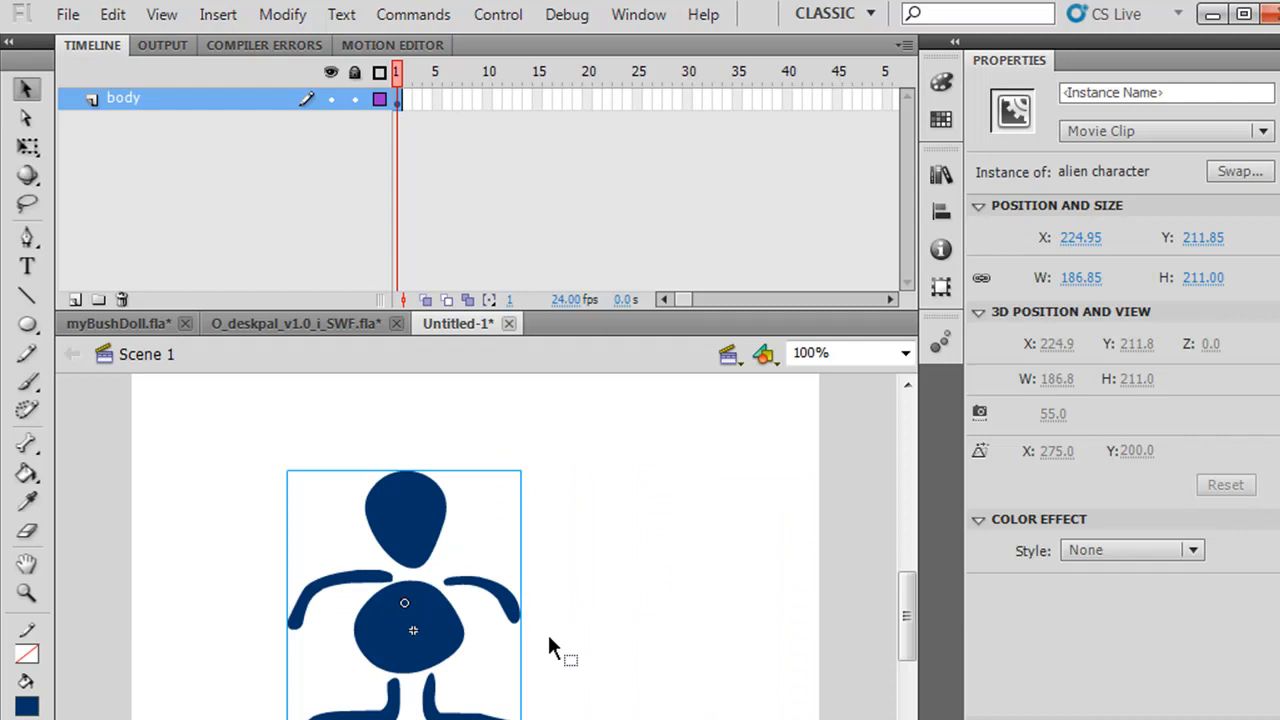
mouse_move(545, 573)
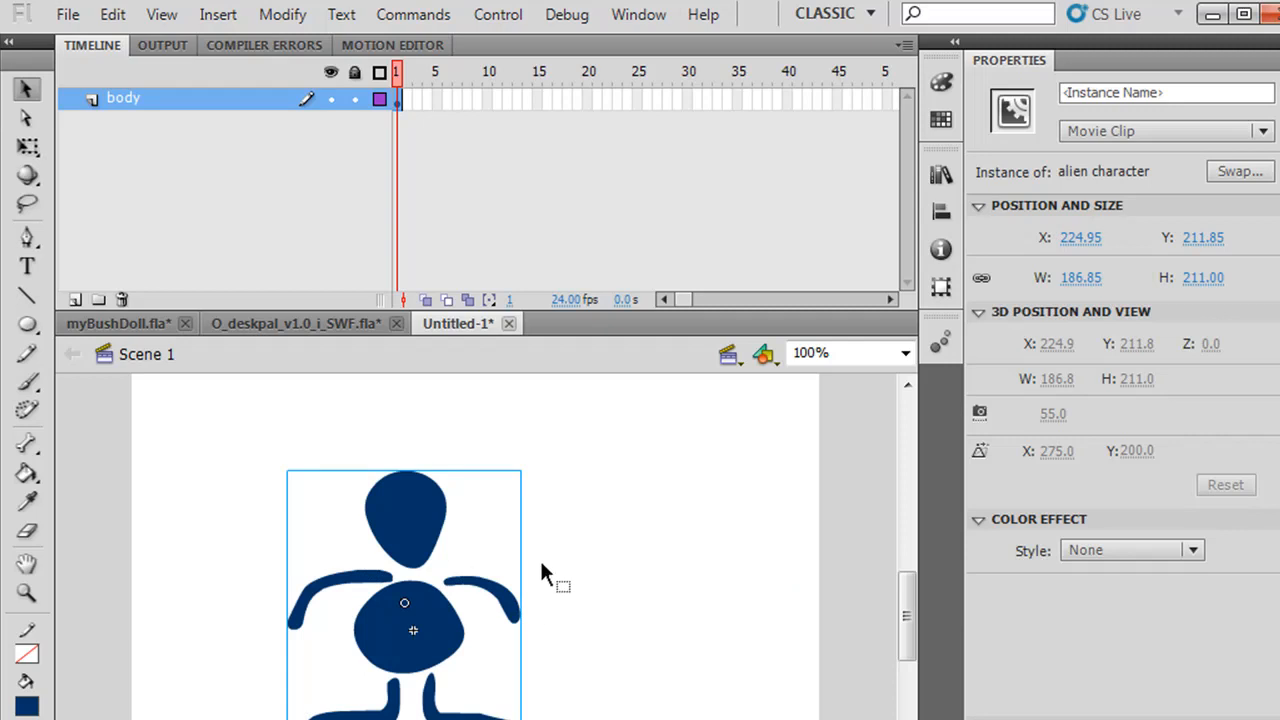
mouse_move(412, 535)
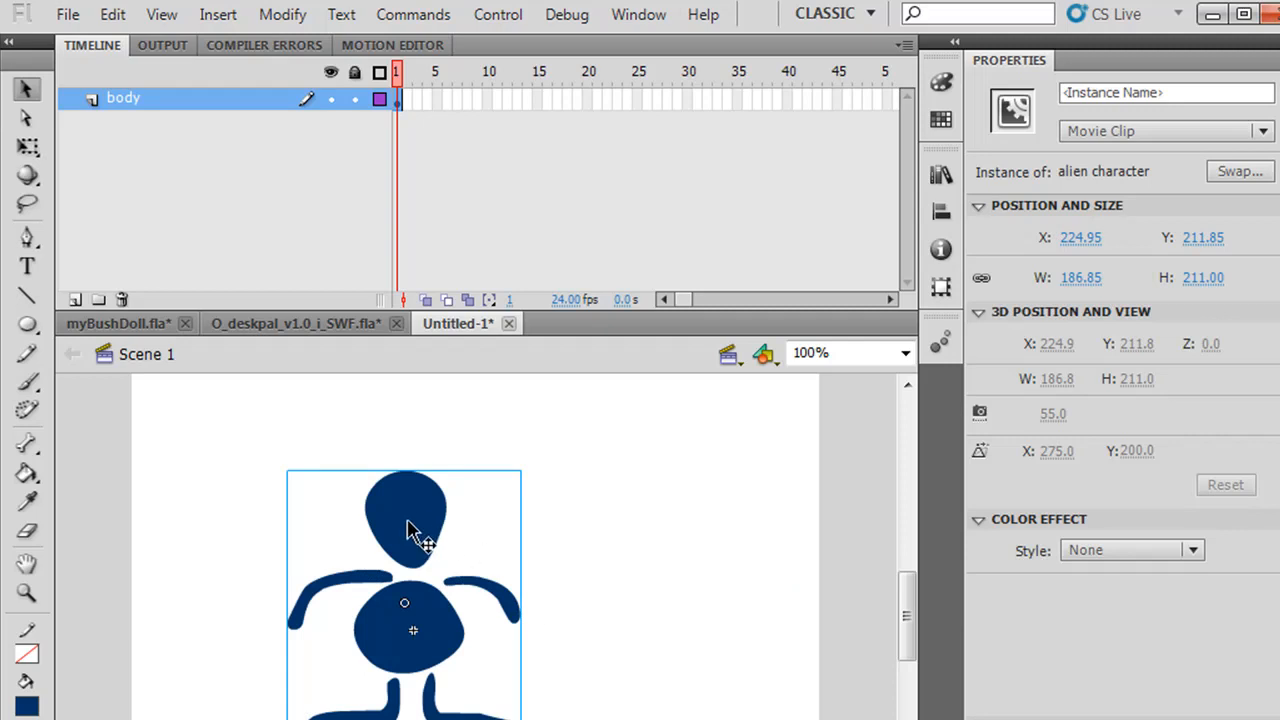